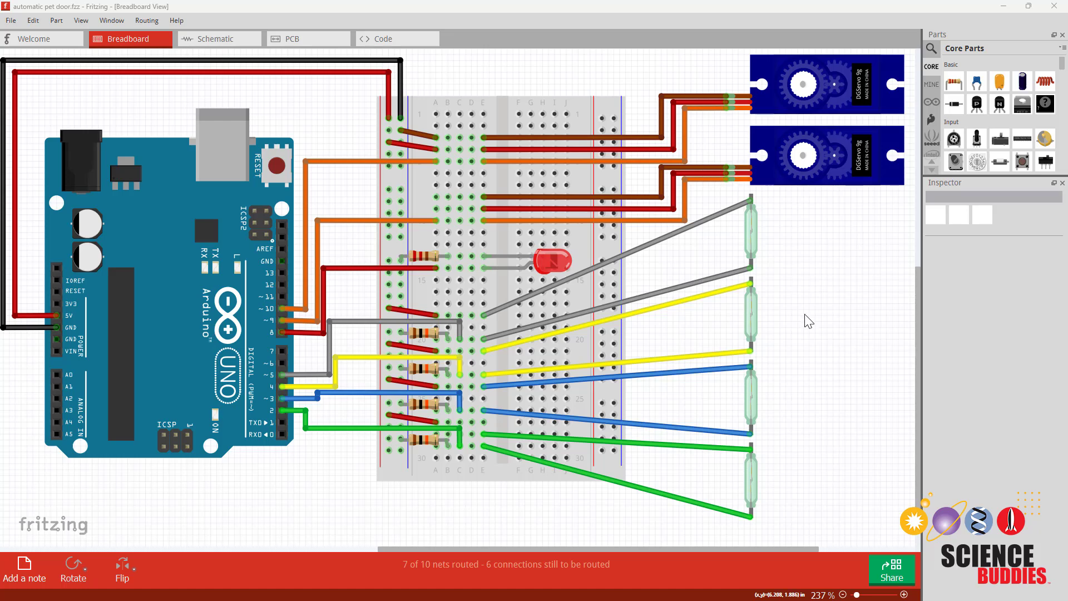
{"action": "mouse_move", "coordinate": [807, 321]}
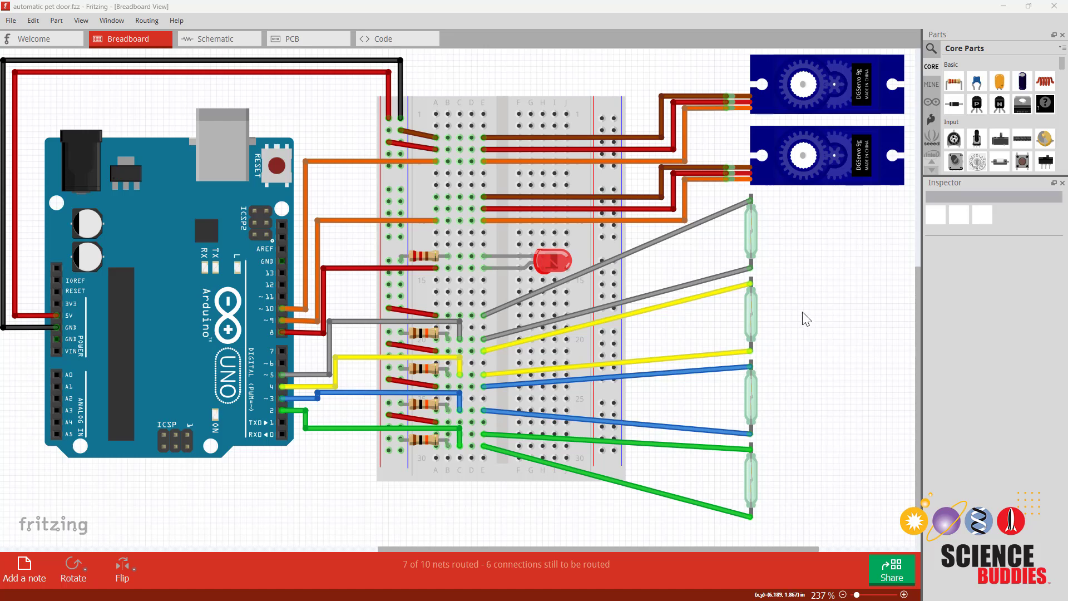
{"action": "mouse_move", "coordinate": [641, 304]}
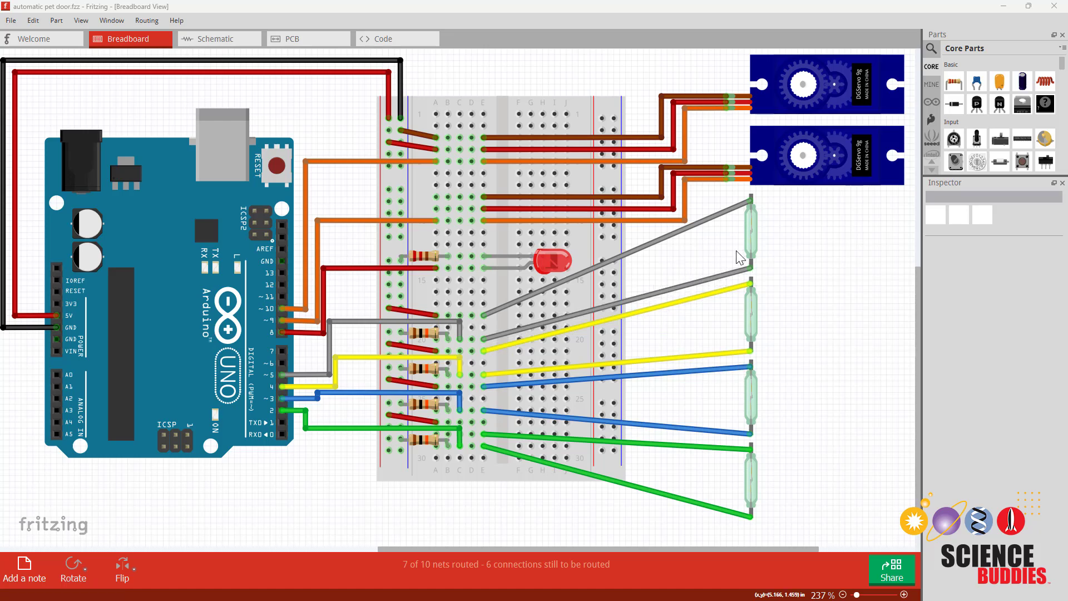
{"action": "mouse_move", "coordinate": [790, 238]}
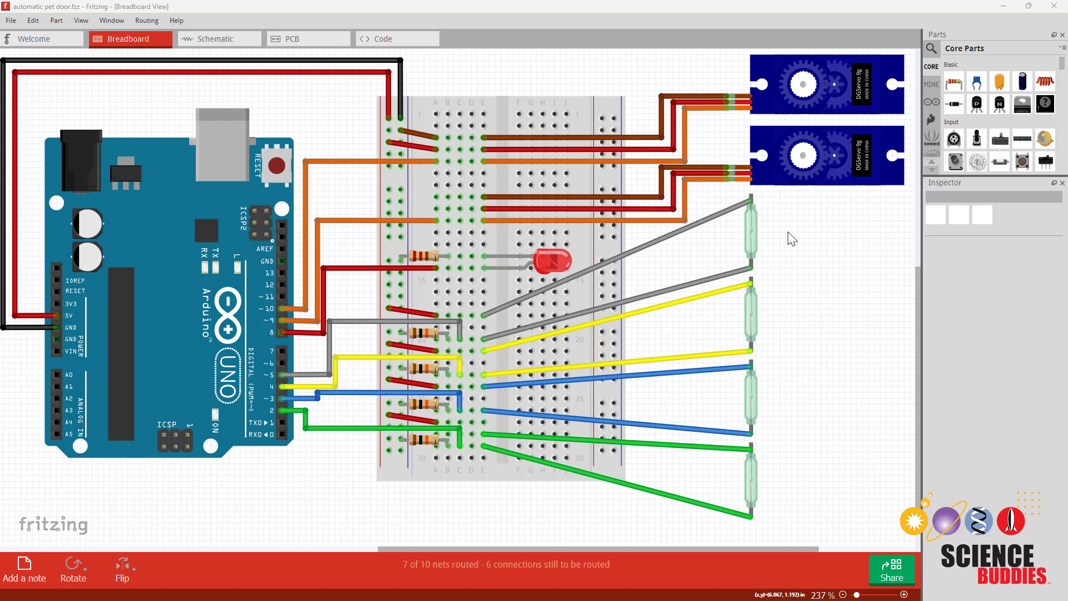
{"action": "mouse_move", "coordinate": [726, 171]}
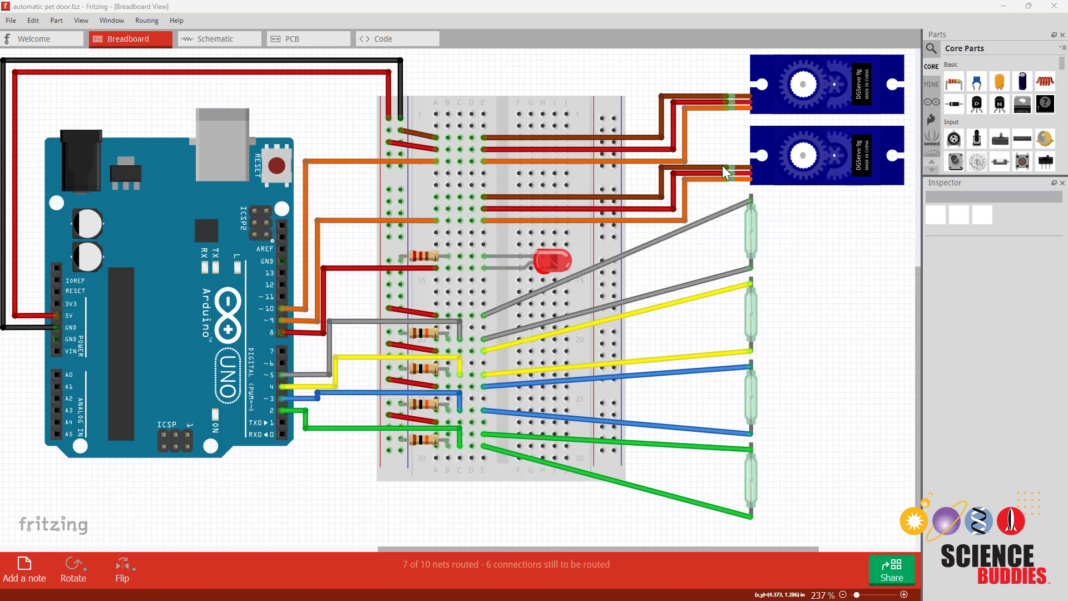
Reposition a wire end in the upper breadboard rows so seven connections remain to route.
{"action": "left_click", "coordinate": [202, 292]}
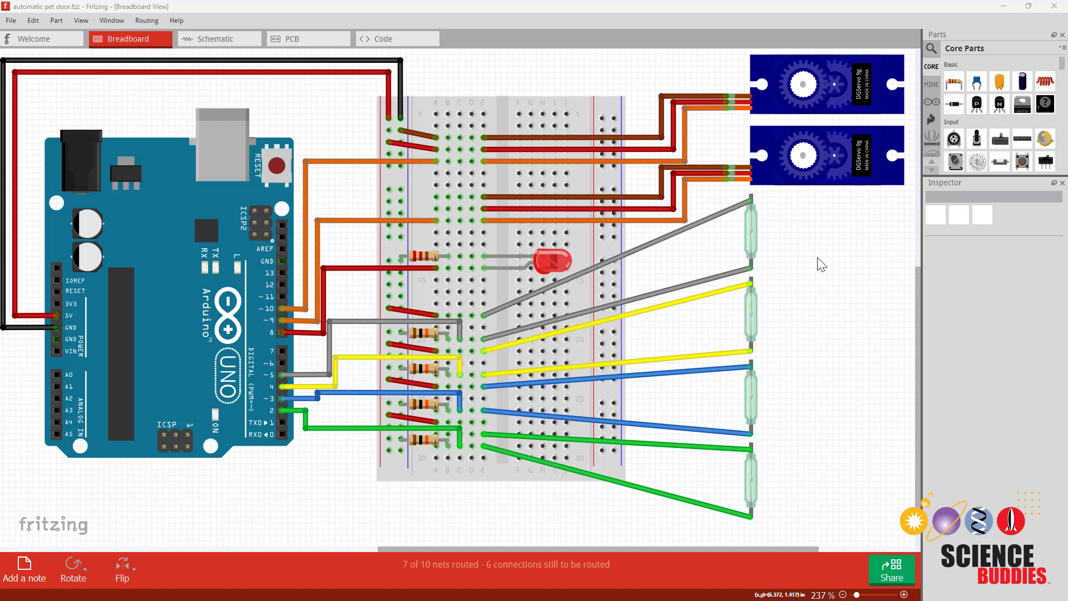
{"action": "mouse_move", "coordinate": [811, 312]}
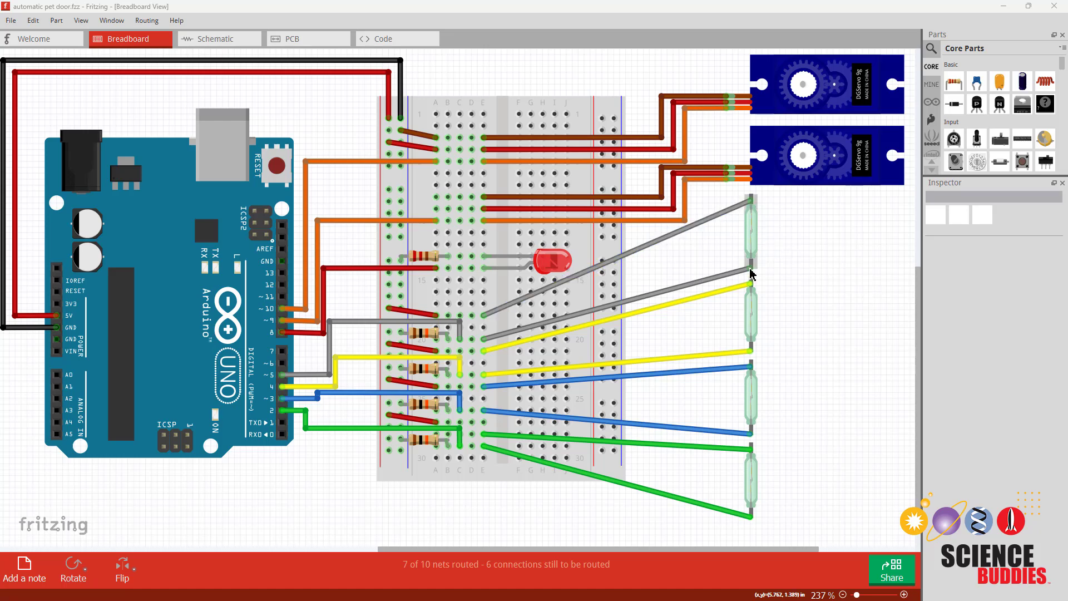
{"action": "mouse_move", "coordinate": [719, 287]}
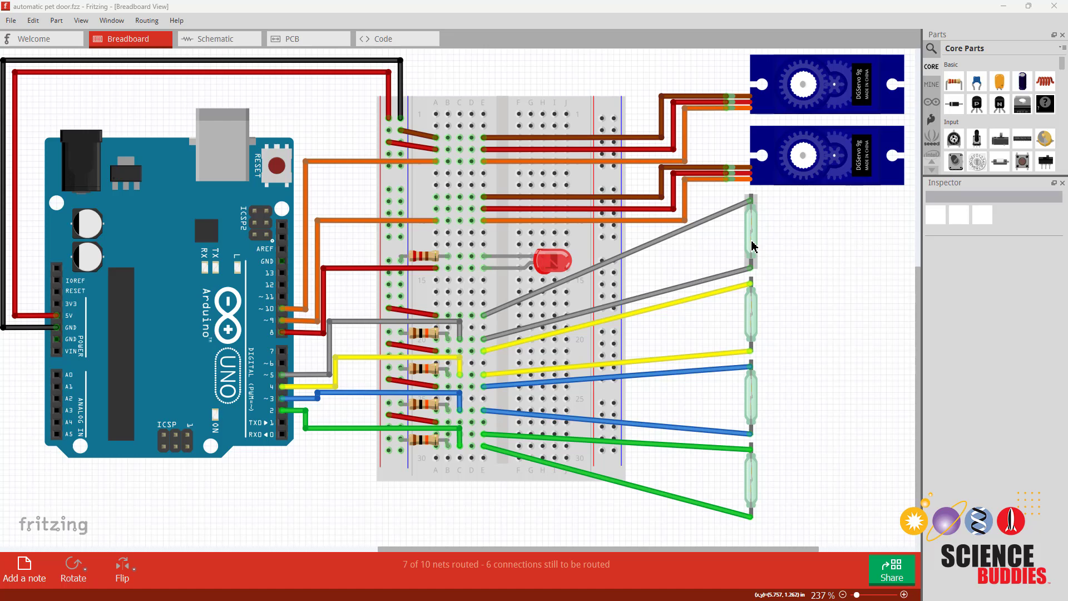
{"action": "mouse_move", "coordinate": [497, 323]}
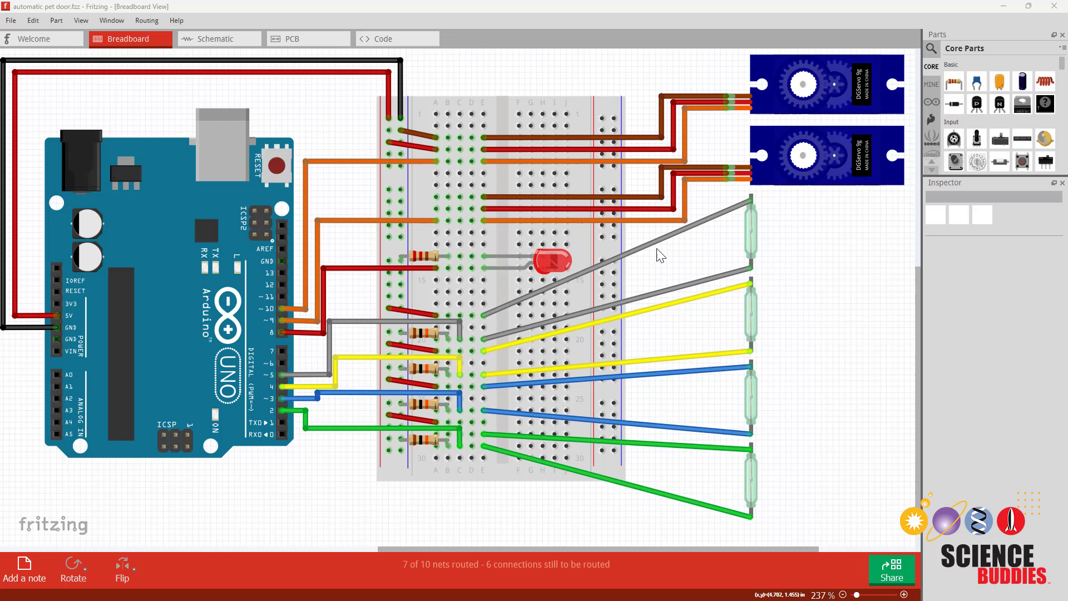
{"action": "mouse_move", "coordinate": [485, 321]}
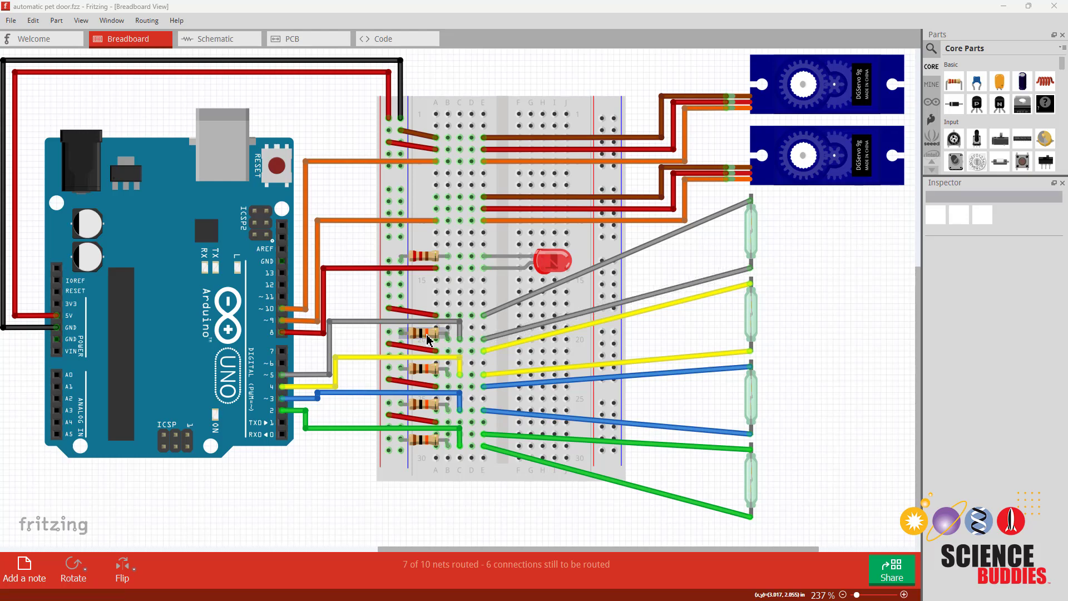
{"action": "scroll", "scroll_direction": "up", "scroll_amount": 3}
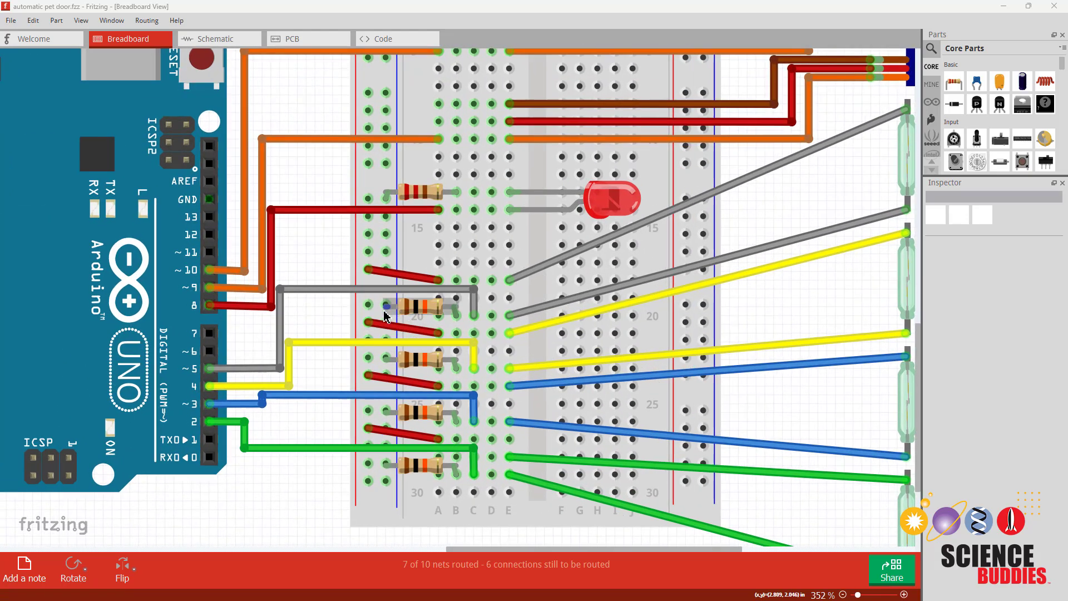
{"action": "left_click", "coordinate": [474, 314]}
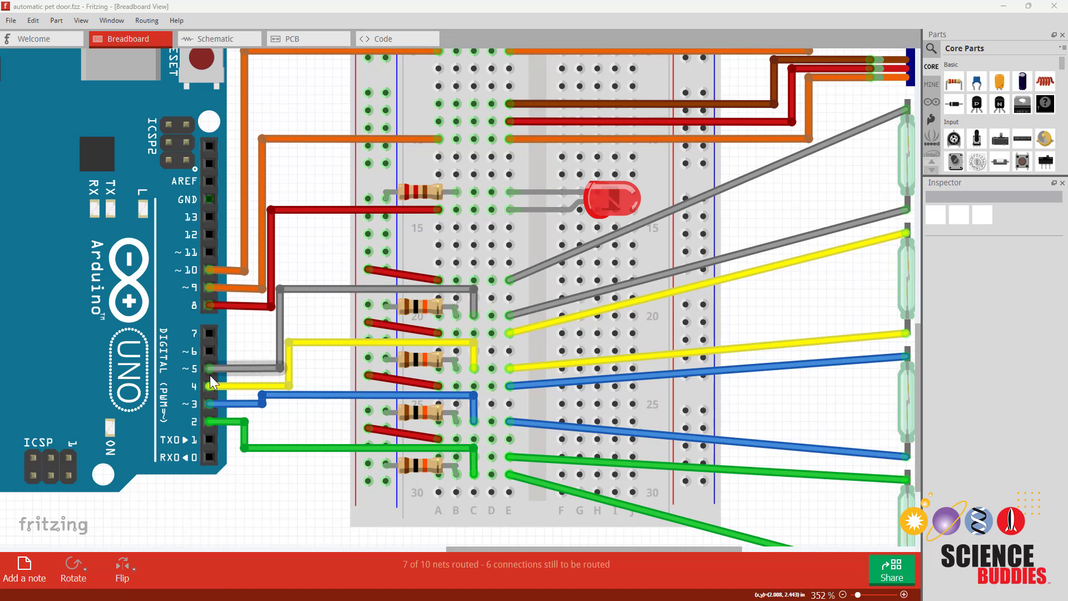
{"action": "scroll", "scroll_direction": "down", "scroll_amount": 3}
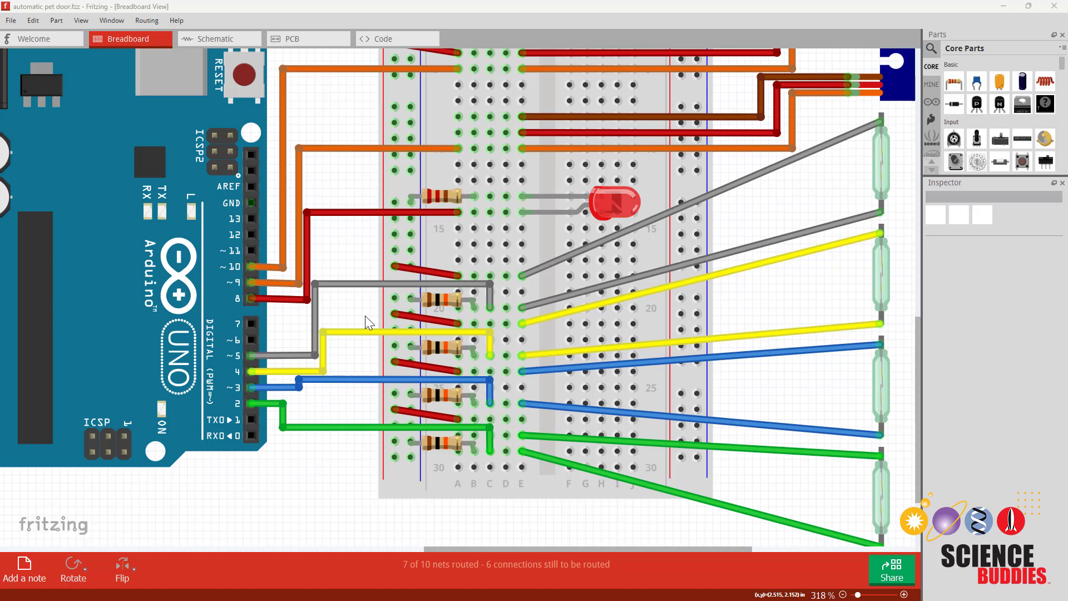
{"action": "mouse_move", "coordinate": [881, 175]}
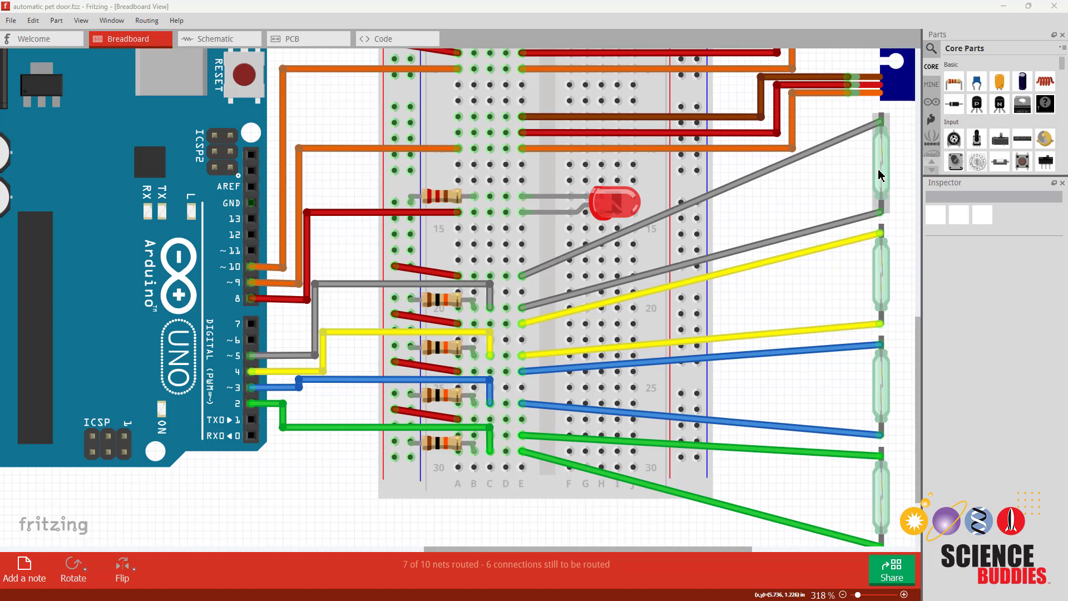
{"action": "mouse_move", "coordinate": [881, 175]}
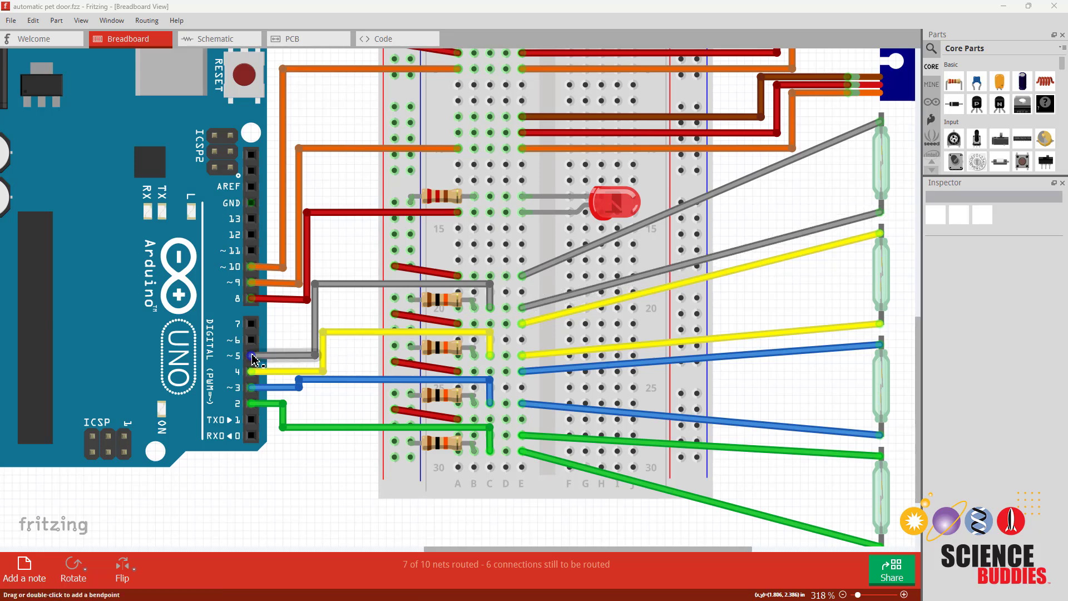
{"action": "mouse_move", "coordinate": [881, 183]}
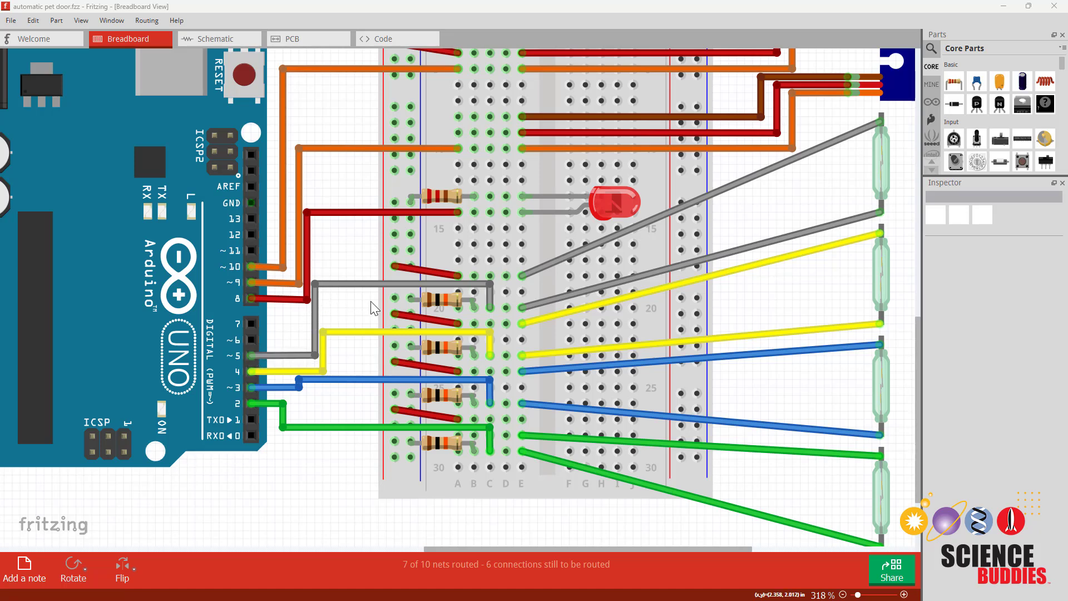
{"action": "mouse_move", "coordinate": [439, 305]}
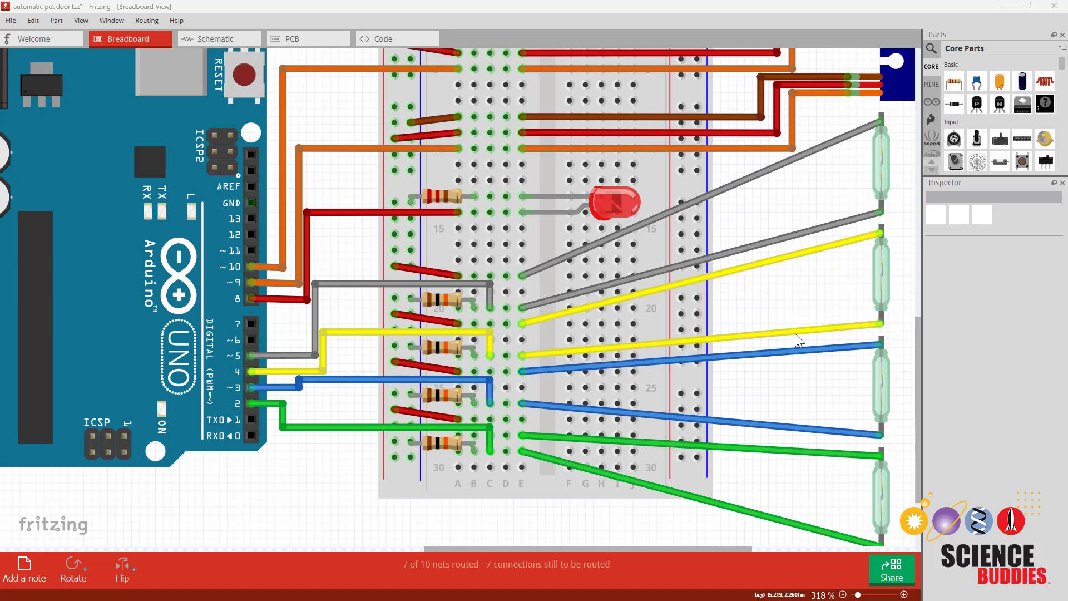
{"action": "mouse_move", "coordinate": [758, 262]}
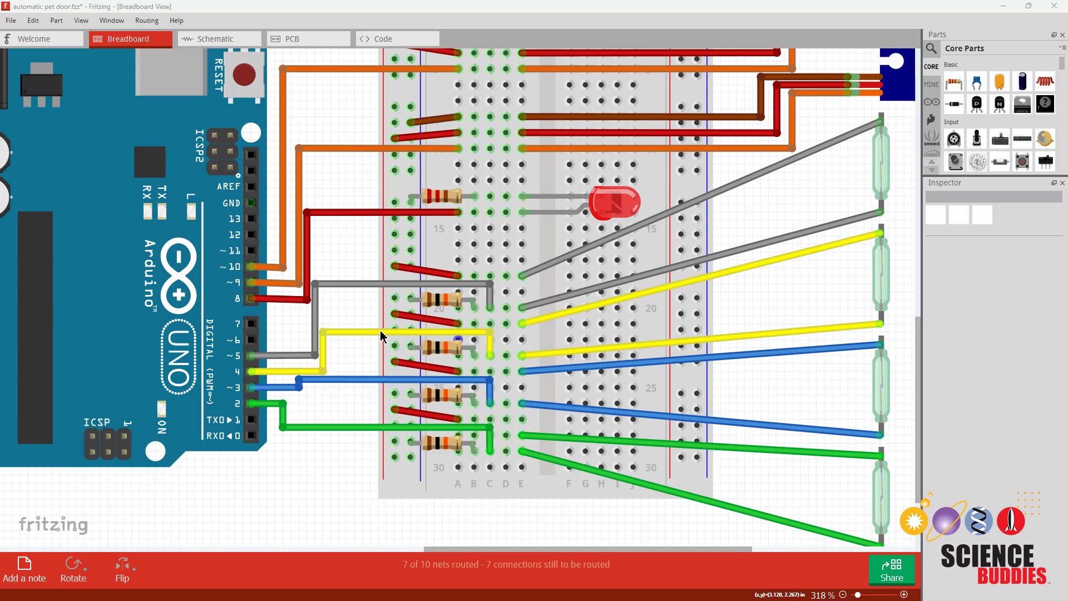
{"action": "mouse_move", "coordinate": [861, 284]}
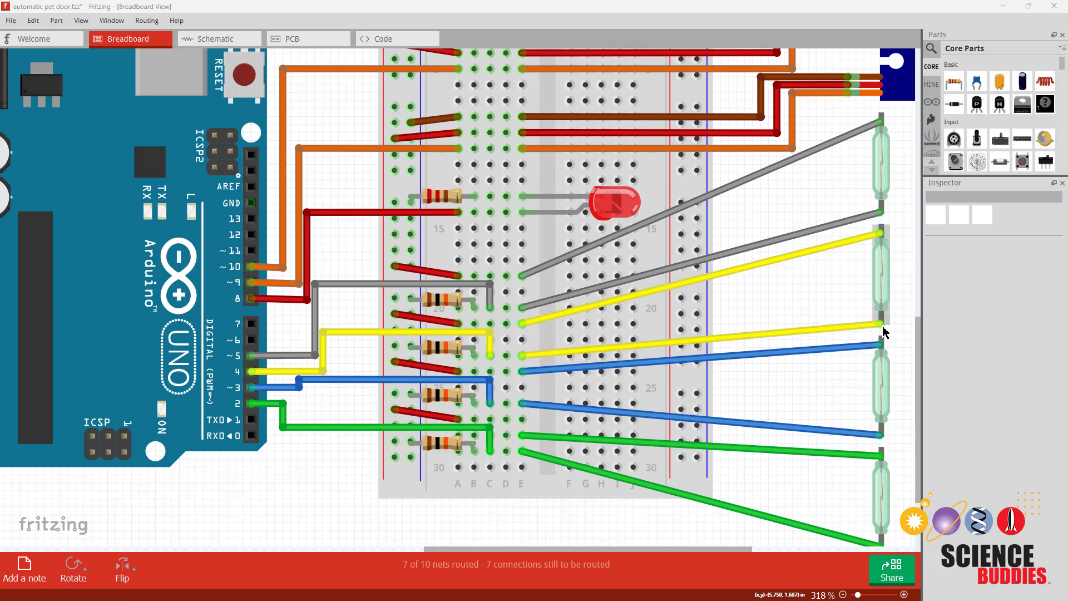
{"action": "mouse_move", "coordinate": [875, 235]}
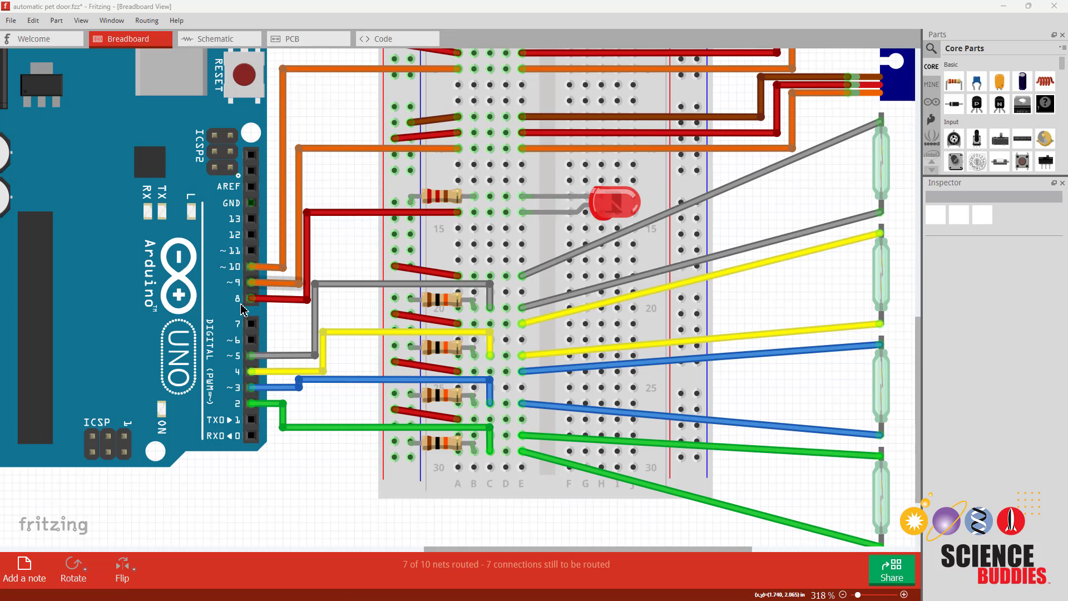
{"action": "mouse_move", "coordinate": [349, 257]}
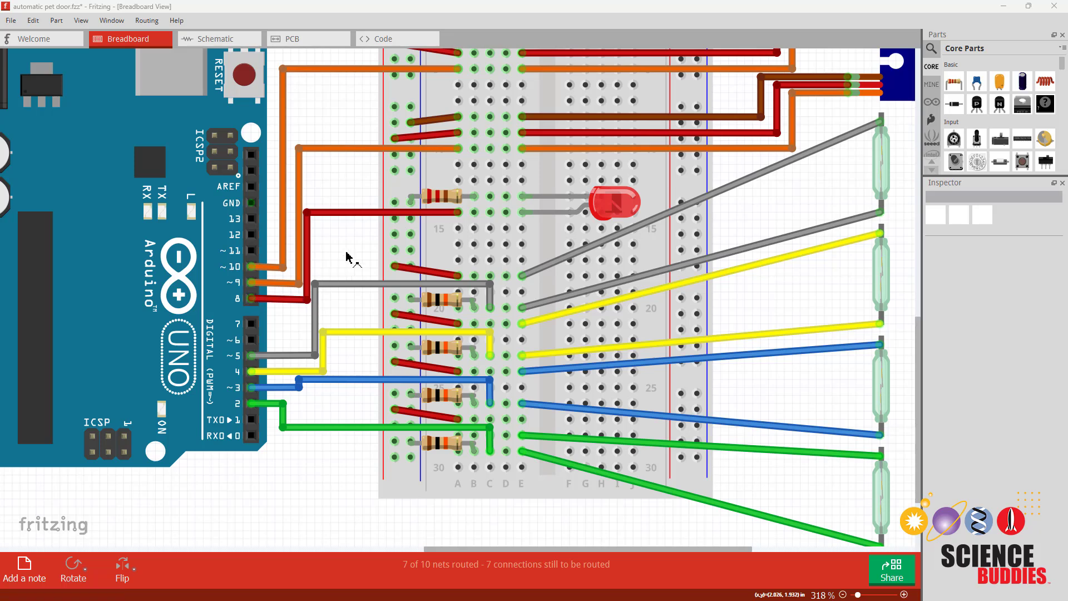
{"action": "left_click", "coordinate": [443, 199]}
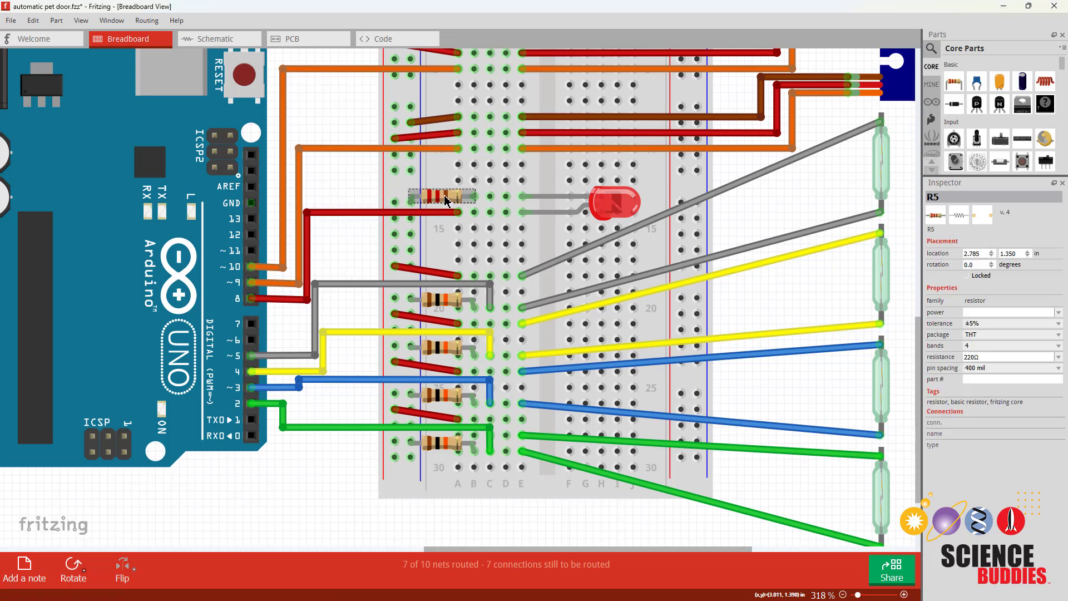
{"action": "mouse_move", "coordinate": [502, 204]}
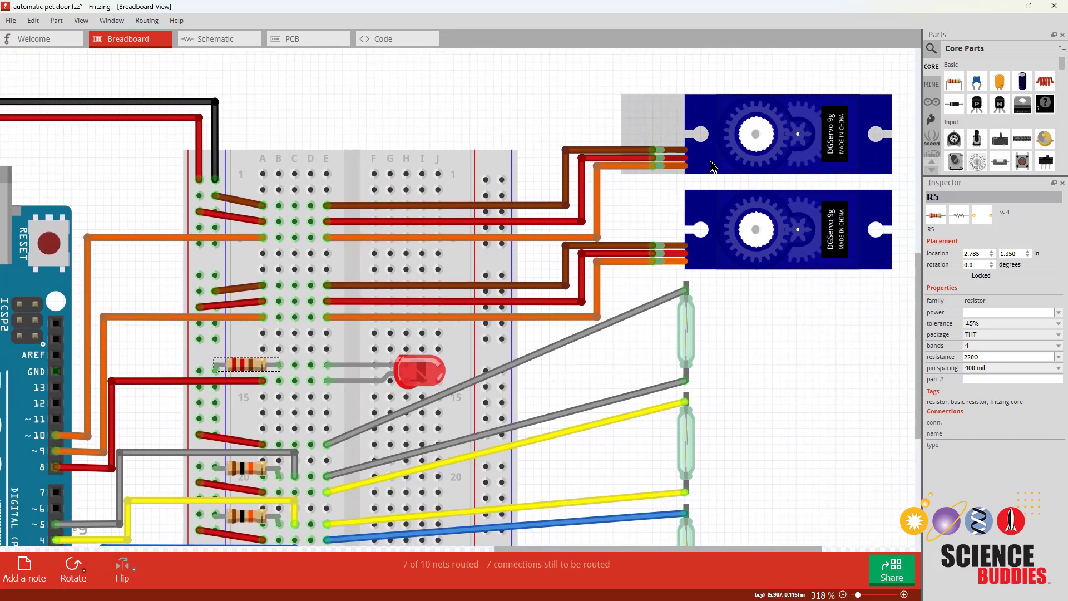
{"action": "mouse_move", "coordinate": [660, 163]}
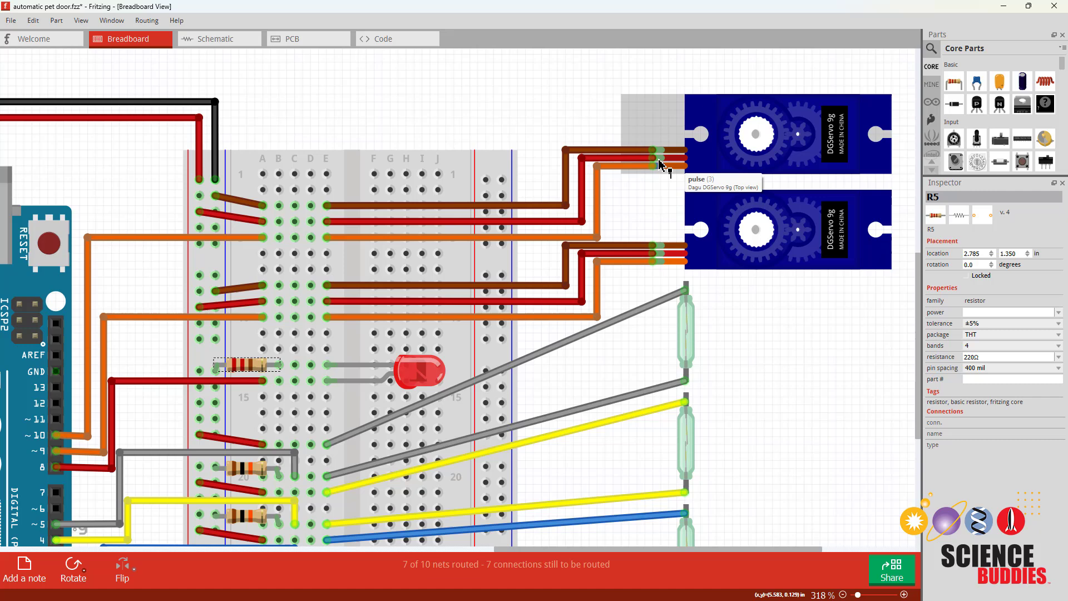
{"action": "mouse_move", "coordinate": [660, 152]}
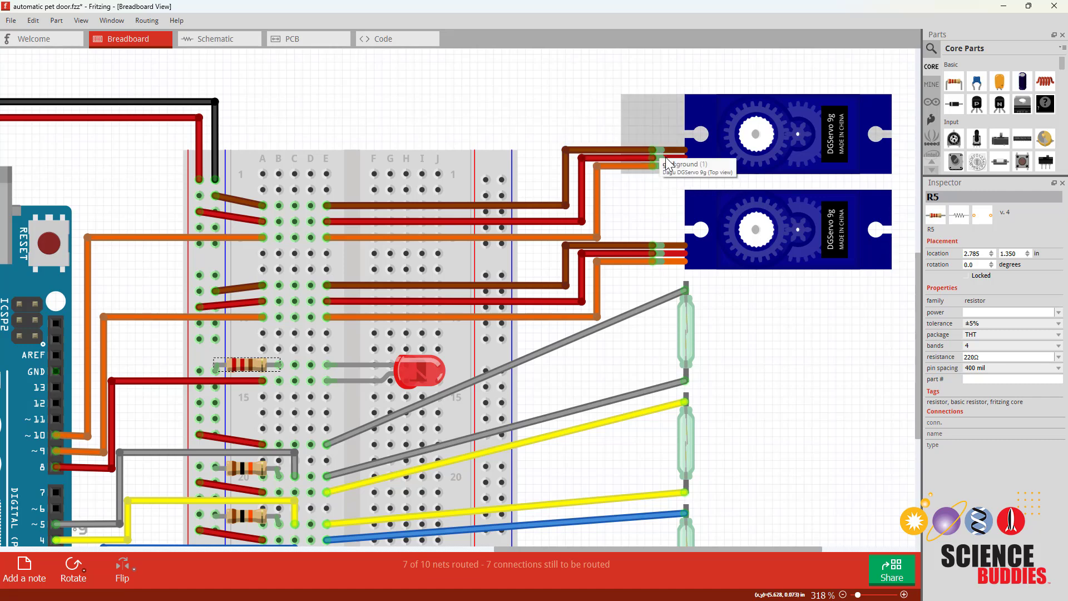
{"action": "mouse_move", "coordinate": [661, 170]}
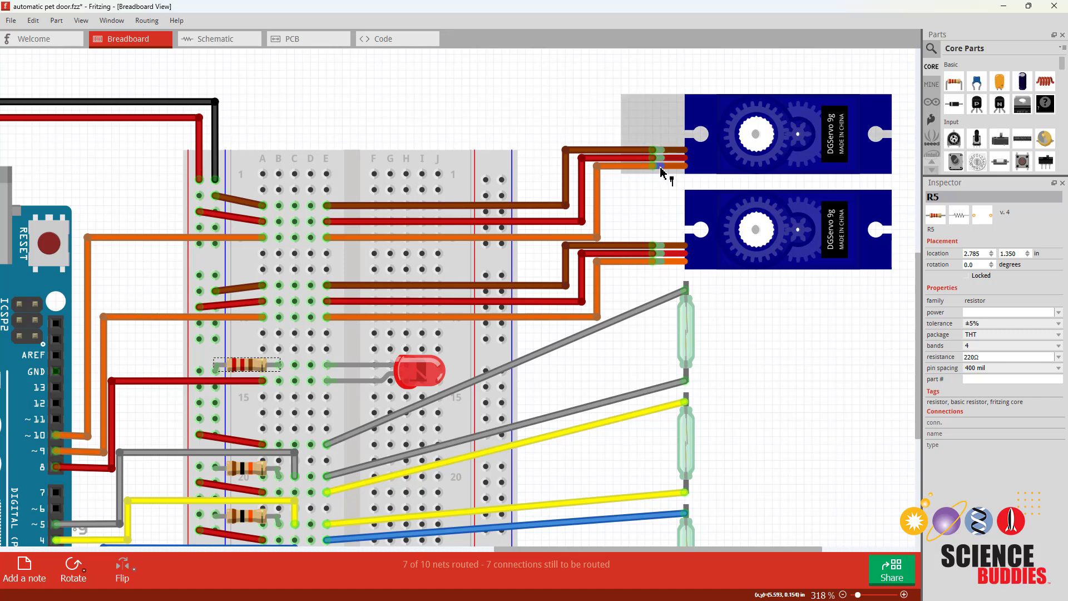
{"action": "mouse_move", "coordinate": [661, 155]}
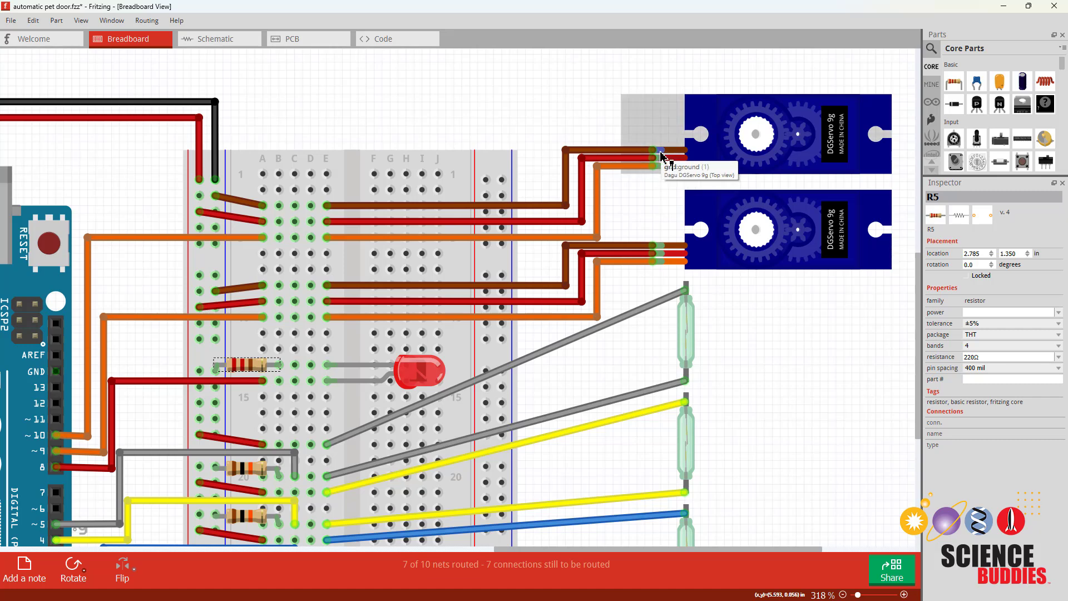
{"action": "mouse_move", "coordinate": [671, 181]}
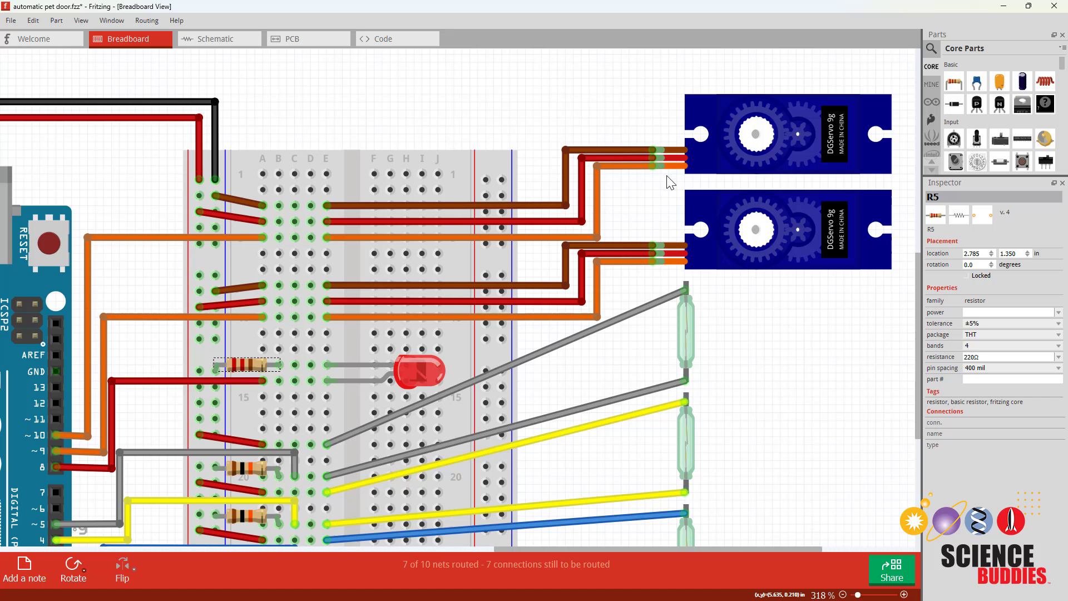
{"action": "mouse_move", "coordinate": [667, 257]}
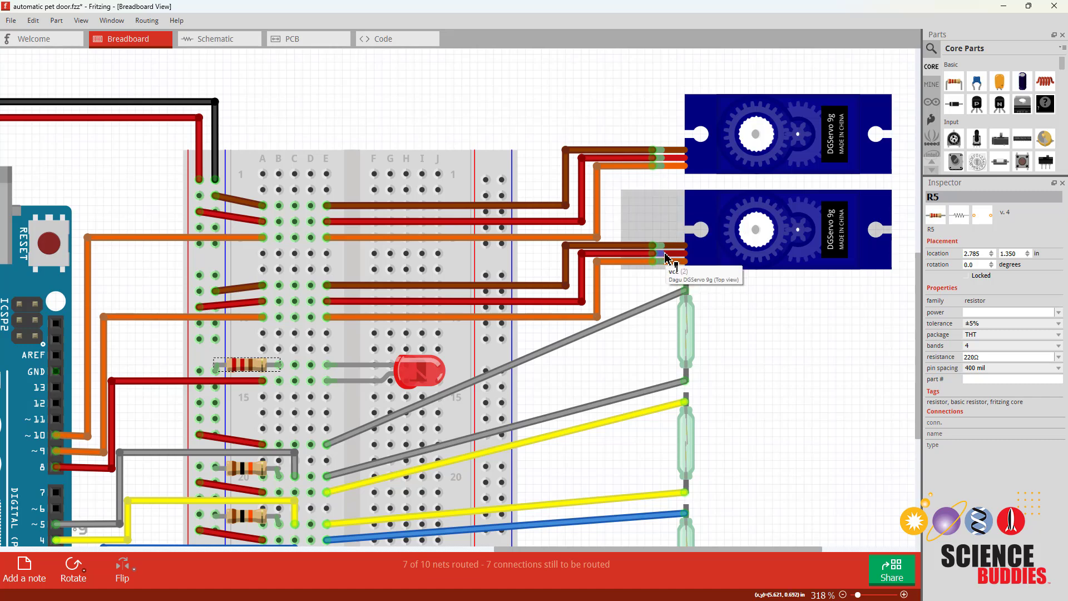
{"action": "mouse_move", "coordinate": [624, 205]}
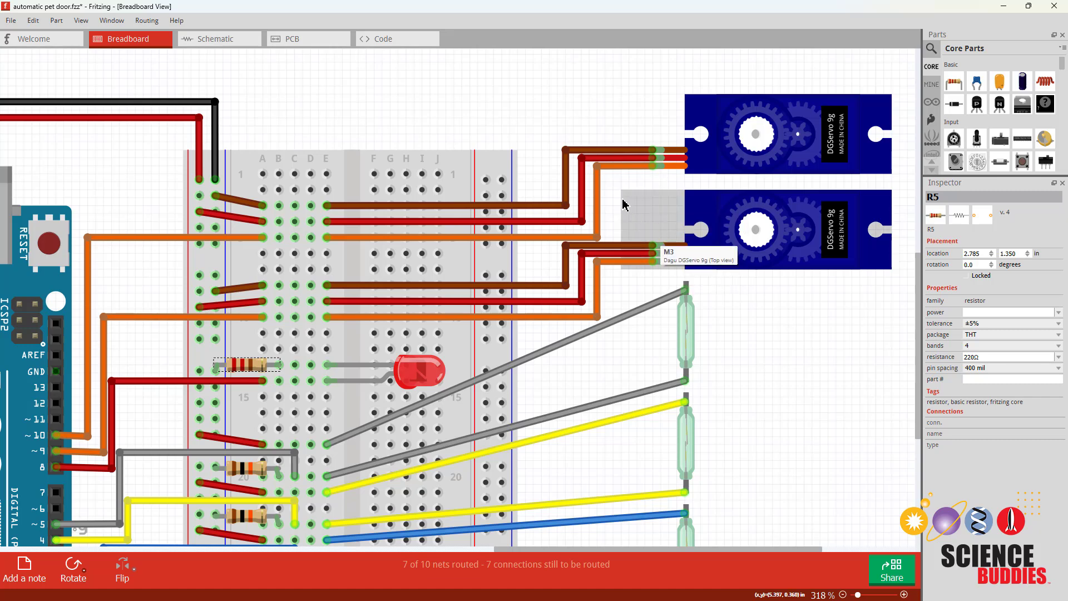
{"action": "mouse_move", "coordinate": [618, 204]}
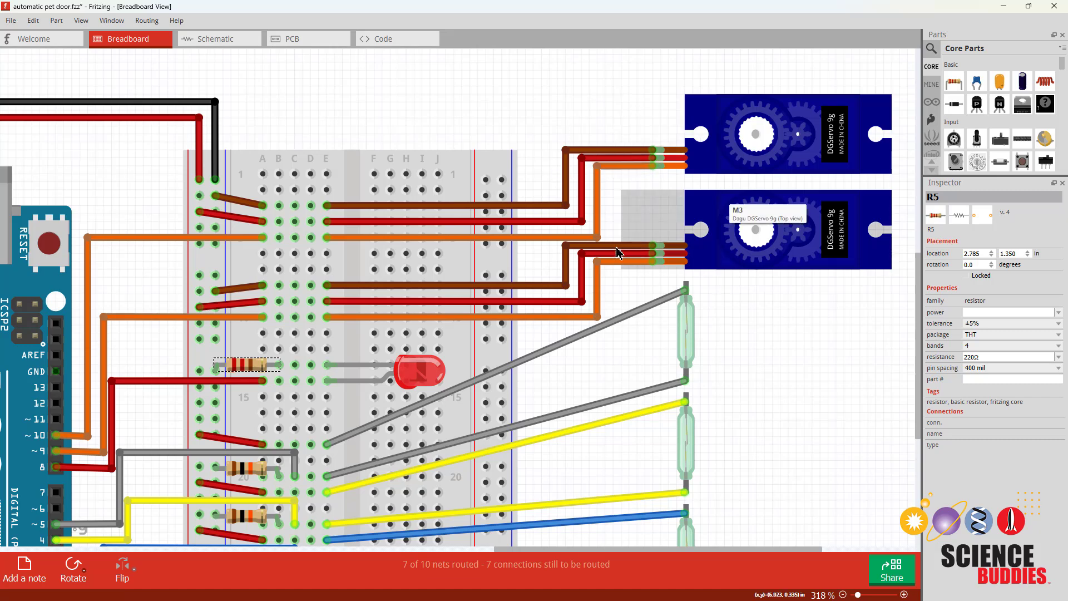
{"action": "mouse_move", "coordinate": [620, 207]}
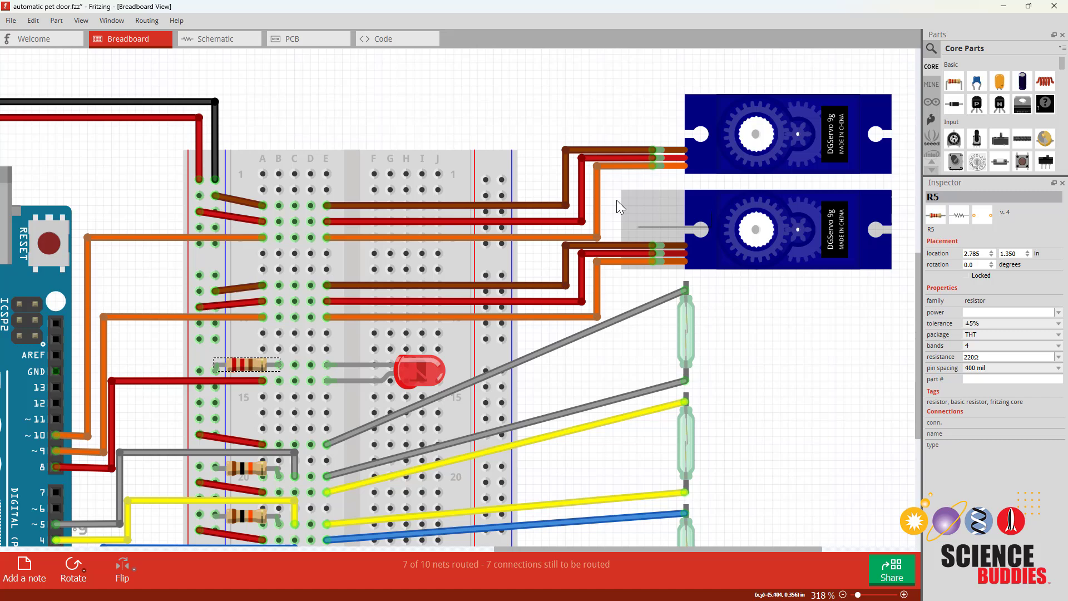
{"action": "mouse_move", "coordinate": [616, 210]}
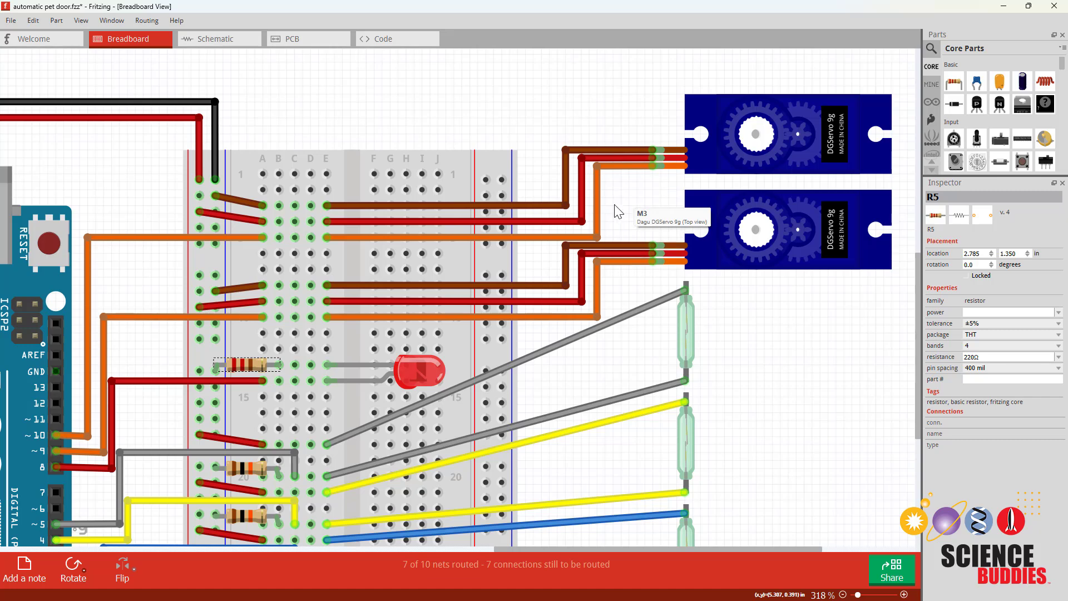
{"action": "mouse_move", "coordinate": [654, 265]}
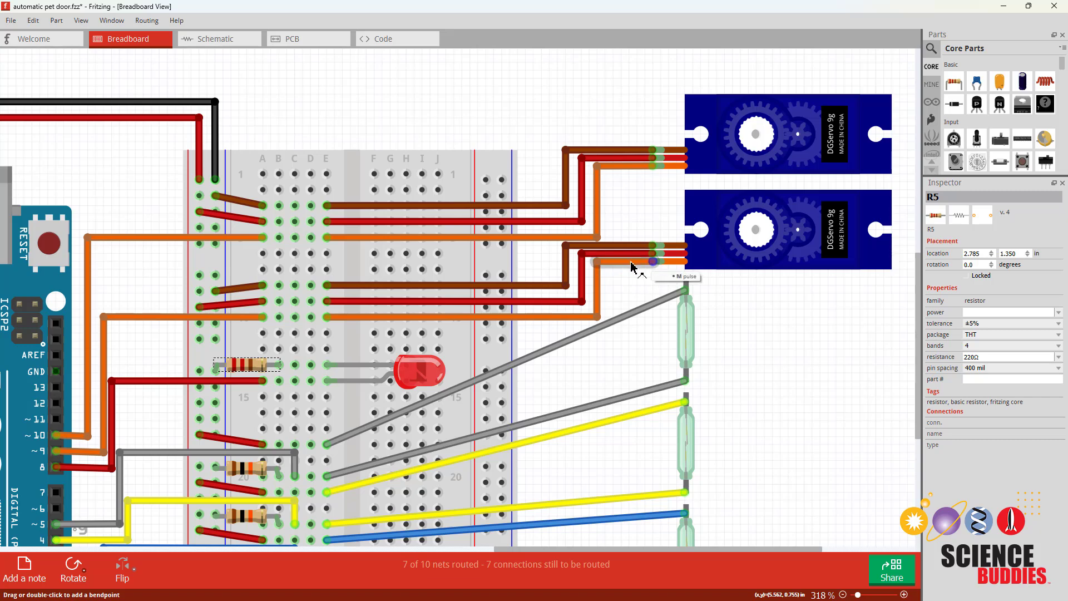
{"action": "mouse_move", "coordinate": [347, 329]}
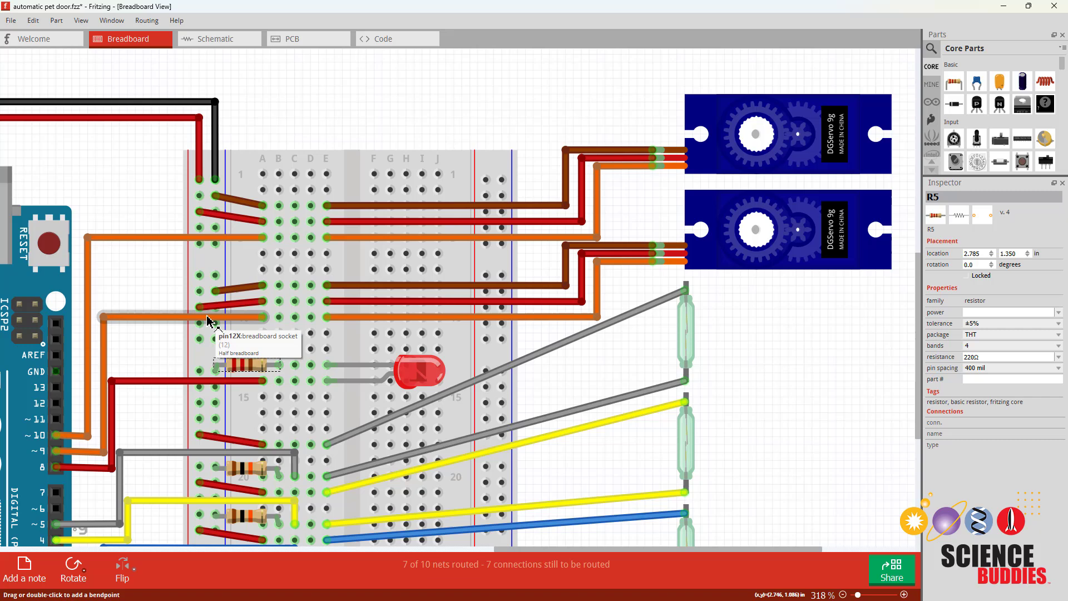
{"action": "mouse_move", "coordinate": [58, 456]}
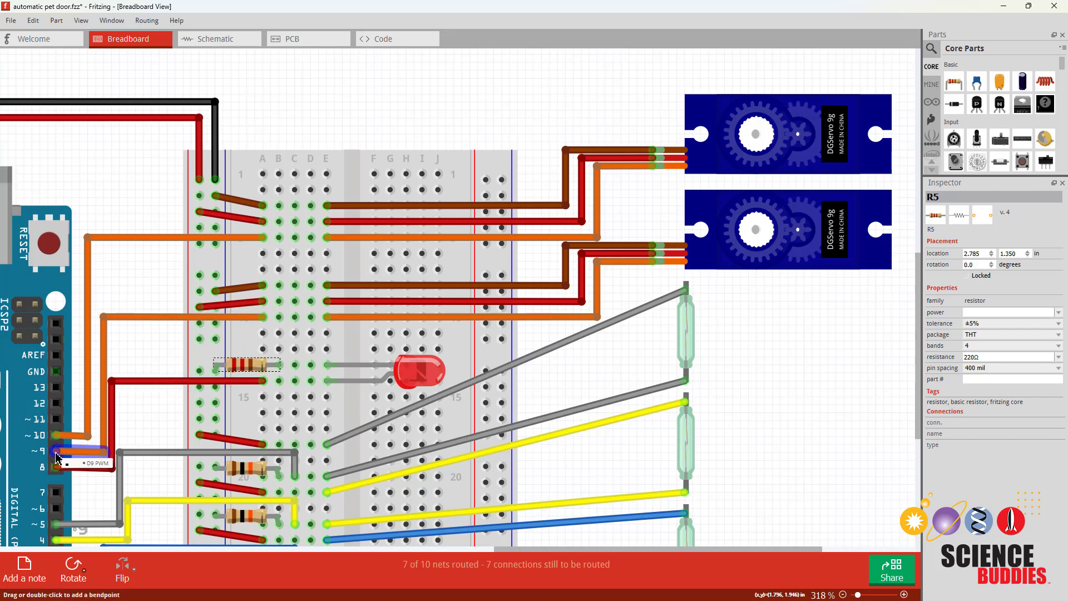
{"action": "mouse_move", "coordinate": [657, 257]}
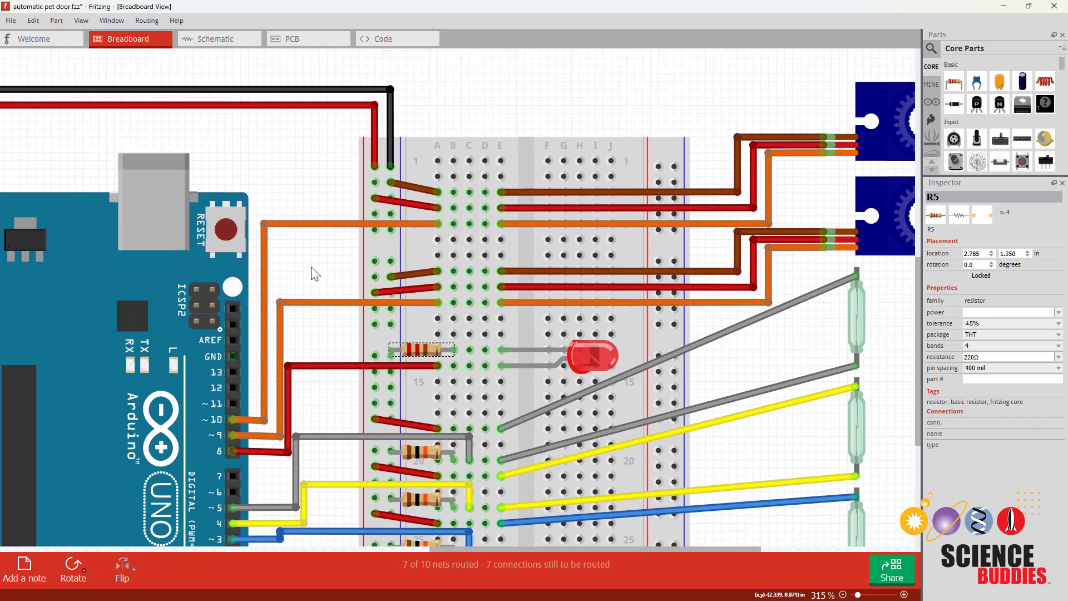
{"action": "scroll", "scroll_direction": "down", "scroll_amount": 3}
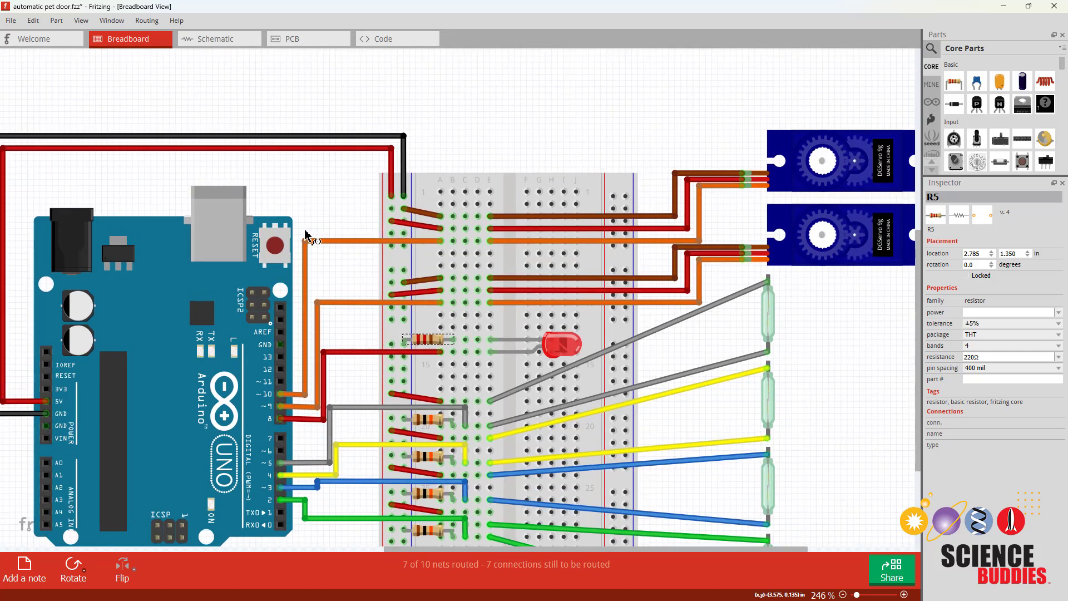
{"action": "mouse_move", "coordinate": [48, 405]}
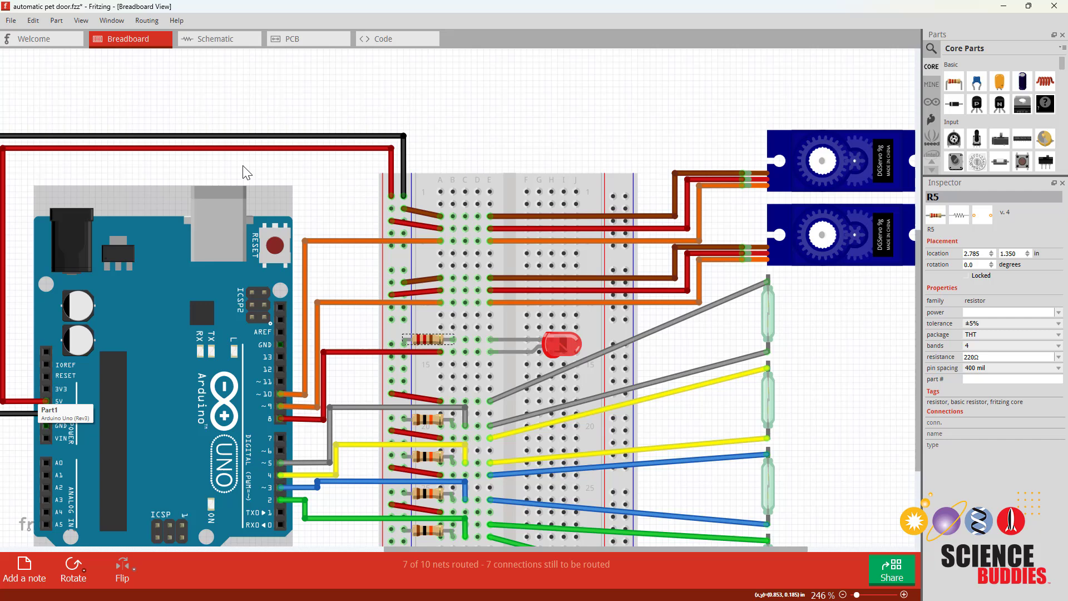
{"action": "mouse_move", "coordinate": [740, 167]}
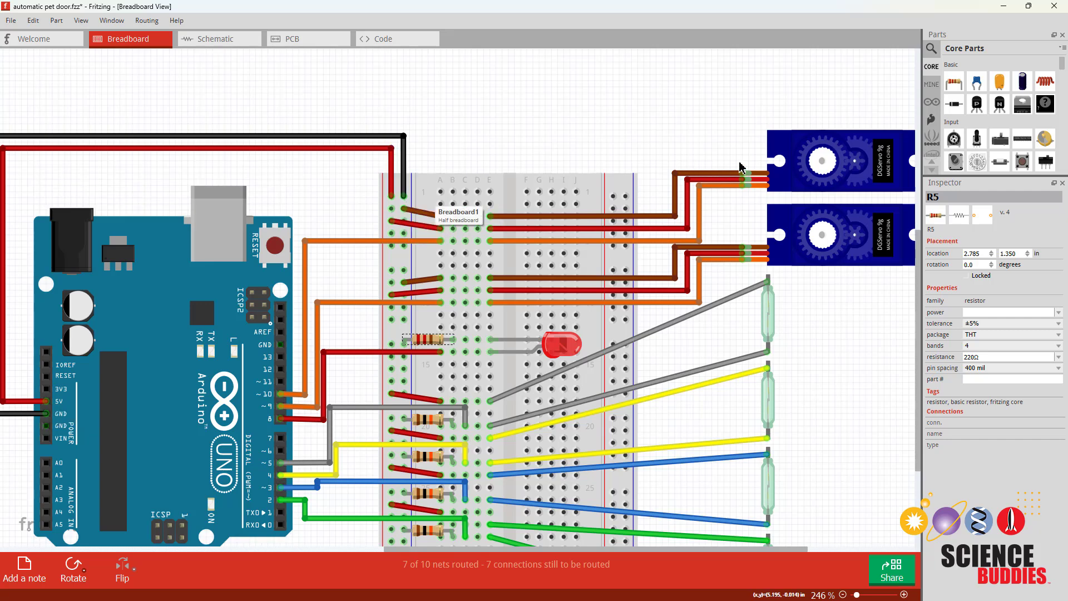
{"action": "mouse_move", "coordinate": [738, 169]}
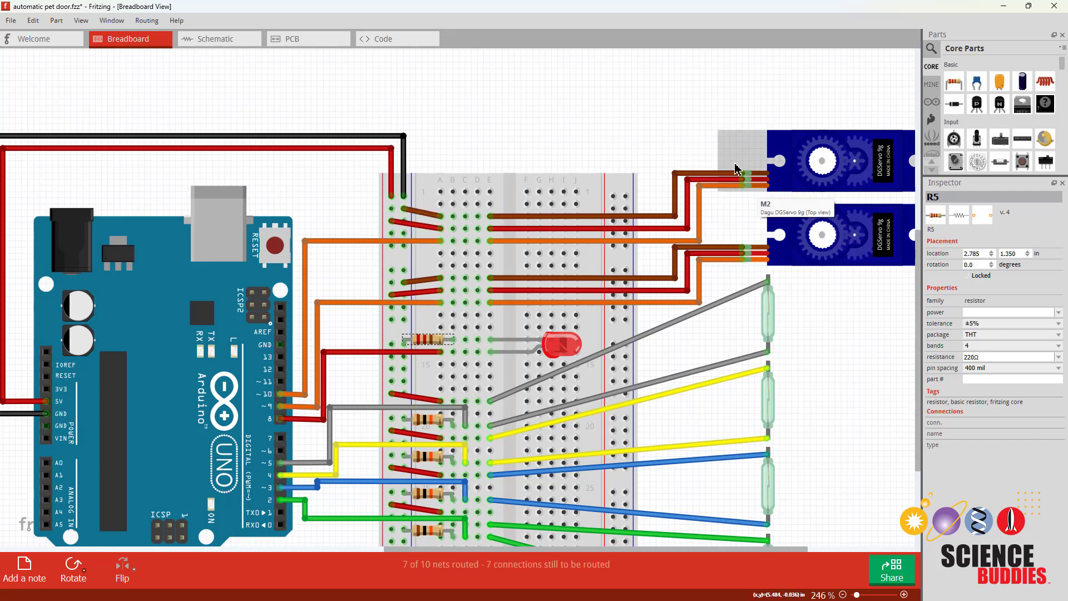
{"action": "mouse_move", "coordinate": [174, 319]}
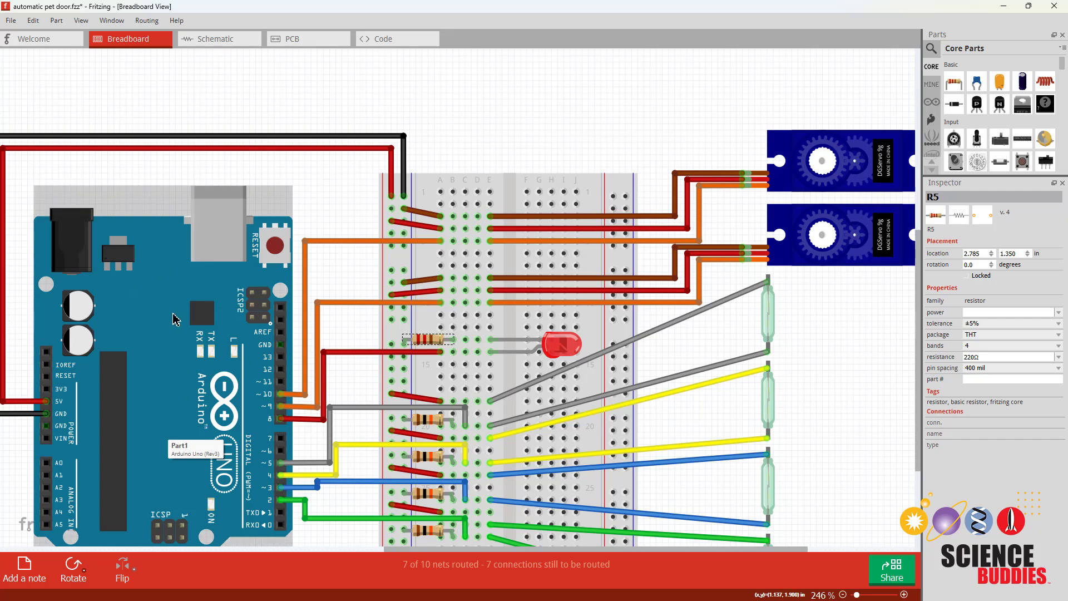
{"action": "mouse_move", "coordinate": [433, 257]}
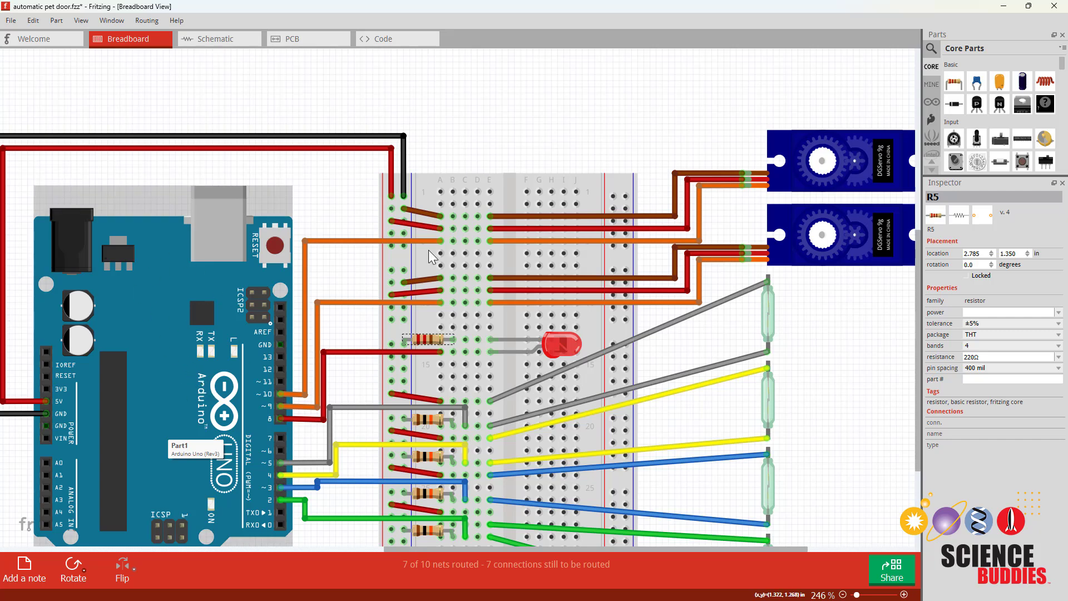
{"action": "mouse_move", "coordinate": [681, 158]}
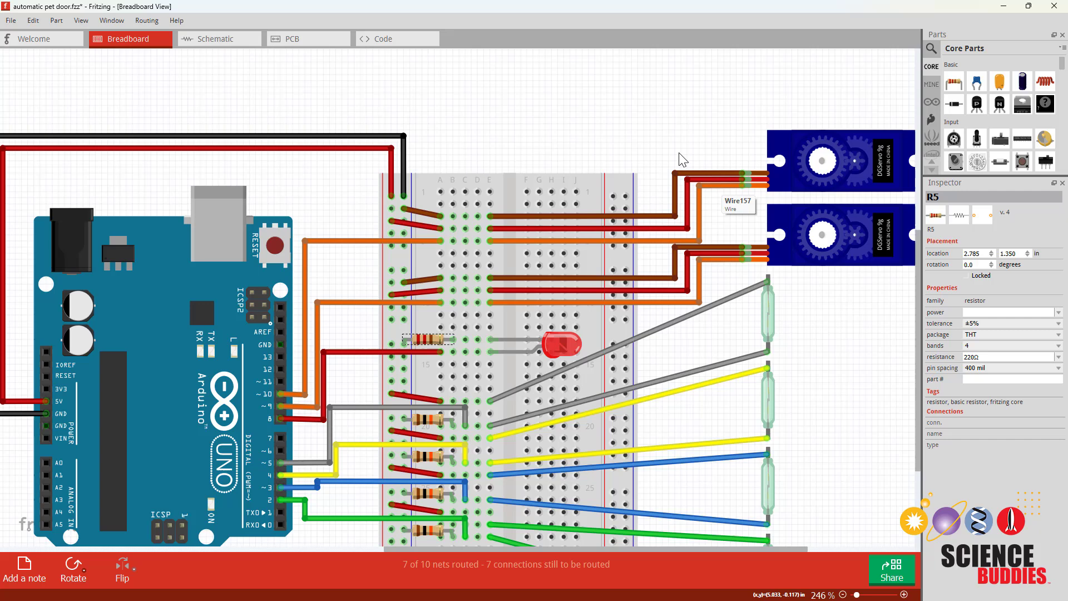
{"action": "mouse_move", "coordinate": [767, 231]}
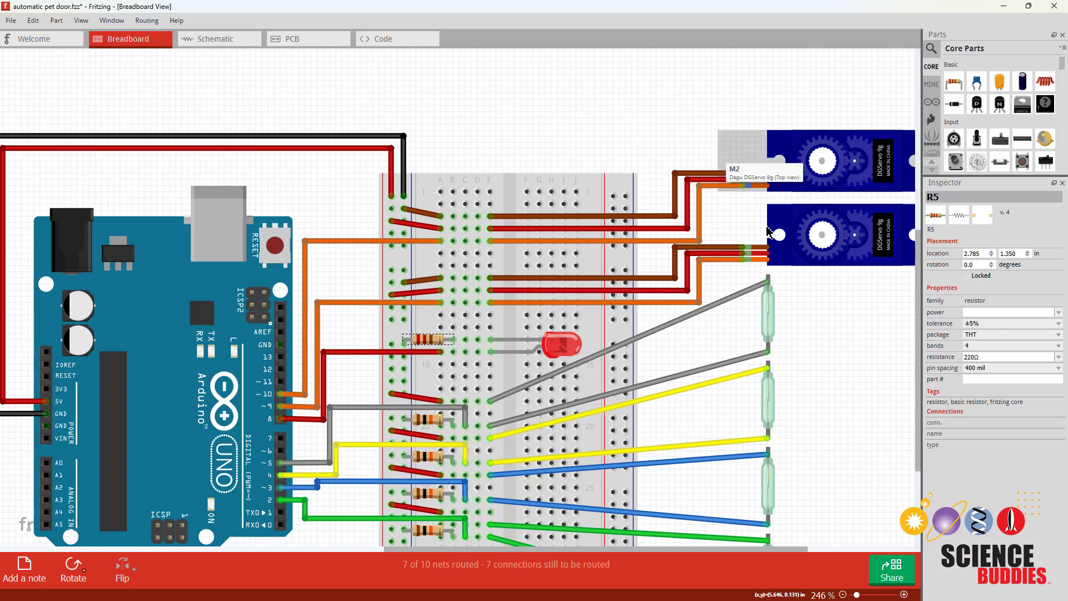
{"action": "mouse_move", "coordinate": [745, 230]}
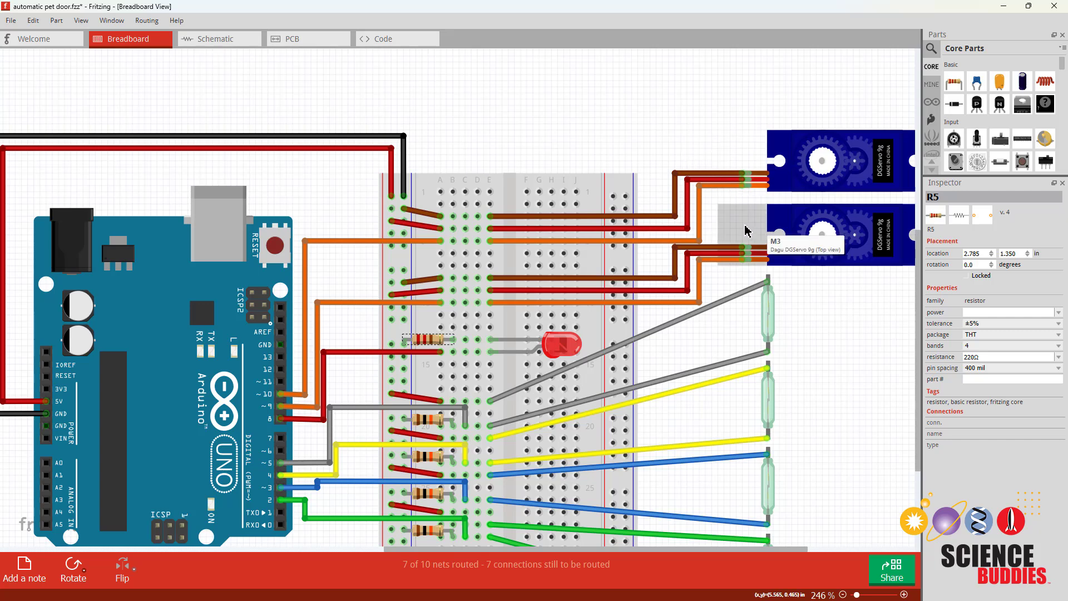
{"action": "mouse_move", "coordinate": [477, 300]}
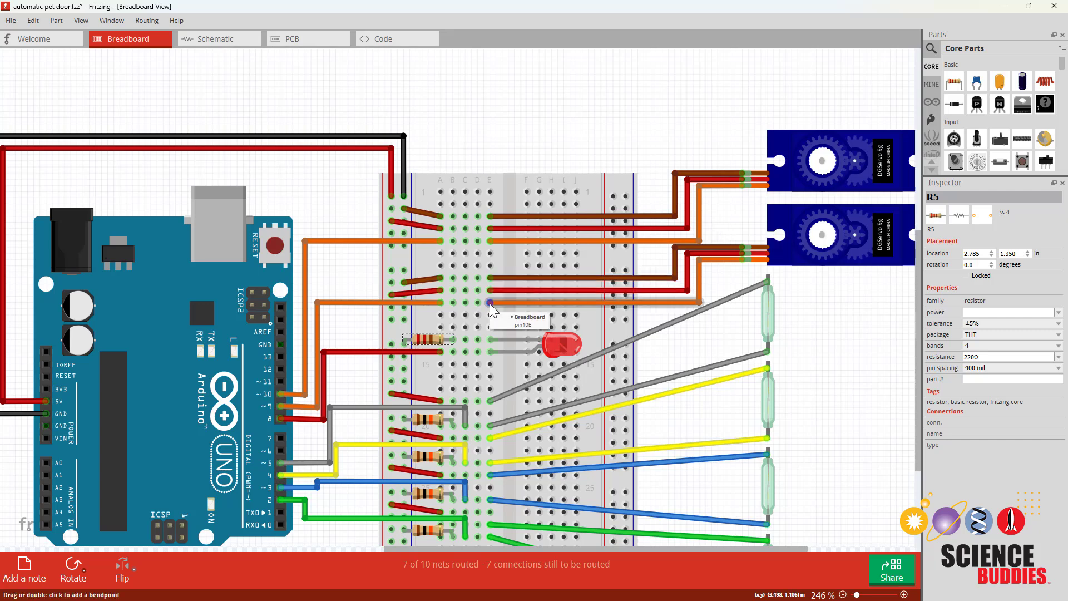
{"action": "mouse_move", "coordinate": [282, 411]}
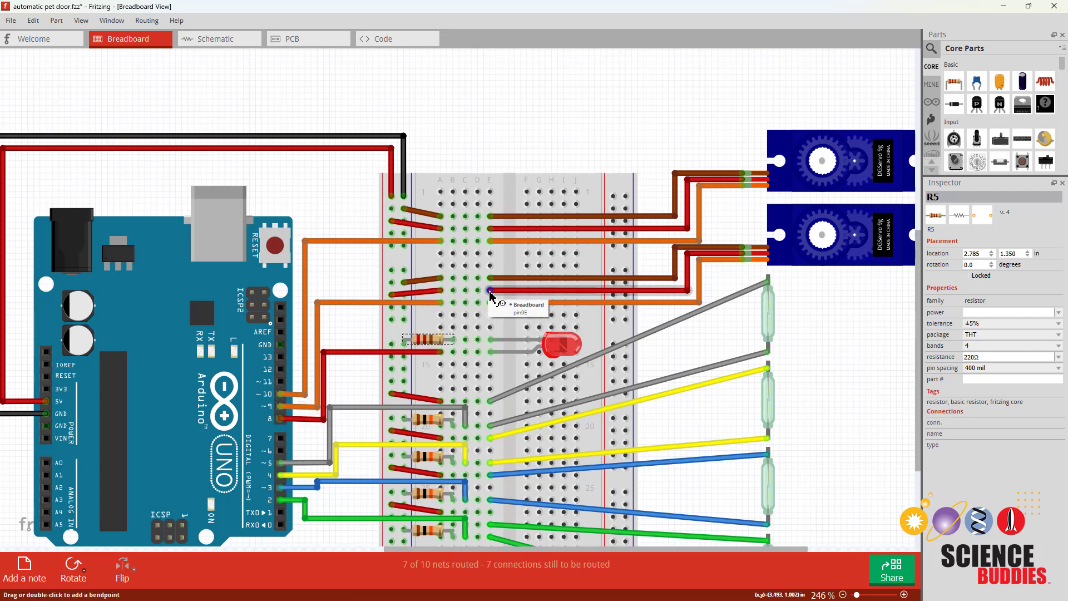
{"action": "mouse_move", "coordinate": [489, 284]}
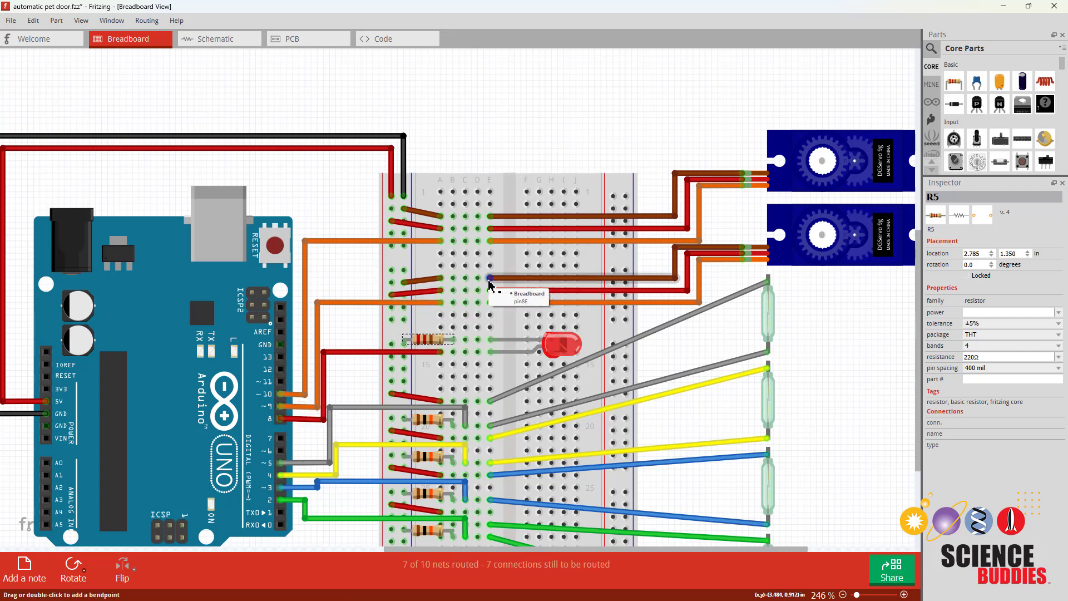
{"action": "mouse_move", "coordinate": [338, 222]}
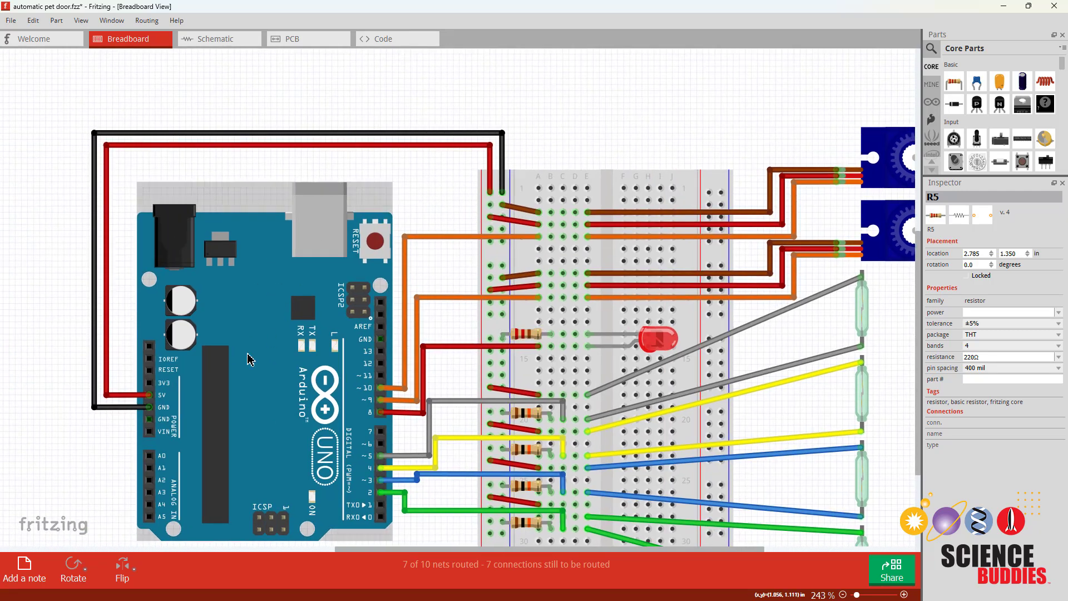
{"action": "mouse_move", "coordinate": [148, 413]}
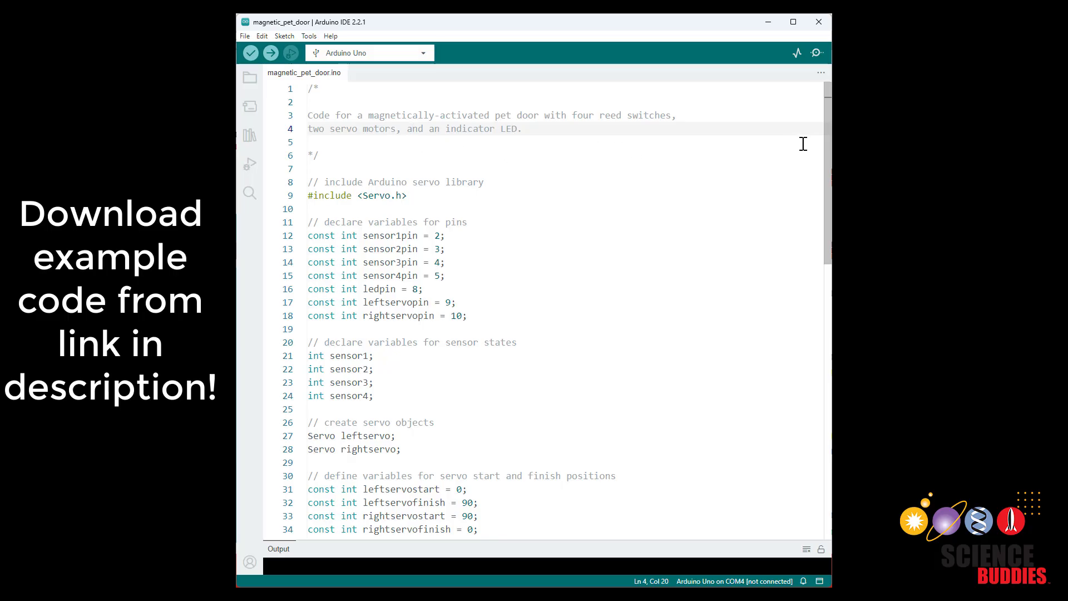
Scroll through the magnetic_pet_door sketch's setup() and loop() code, then back to the pin declarations.
{"action": "scroll", "scroll_direction": "down", "scroll_amount": 3}
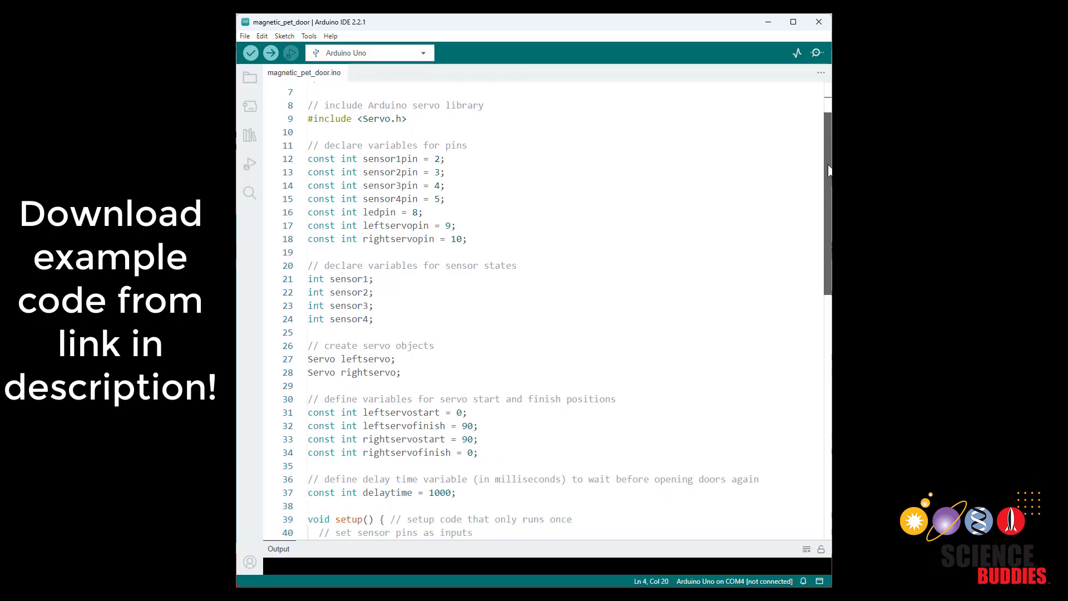
{"action": "scroll", "scroll_direction": "down", "scroll_amount": 3}
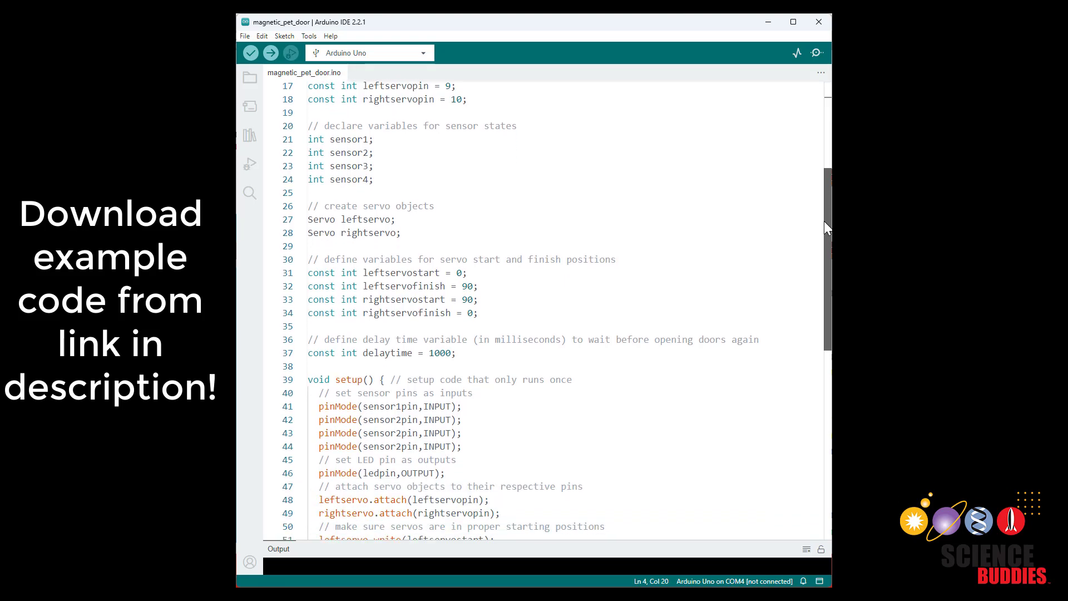
{"action": "scroll", "scroll_direction": "down", "scroll_amount": 3}
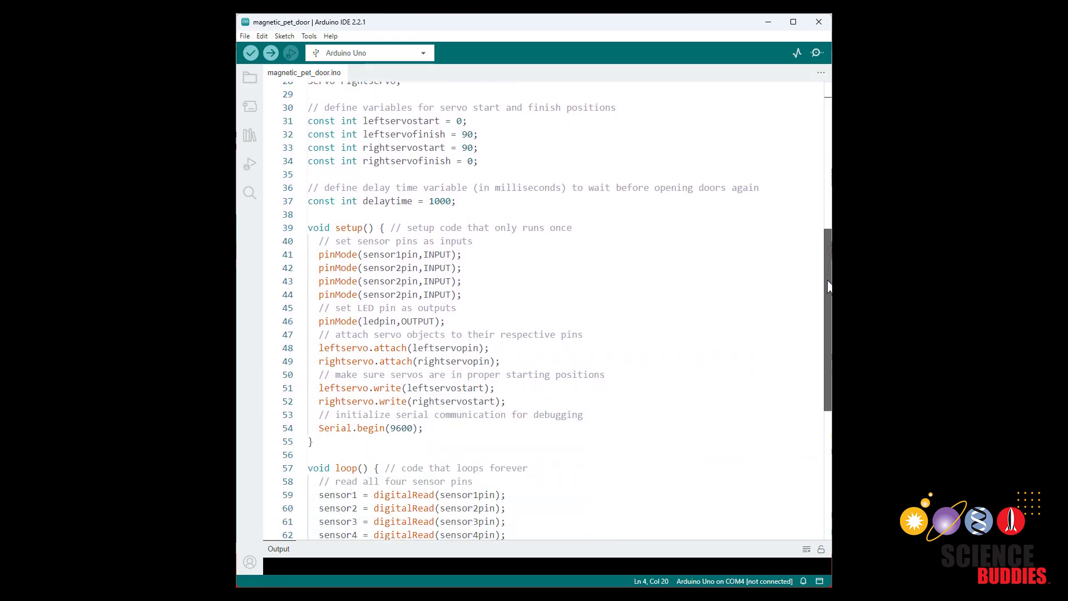
{"action": "scroll", "scroll_direction": "down", "scroll_amount": 3}
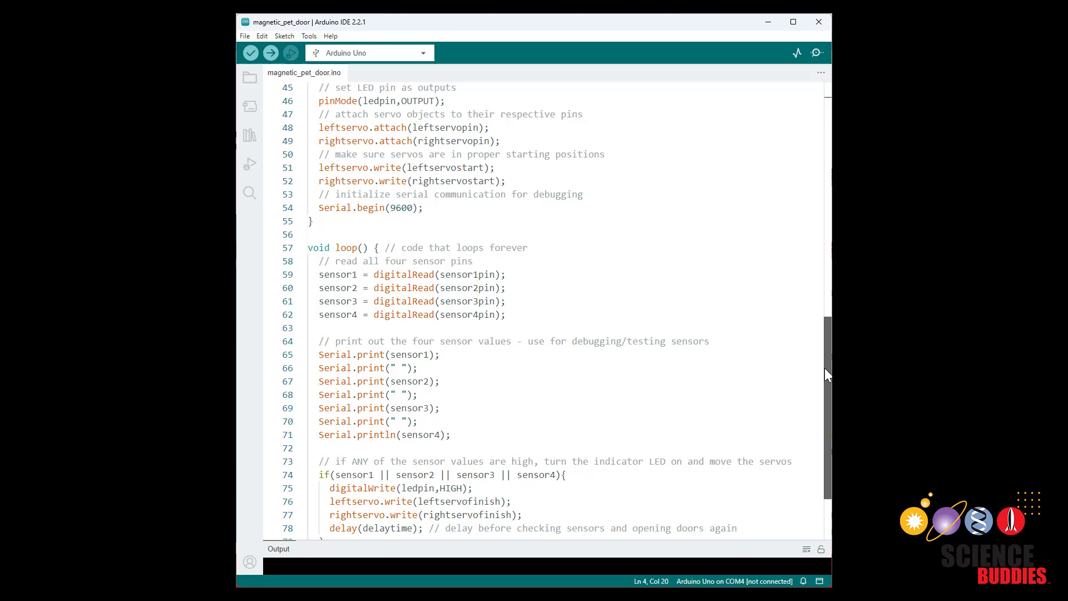
{"action": "scroll", "scroll_direction": "down", "scroll_amount": 3}
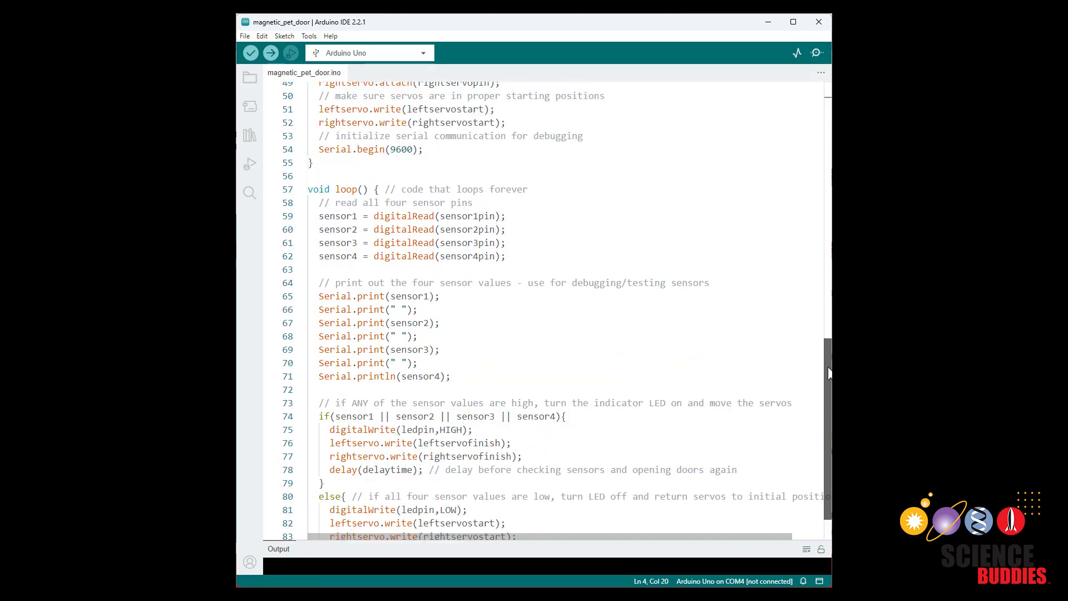
{"action": "scroll", "scroll_direction": "up", "scroll_amount": 3}
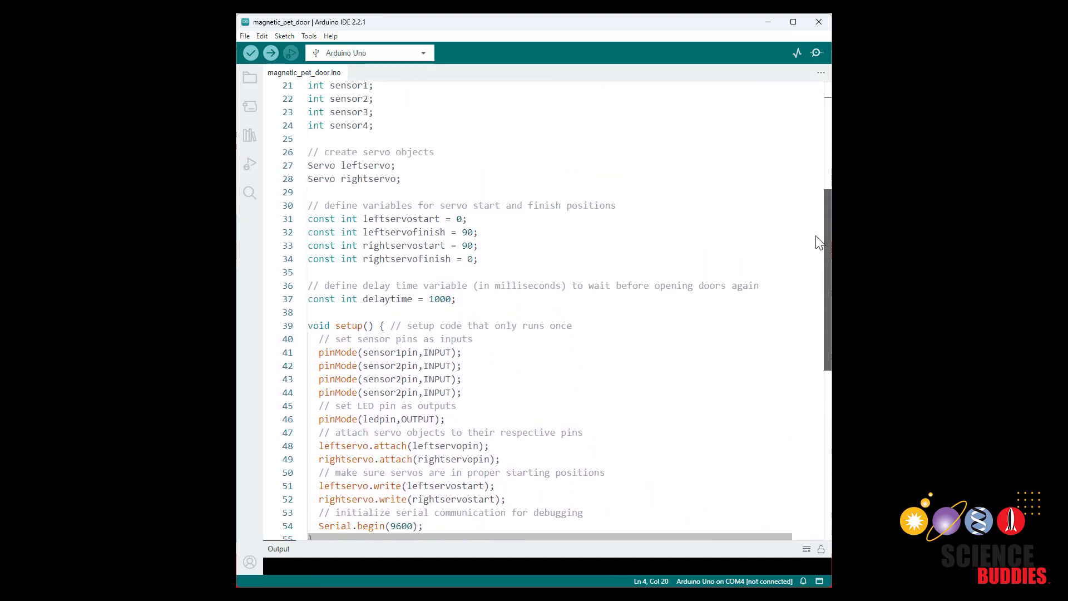
{"action": "scroll", "scroll_direction": "up", "scroll_amount": 3}
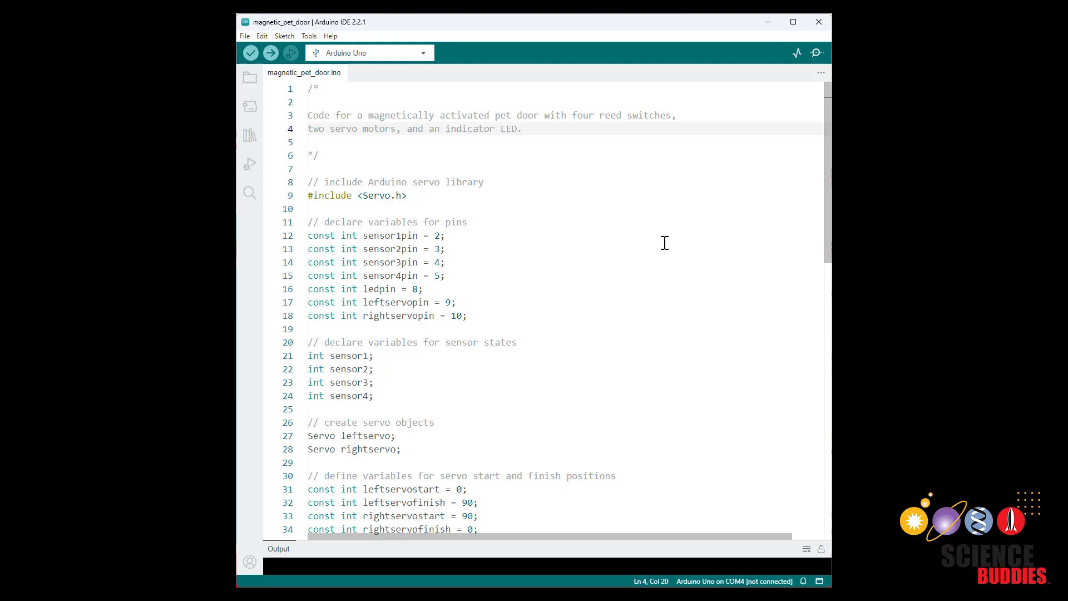
{"action": "mouse_move", "coordinate": [517, 183]}
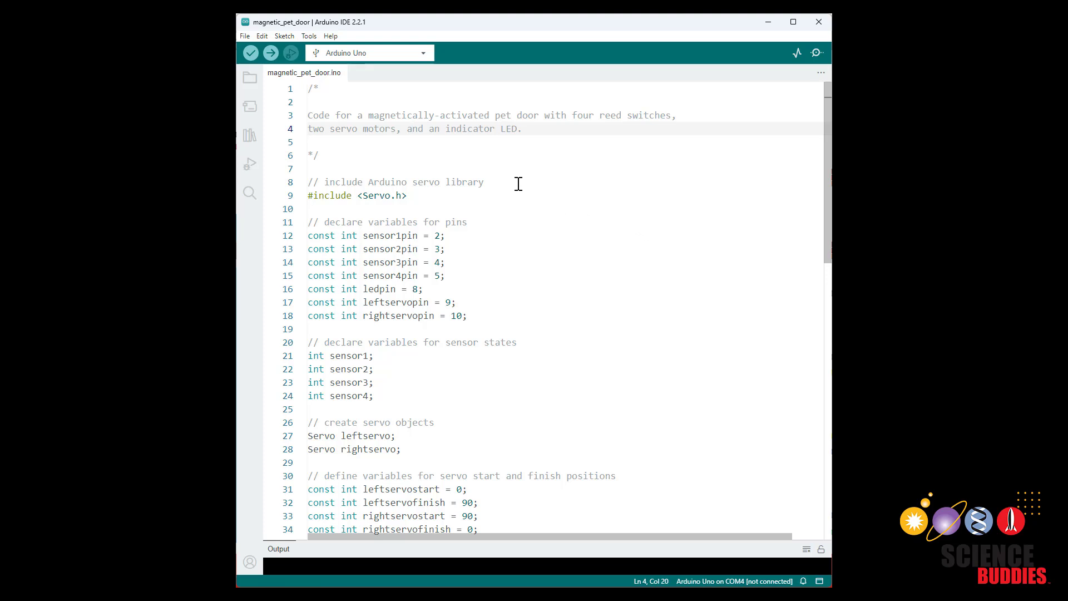
{"action": "mouse_move", "coordinate": [423, 196]}
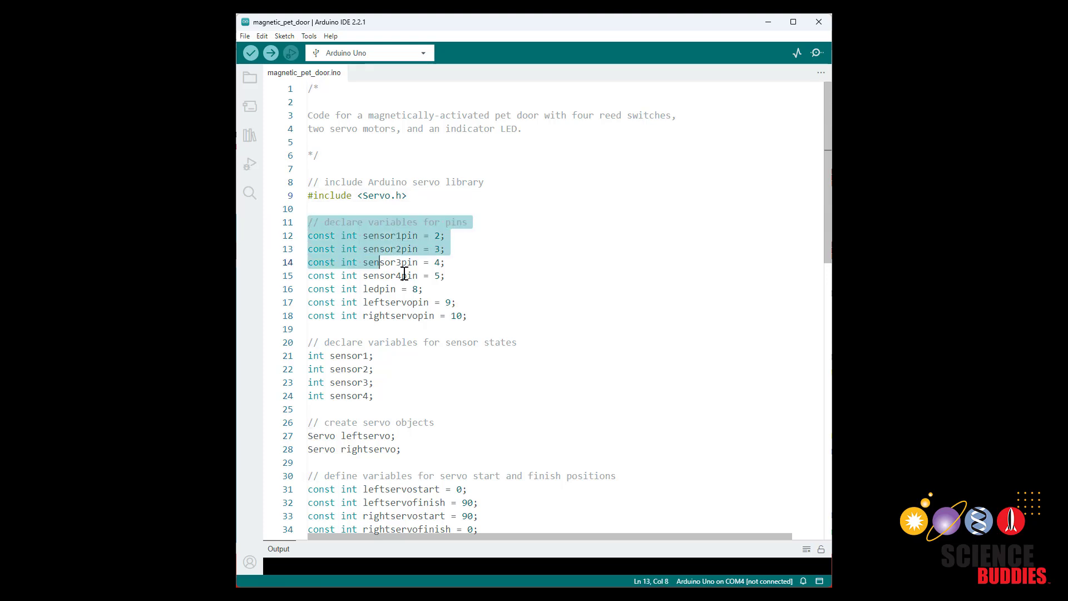
{"action": "left_click", "coordinate": [469, 315]}
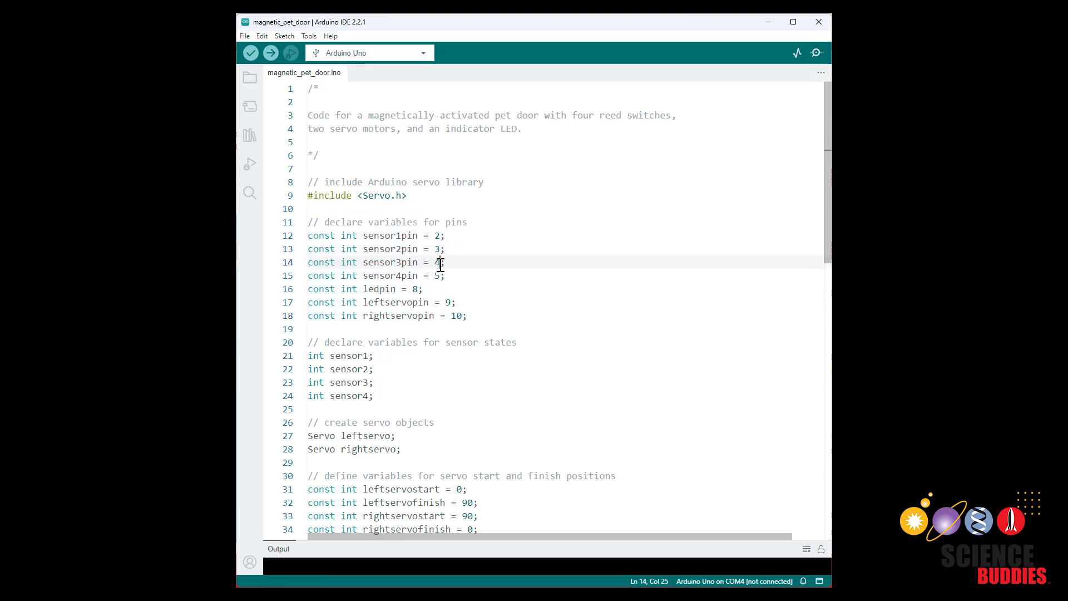
{"action": "left_click", "coordinate": [423, 288]}
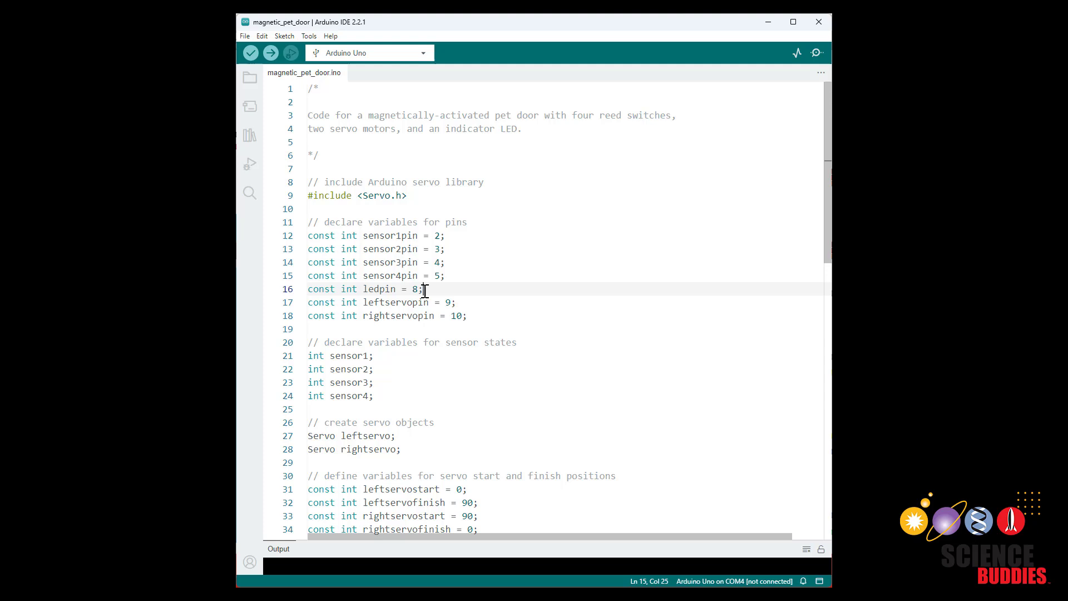
{"action": "left_click", "coordinate": [467, 315]}
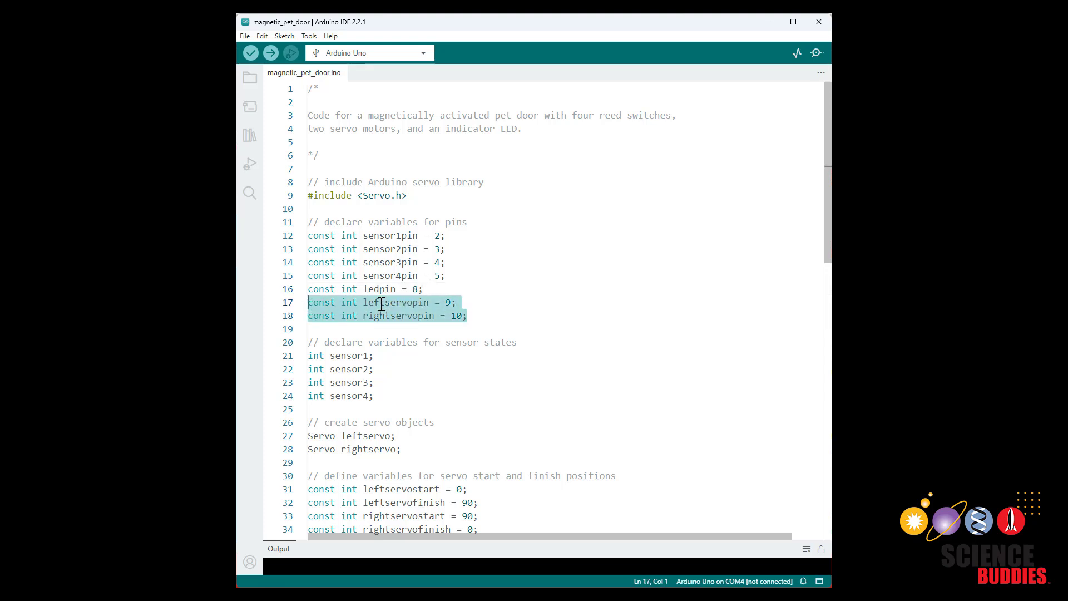
{"action": "scroll", "scroll_direction": "down", "scroll_amount": 3}
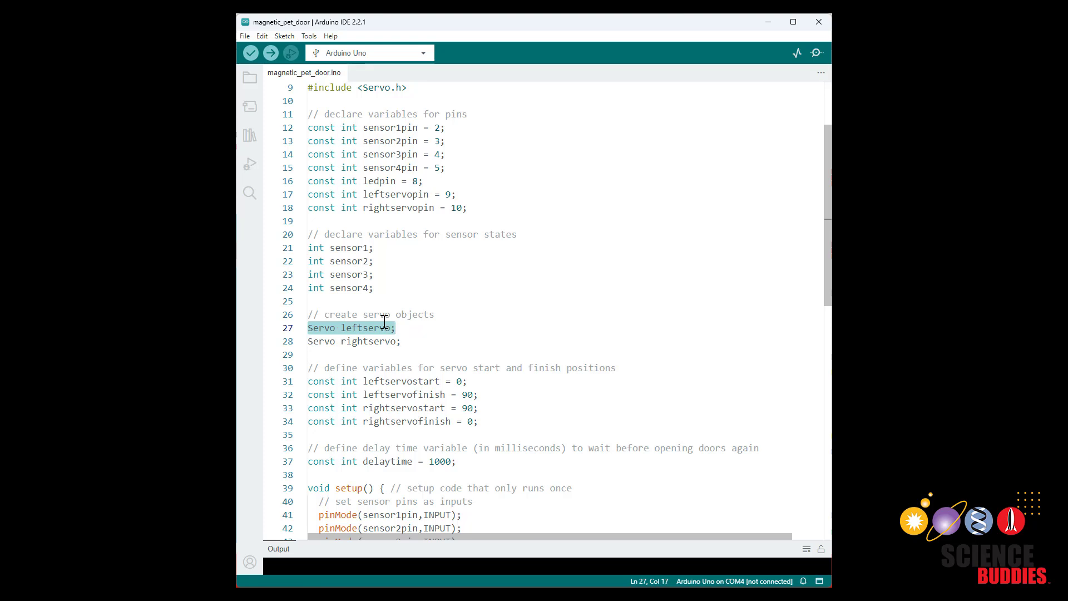
{"action": "scroll", "scroll_direction": "down", "scroll_amount": 3}
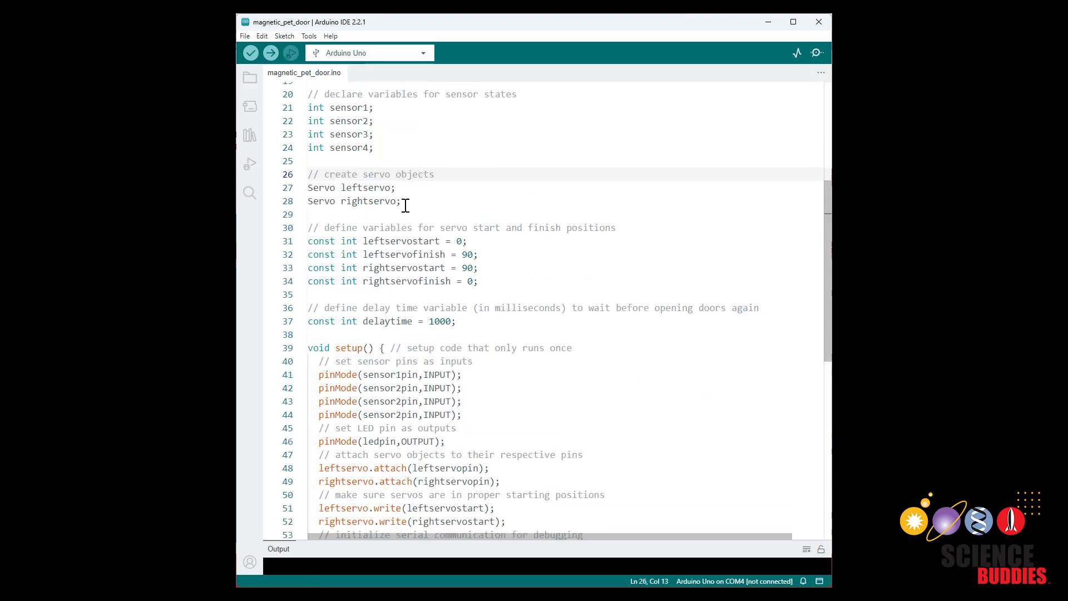
{"action": "mouse_move", "coordinate": [348, 190]}
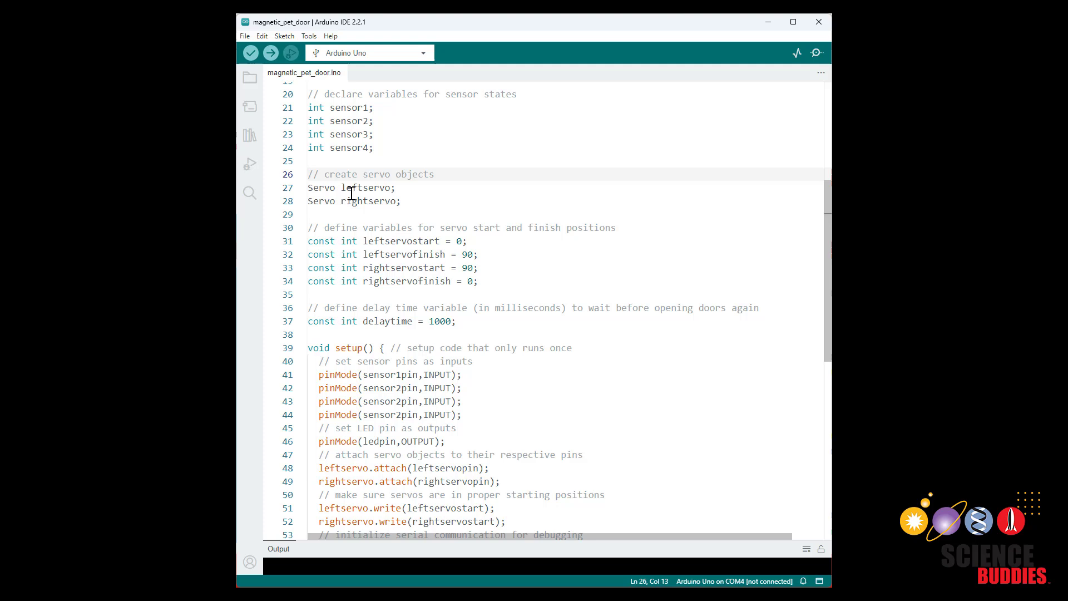
{"action": "double_click", "coordinate": [366, 187]}
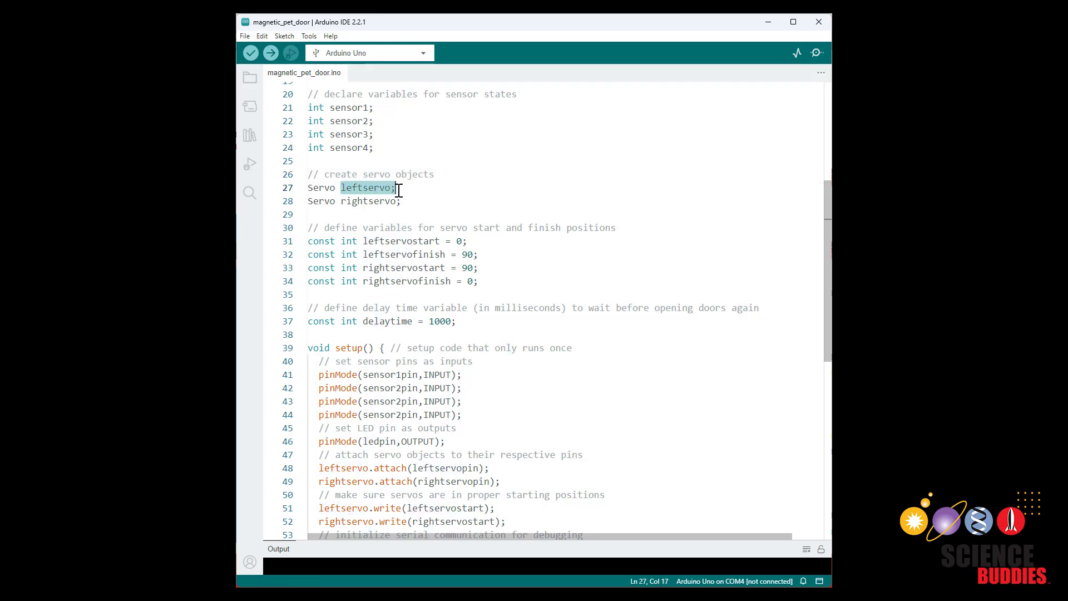
{"action": "double_click", "coordinate": [368, 201]}
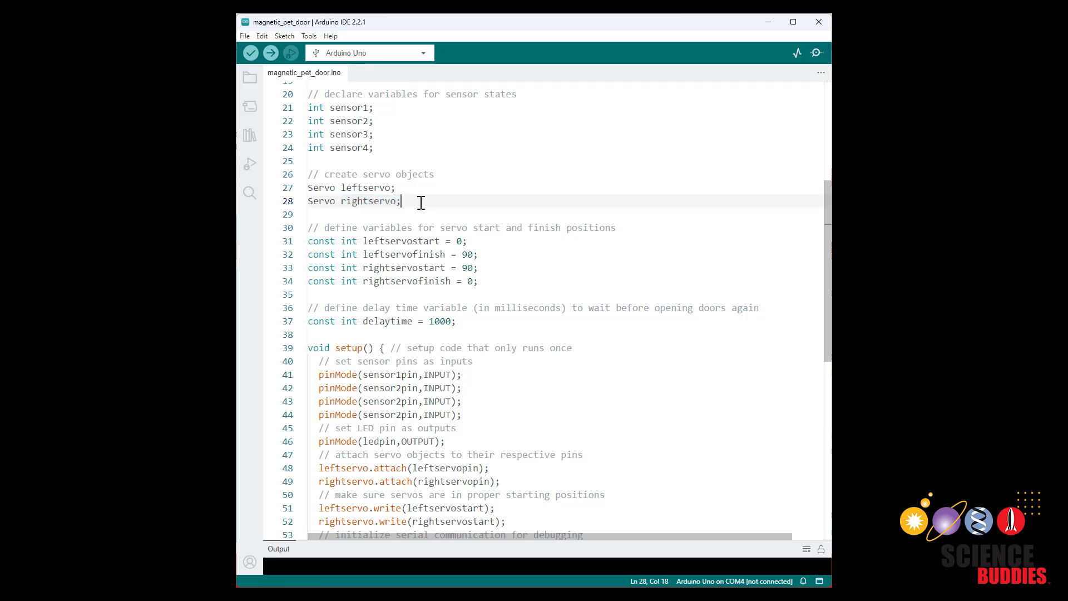
{"action": "left_click", "coordinate": [312, 227]}
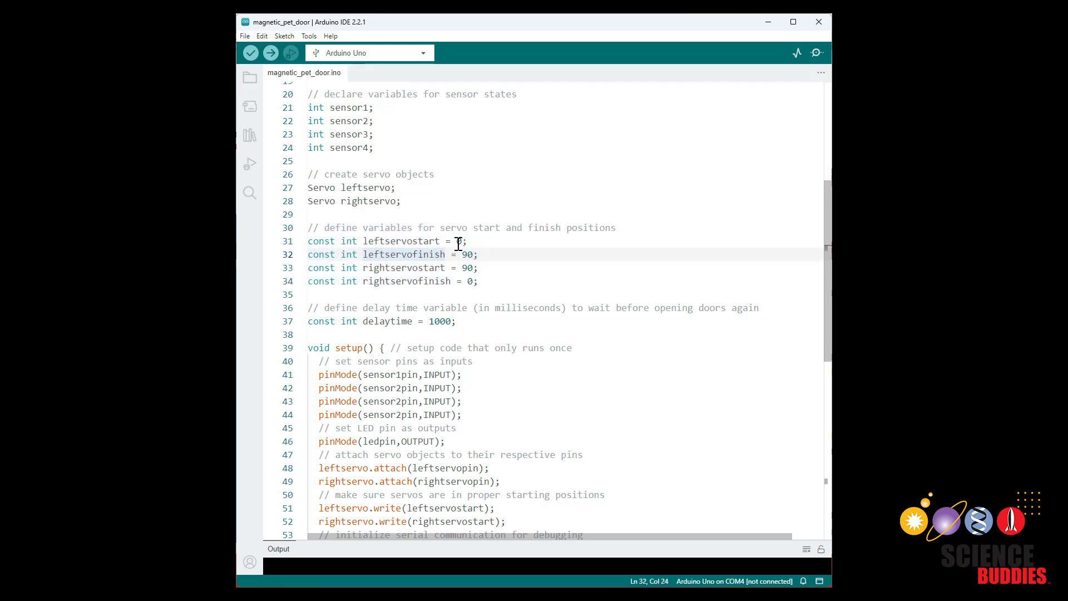
{"action": "left_click", "coordinate": [460, 242]}
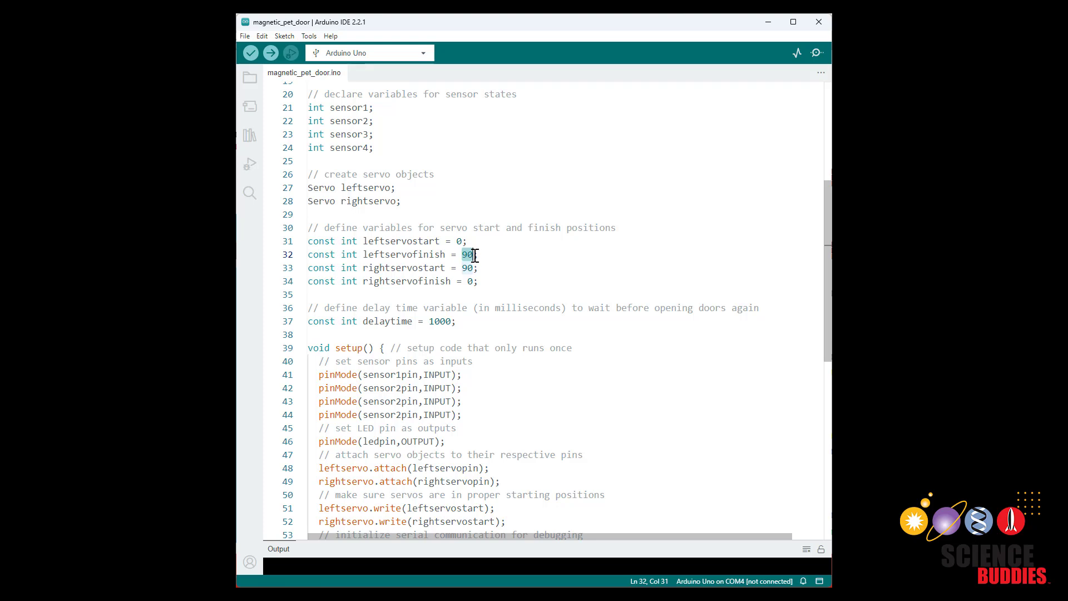
{"action": "left_click", "coordinate": [459, 240]}
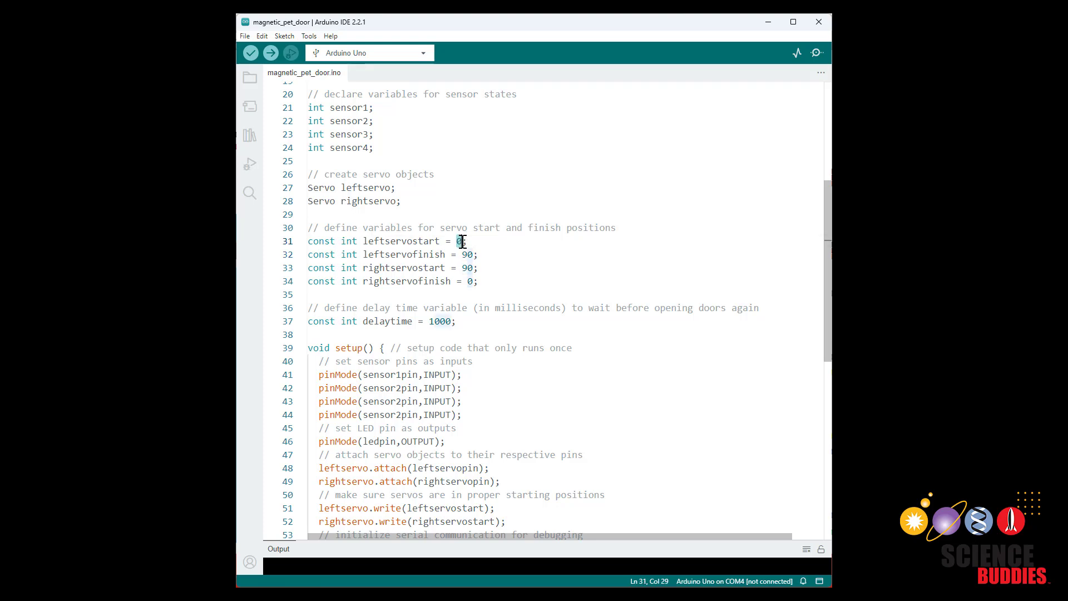
{"action": "left_click", "coordinate": [466, 253]}
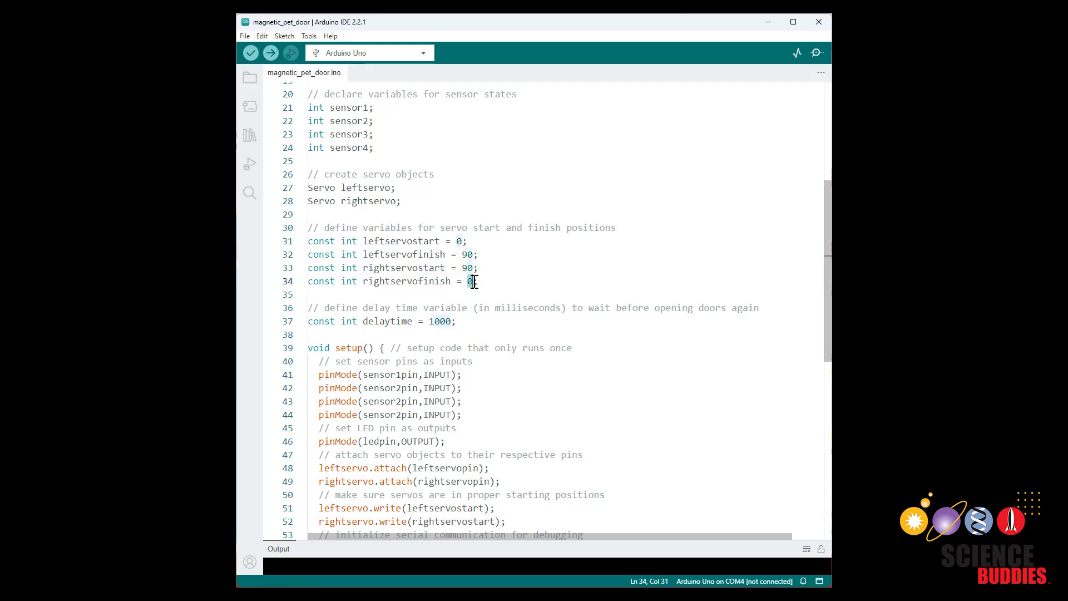
{"action": "left_click", "coordinate": [439, 321]}
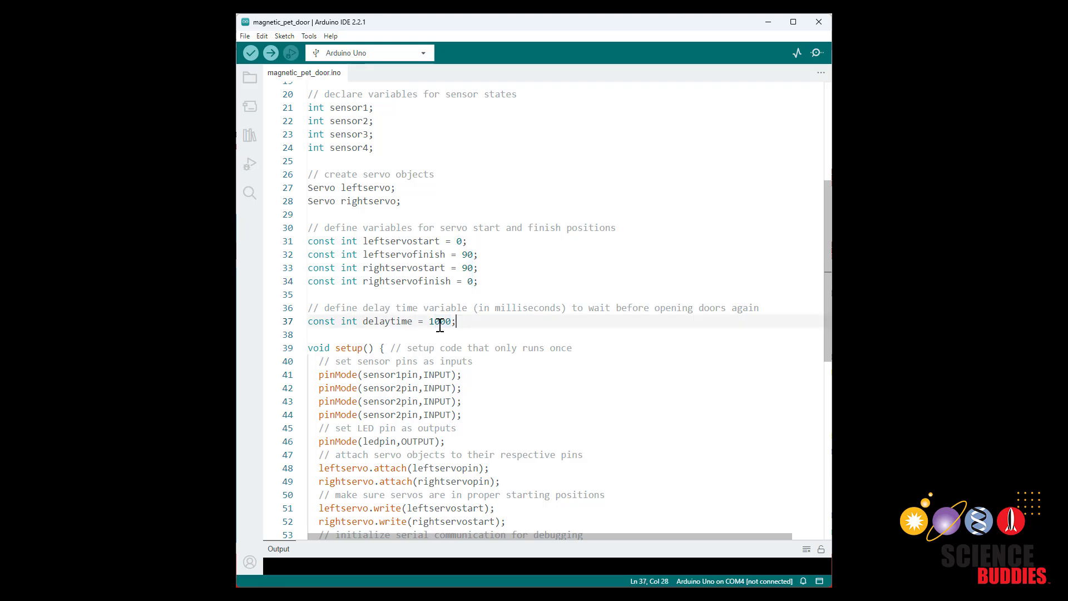
{"action": "left_click", "coordinate": [346, 307]}
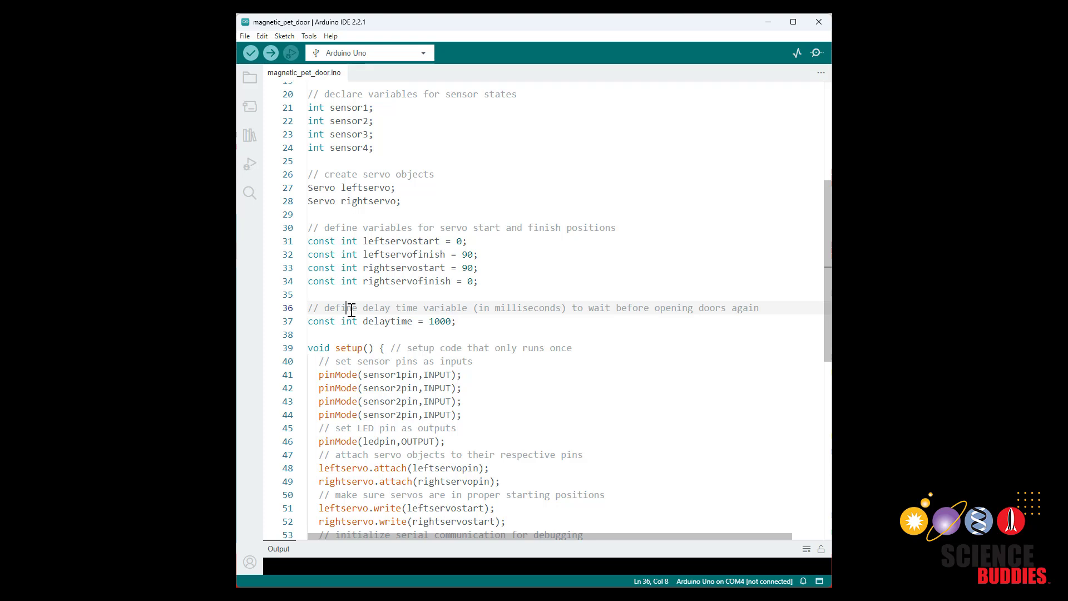
{"action": "mouse_move", "coordinate": [441, 308]}
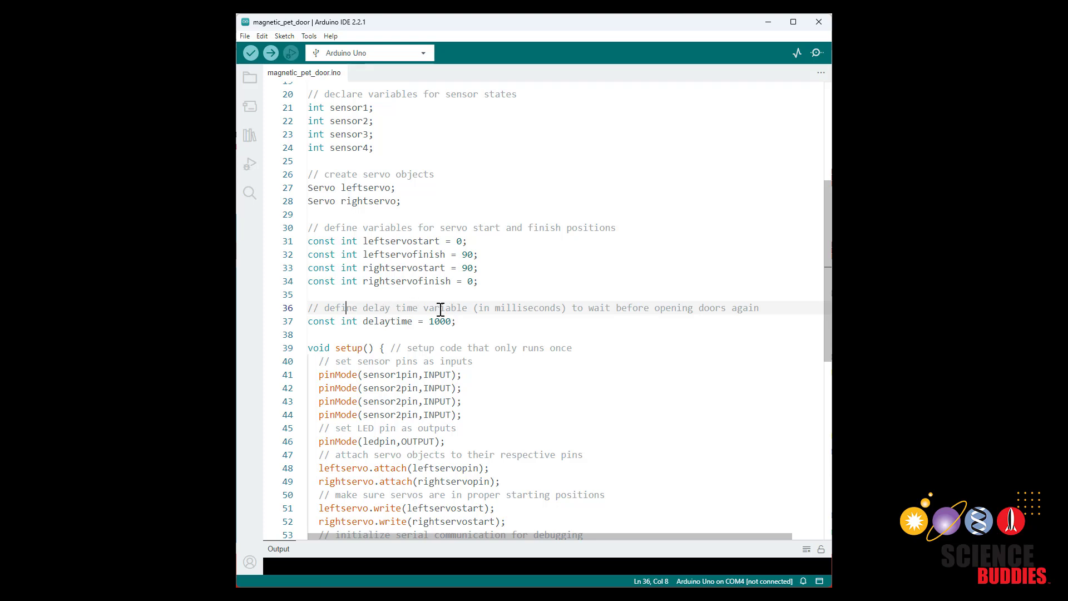
{"action": "mouse_move", "coordinate": [530, 313]}
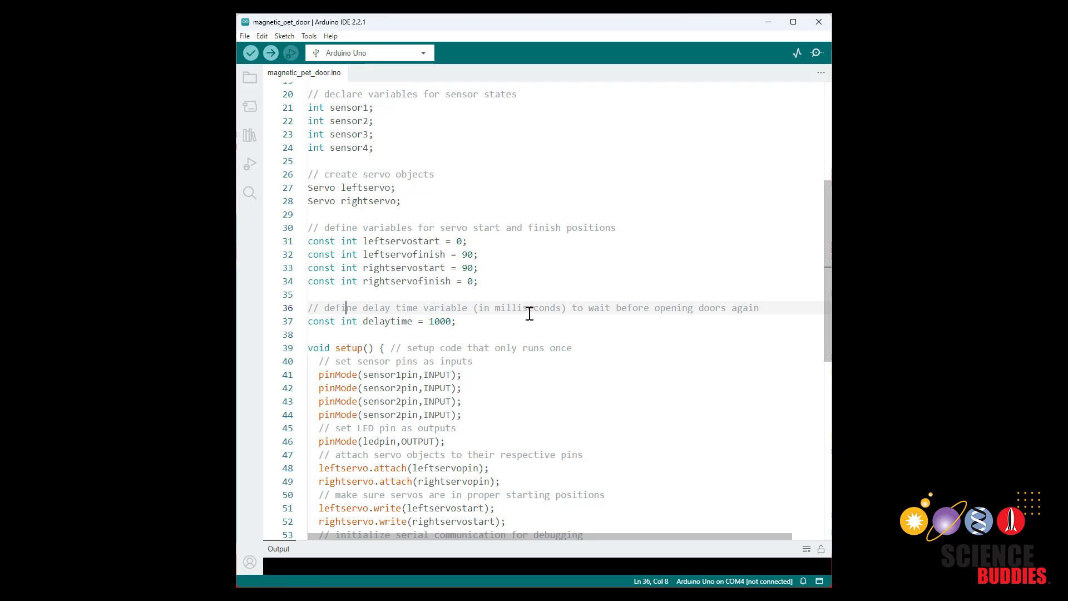
{"action": "mouse_move", "coordinate": [452, 311]}
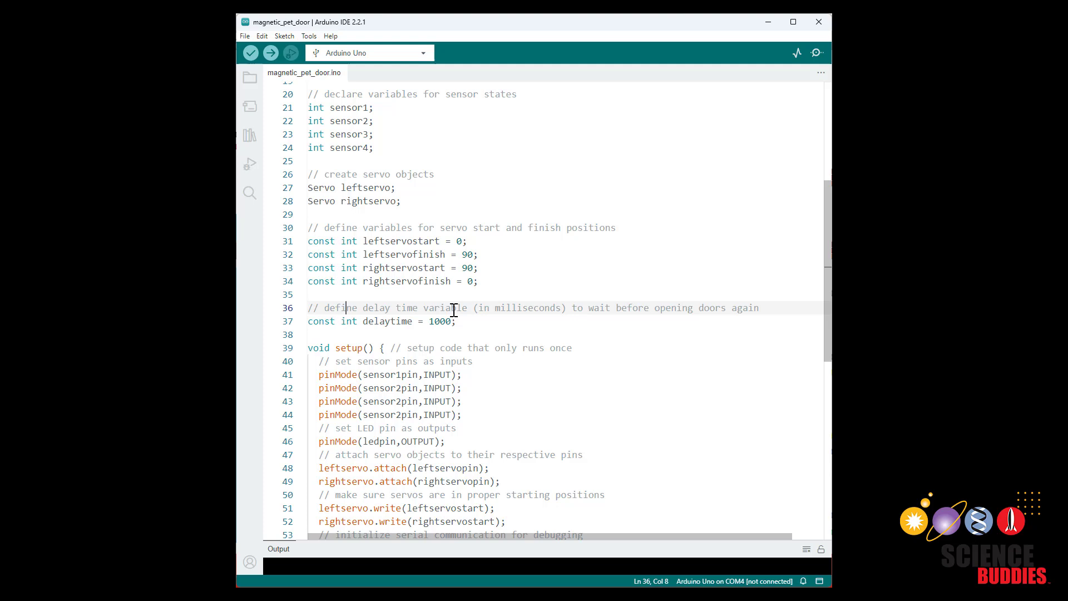
{"action": "scroll", "scroll_direction": "down", "scroll_amount": 3}
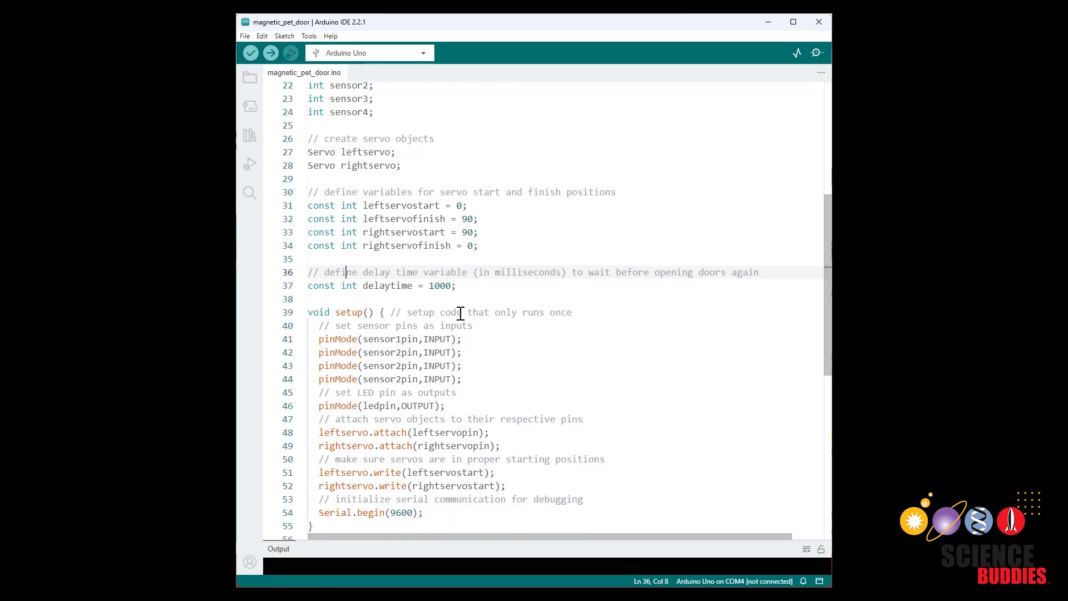
{"action": "left_click", "coordinate": [323, 338]}
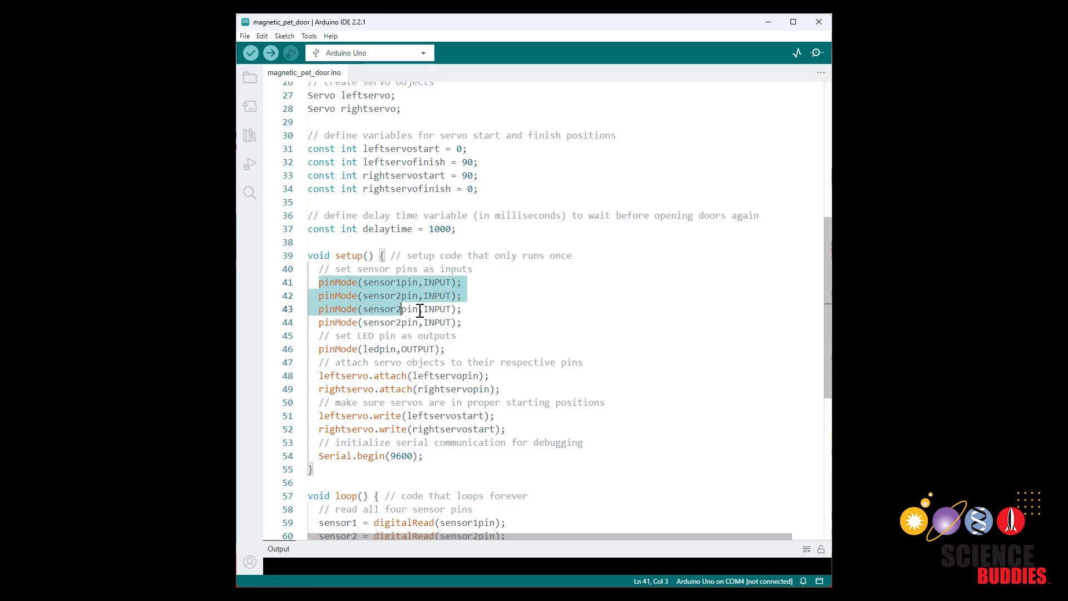
{"action": "left_click", "coordinate": [442, 282]}
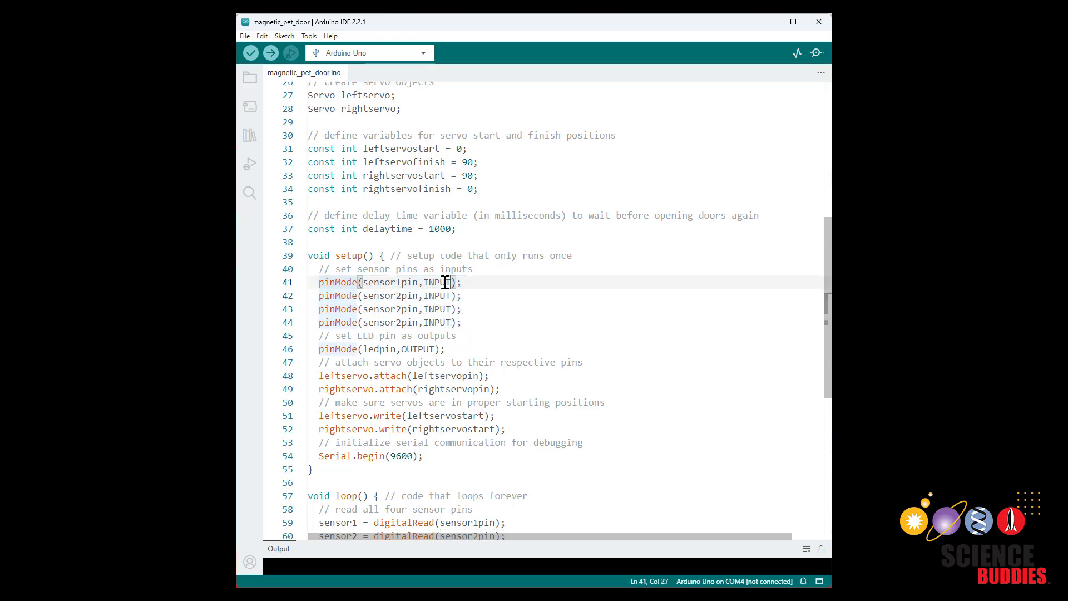
{"action": "type", "text": "_PULLUP"}
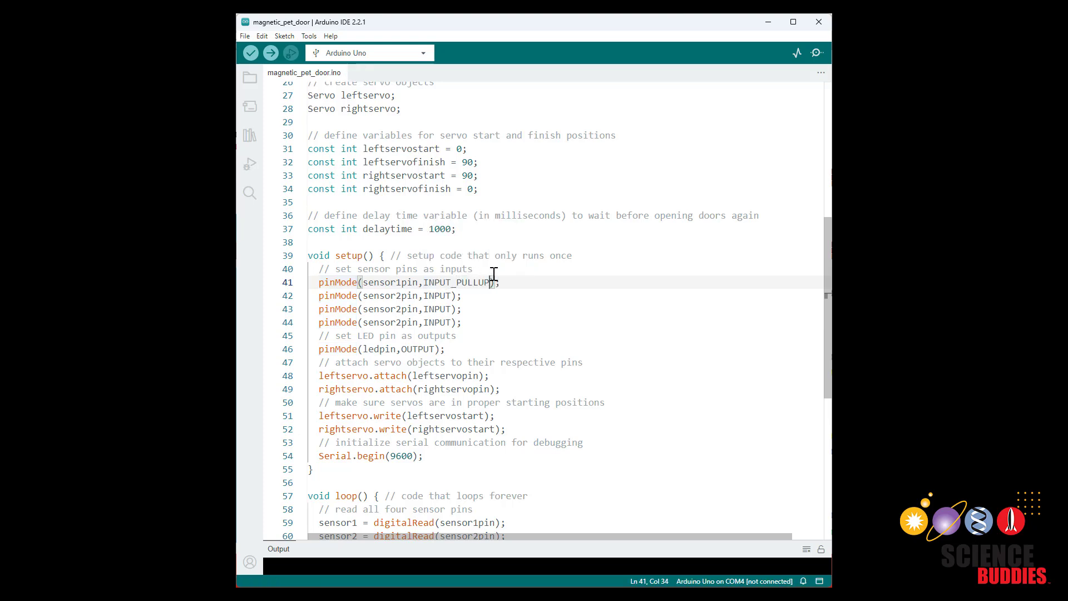
{"action": "mouse_move", "coordinate": [456, 281]}
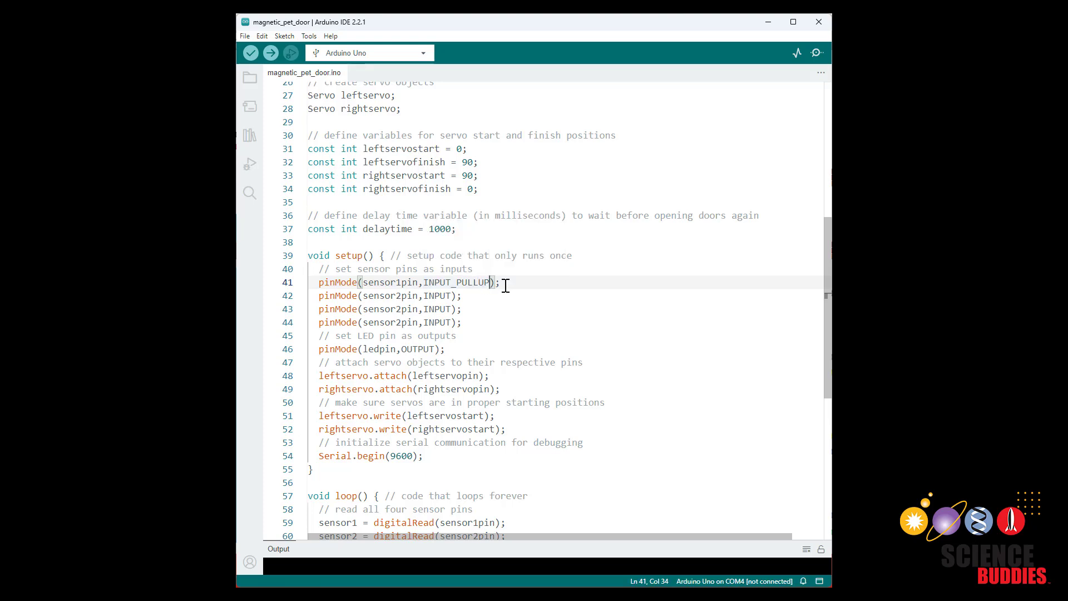
{"action": "mouse_move", "coordinate": [456, 281]}
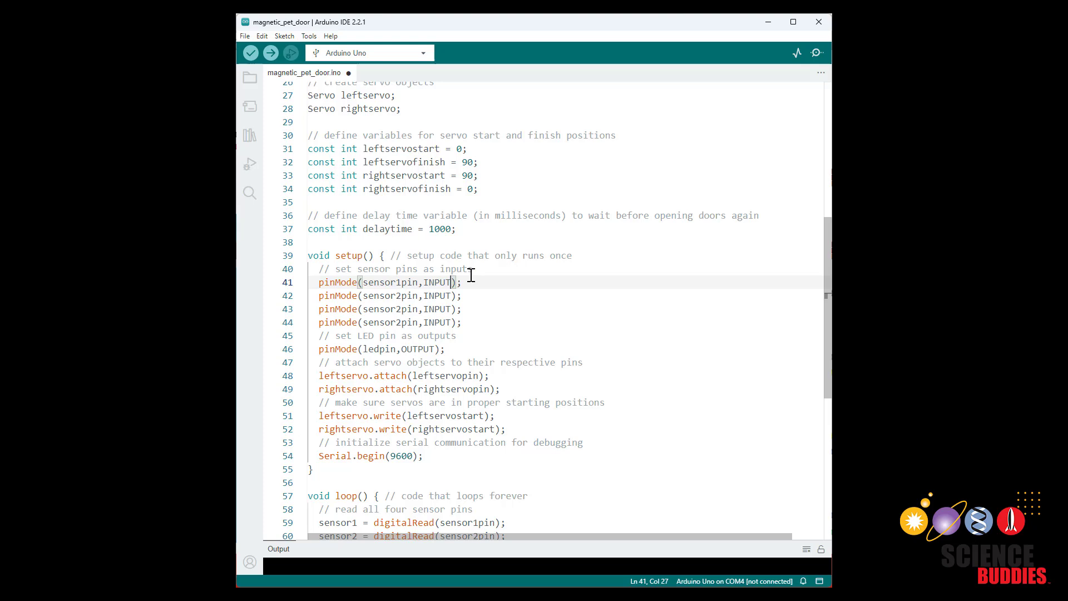
{"action": "key", "text": "ctrl+s"}
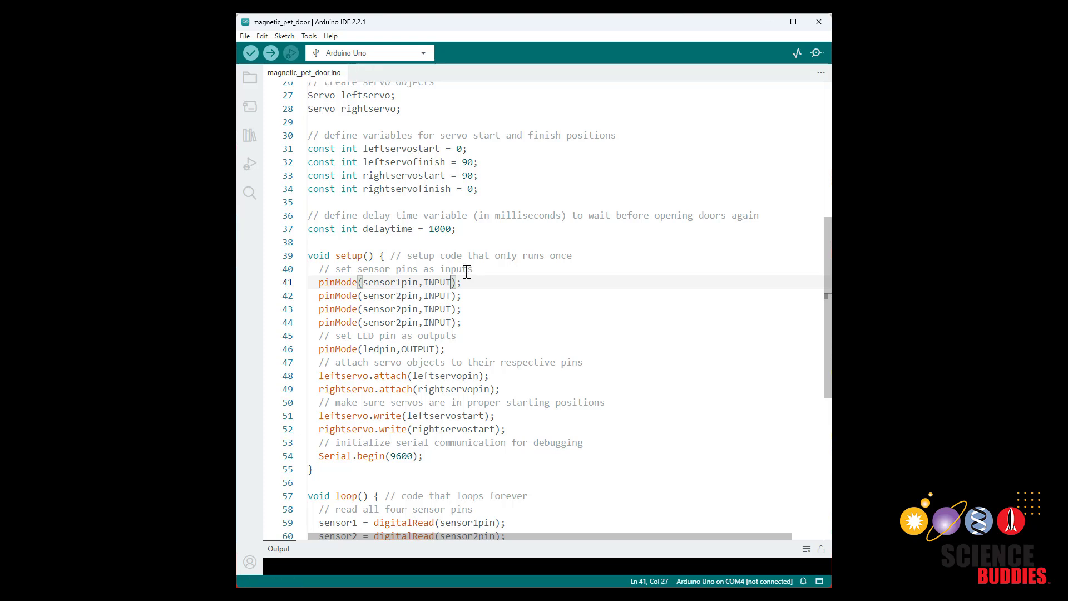
{"action": "mouse_move", "coordinate": [440, 281]}
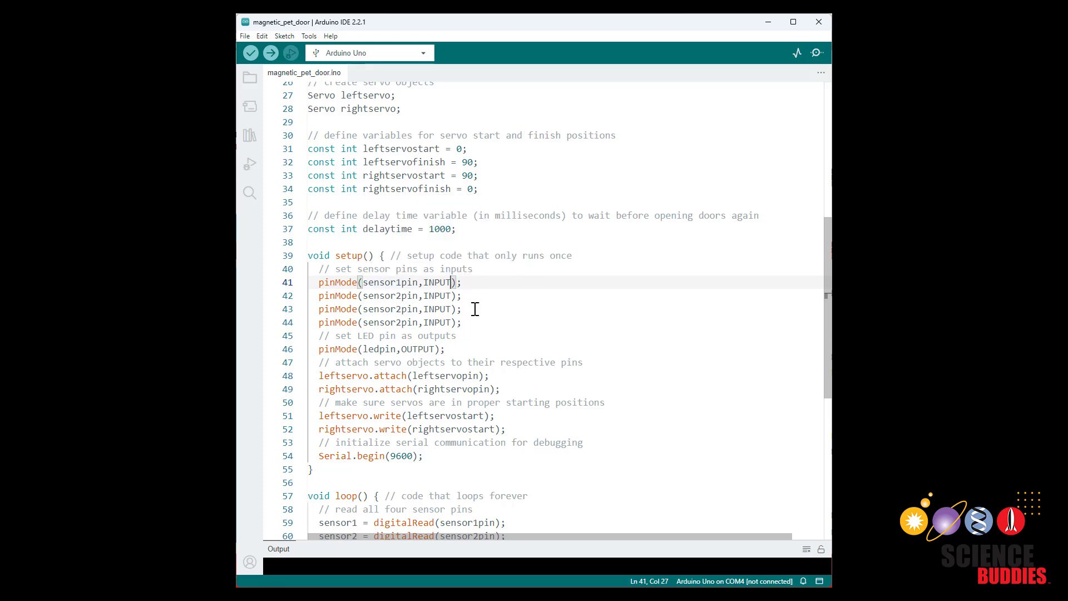
{"action": "mouse_move", "coordinate": [464, 321]}
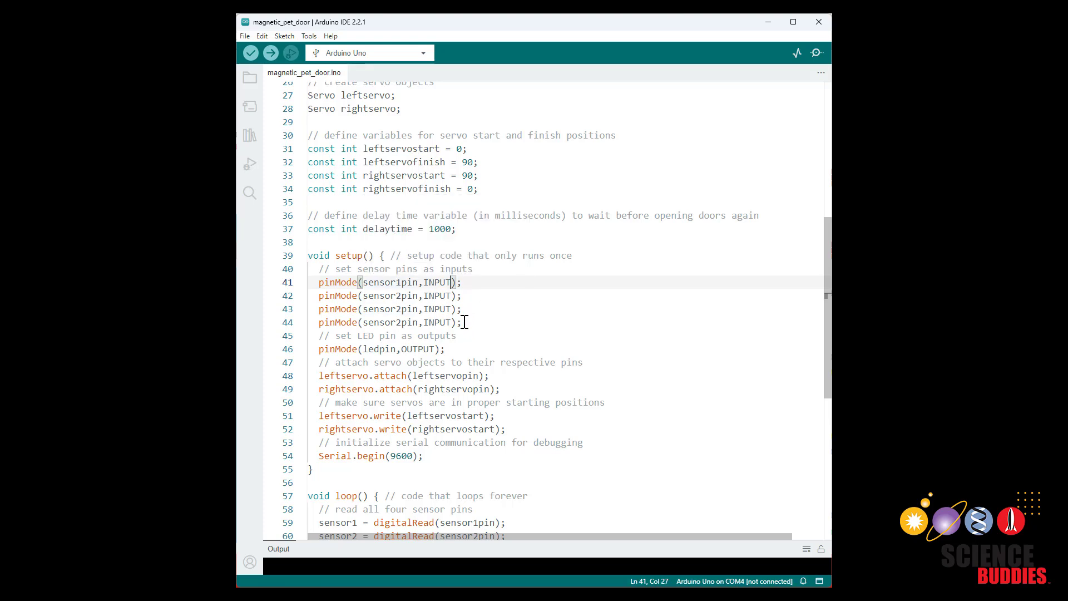
{"action": "scroll", "scroll_direction": "down", "scroll_amount": 3}
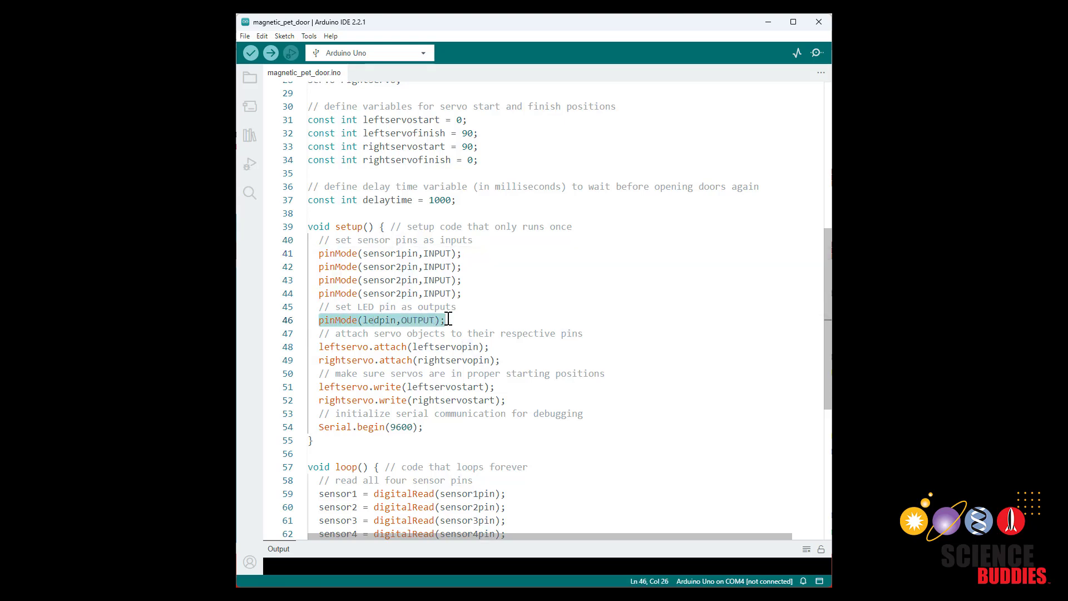
{"action": "scroll", "scroll_direction": "down", "scroll_amount": 3}
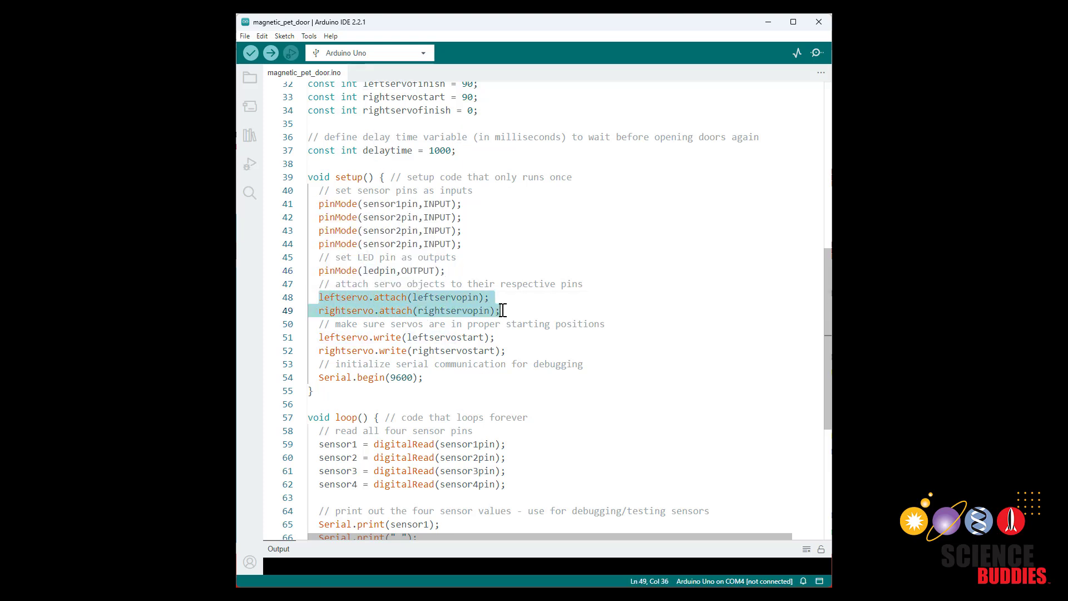
{"action": "left_click", "coordinate": [443, 297]}
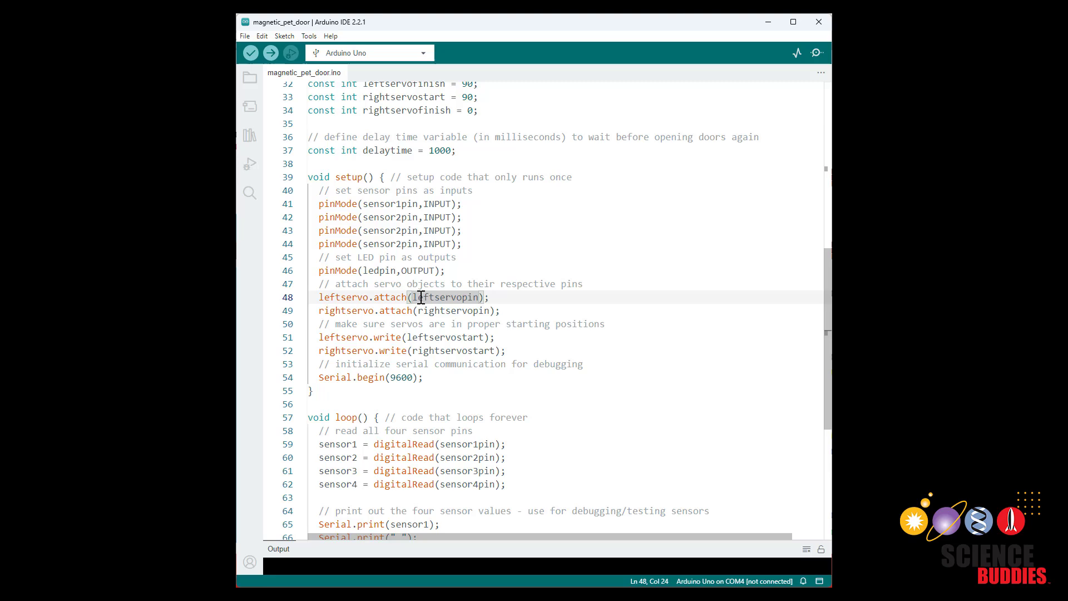
{"action": "scroll", "scroll_direction": "up", "scroll_amount": 3}
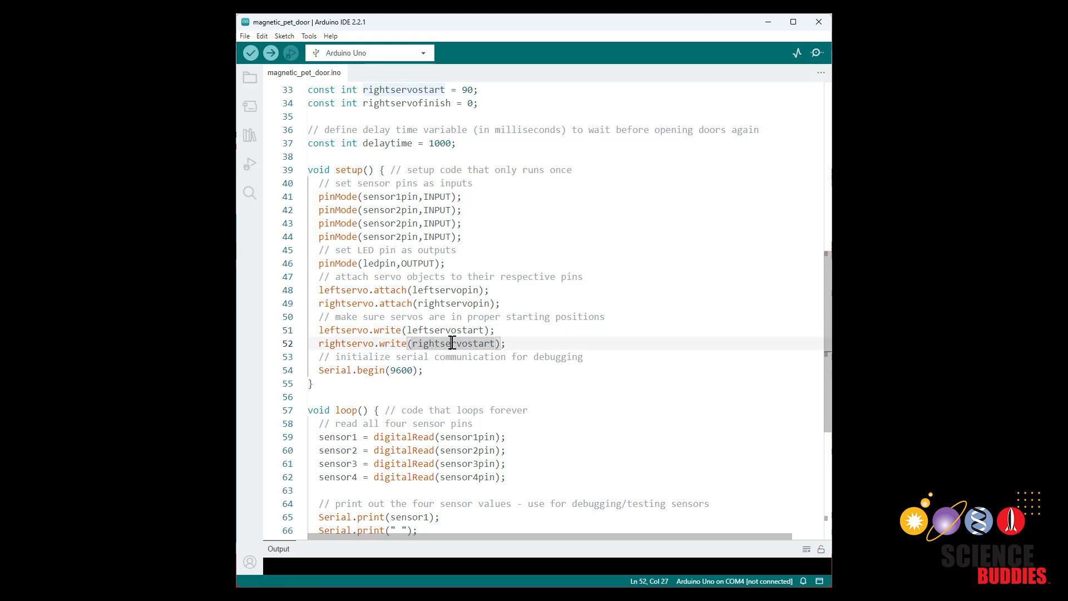
{"action": "scroll", "scroll_direction": "down", "scroll_amount": 3}
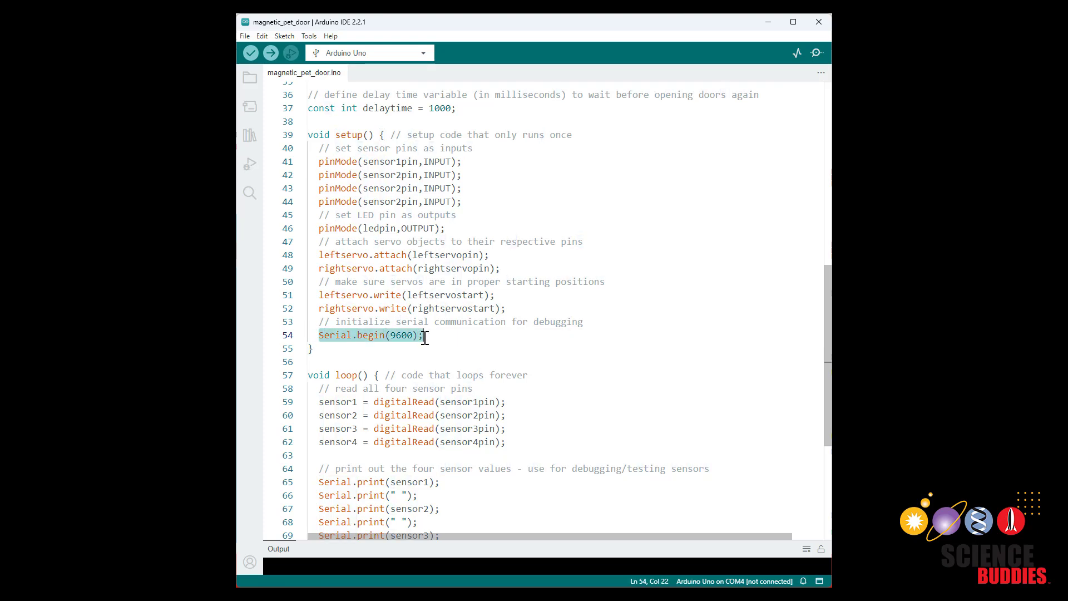
{"action": "mouse_move", "coordinate": [436, 335]}
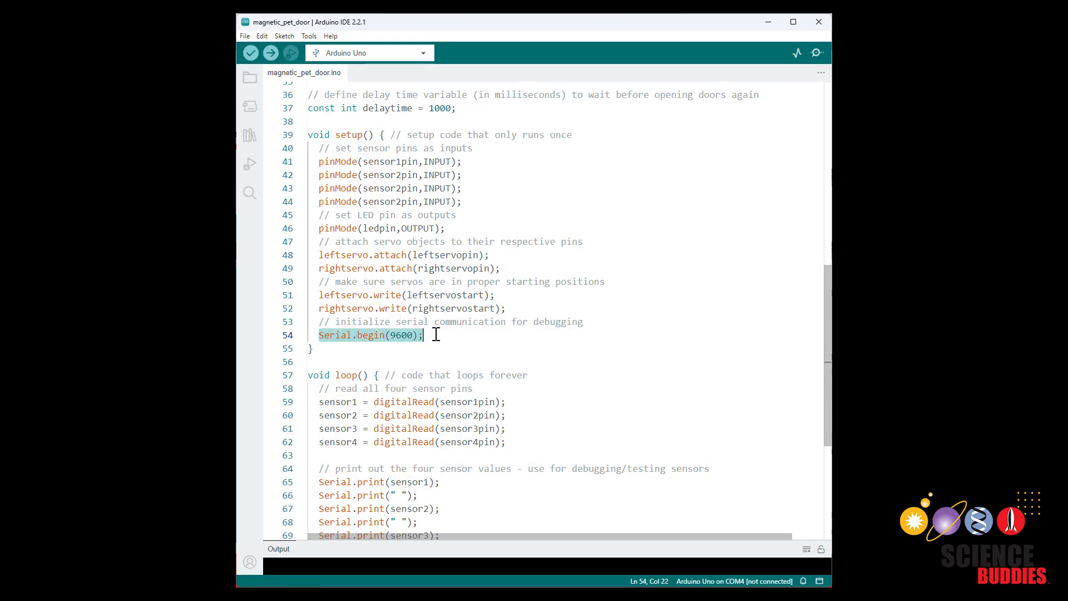
{"action": "left_click", "coordinate": [362, 334]}
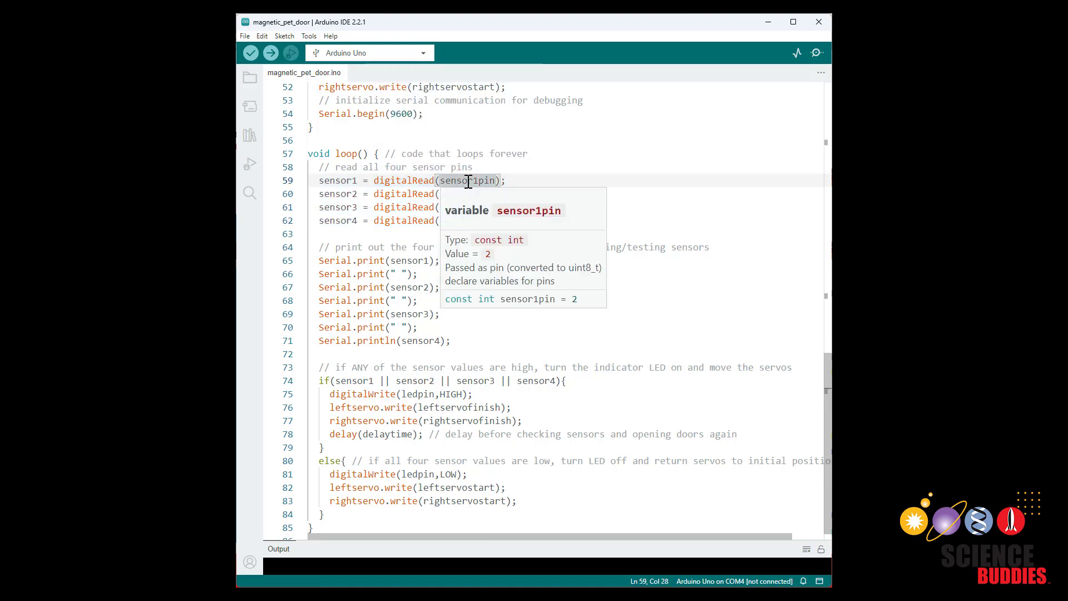
{"action": "left_click", "coordinate": [339, 180]}
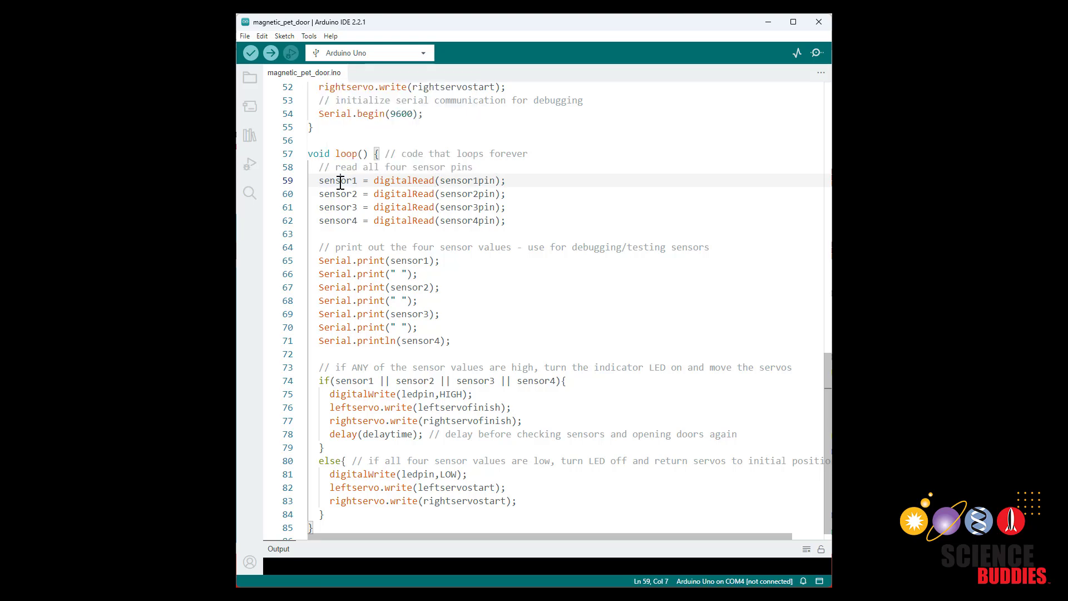
{"action": "mouse_move", "coordinate": [320, 247]}
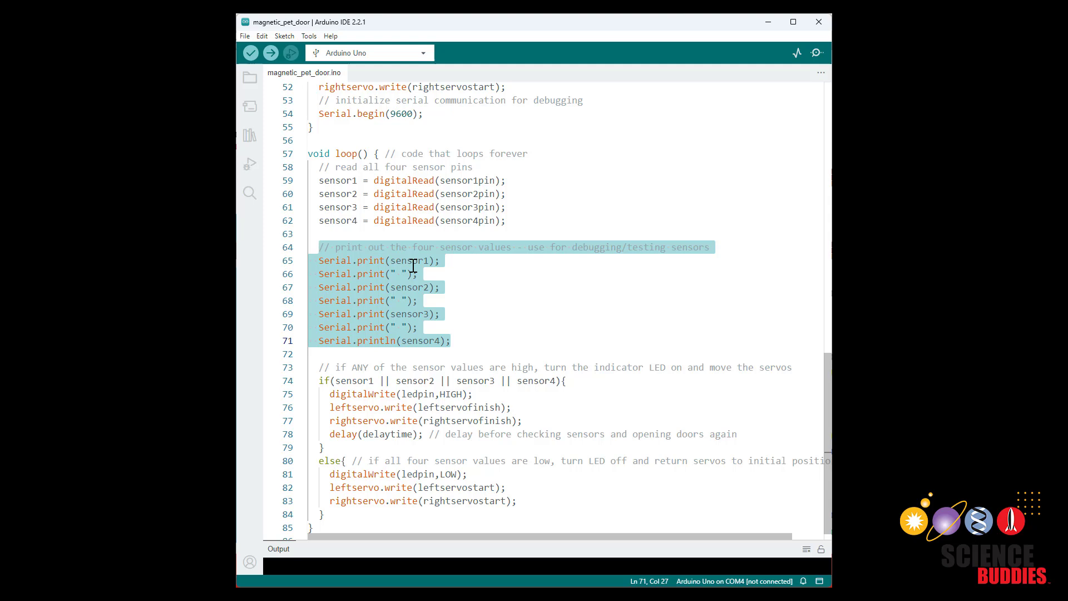
{"action": "double_click", "coordinate": [408, 260]}
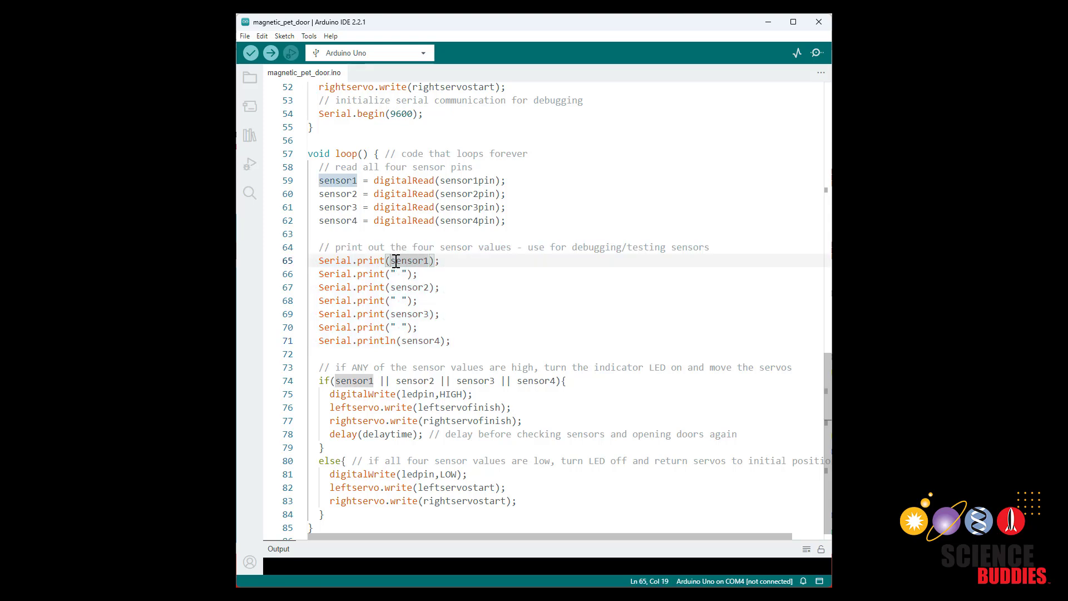
{"action": "left_click", "coordinate": [446, 260]}
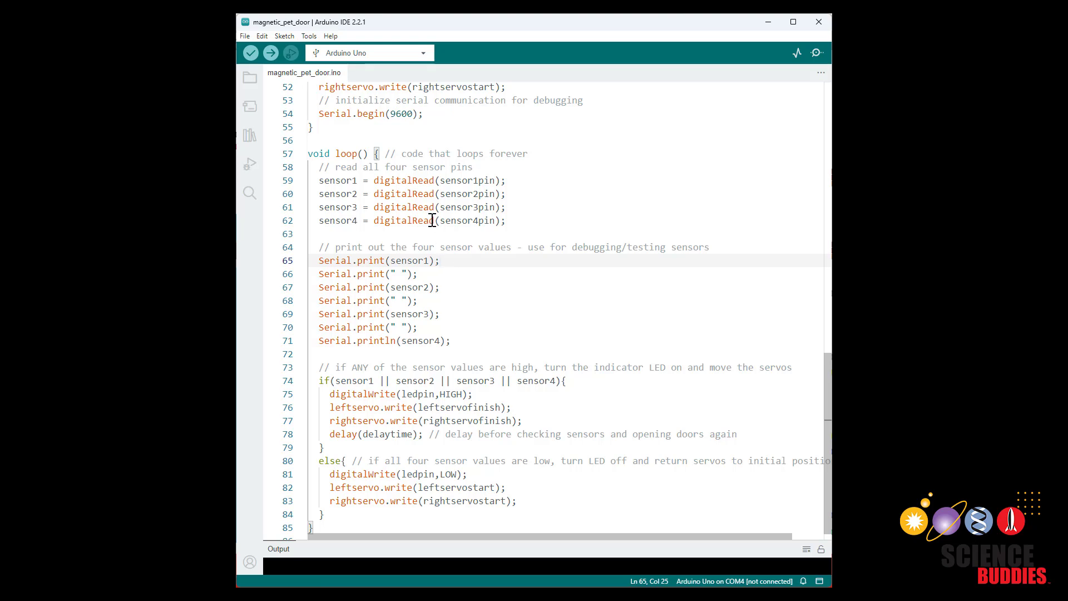
{"action": "mouse_move", "coordinate": [445, 290]}
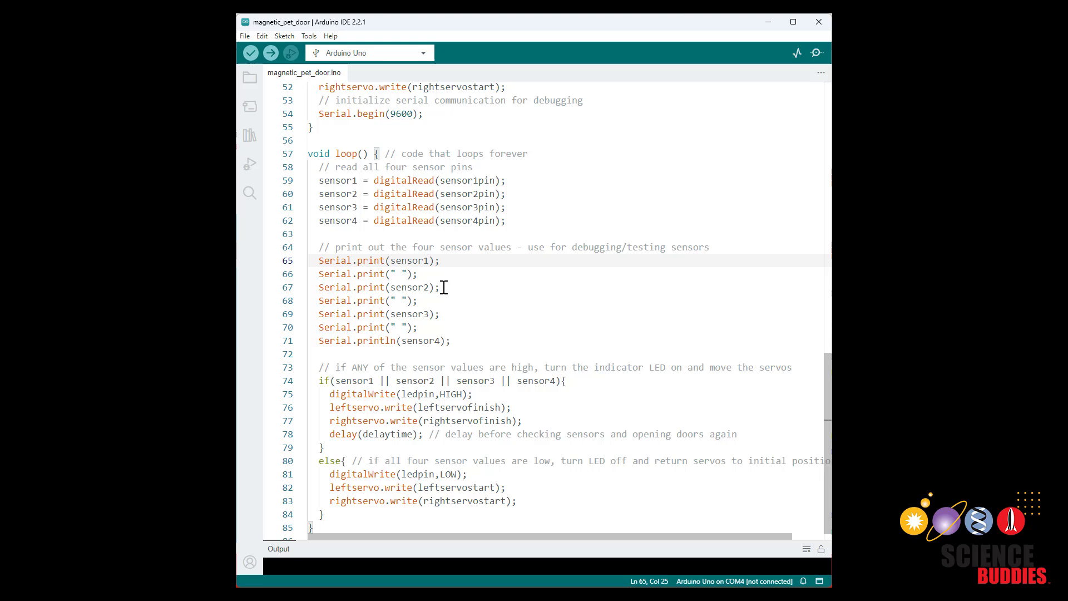
{"action": "mouse_move", "coordinate": [446, 270]}
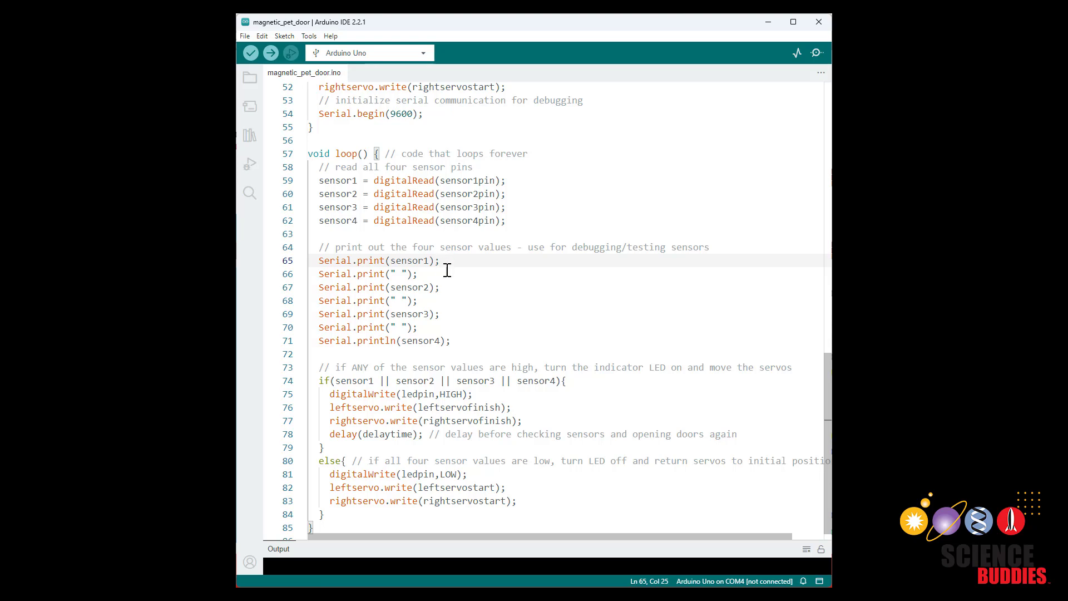
{"action": "mouse_move", "coordinate": [446, 263]}
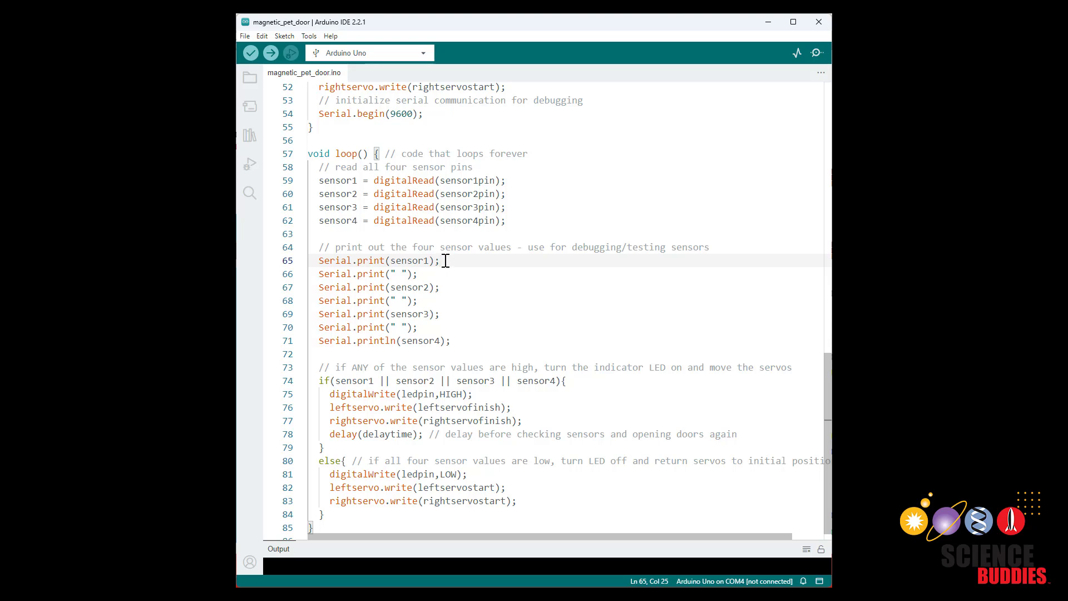
{"action": "mouse_move", "coordinate": [447, 289]}
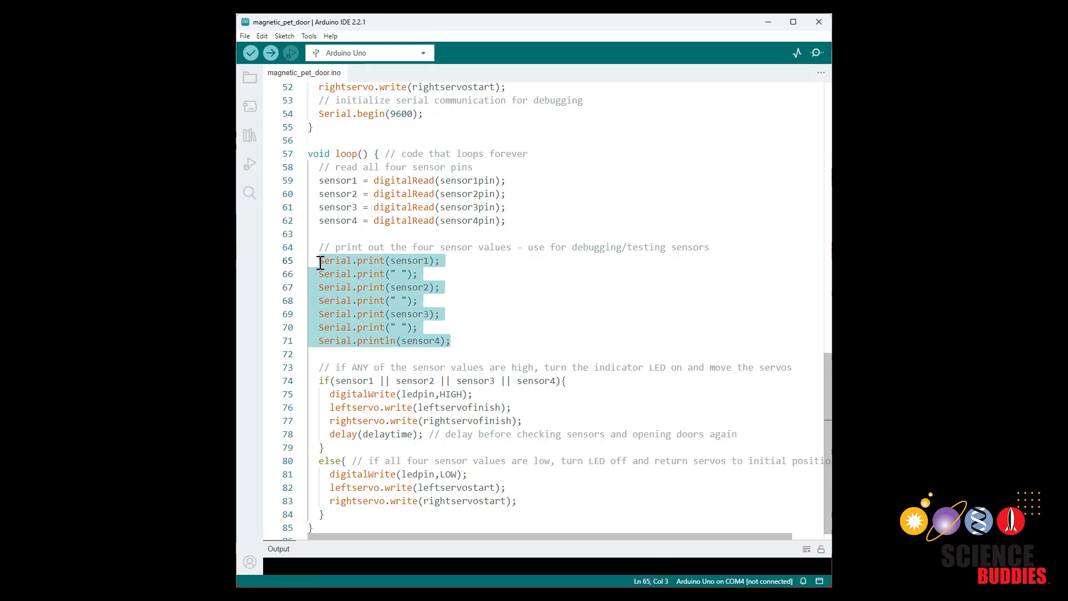
{"action": "mouse_move", "coordinate": [489, 344]}
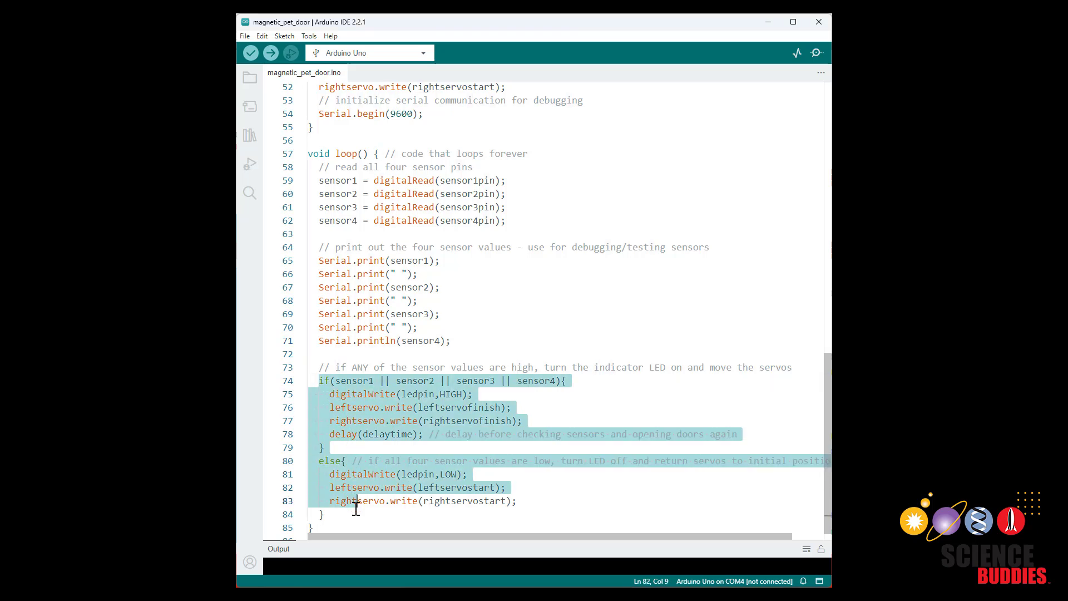
{"action": "left_click", "coordinate": [340, 367]}
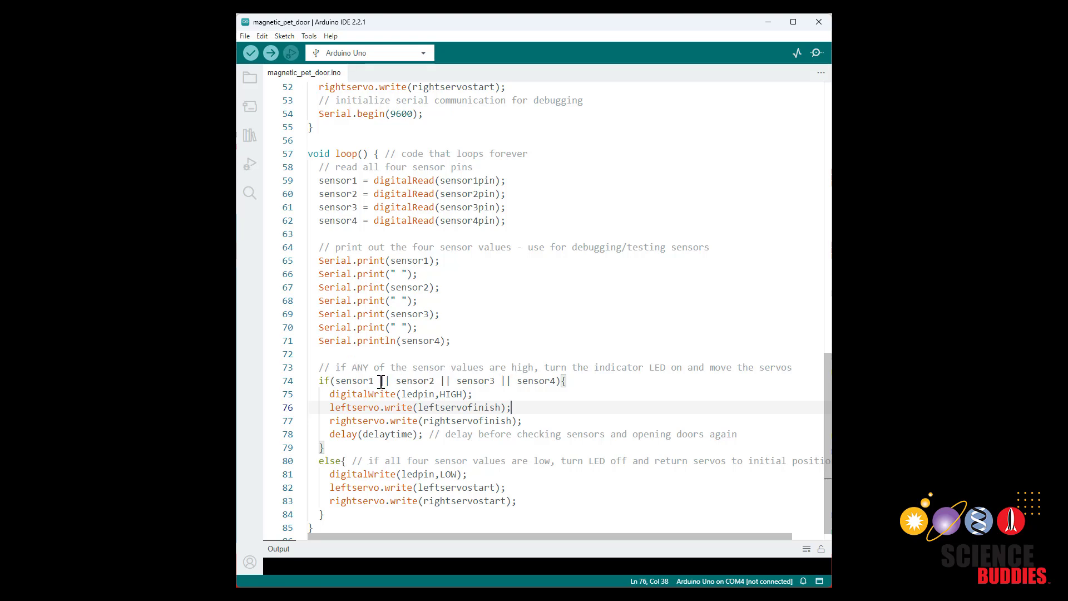
{"action": "left_click", "coordinate": [389, 380]}
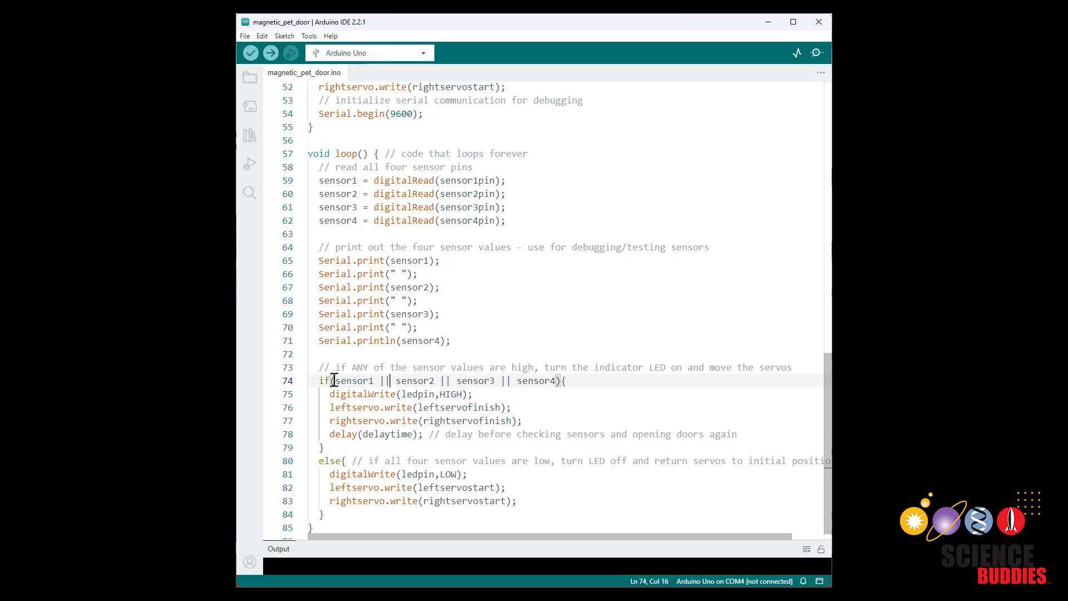
{"action": "double_click", "coordinate": [353, 381]}
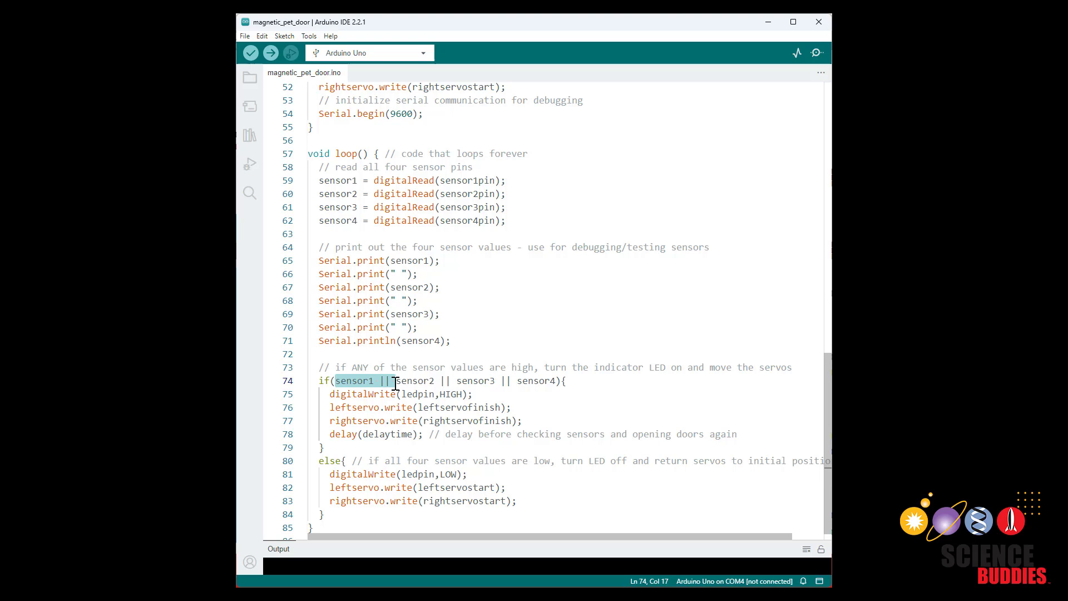
{"action": "double_click", "coordinate": [414, 381]}
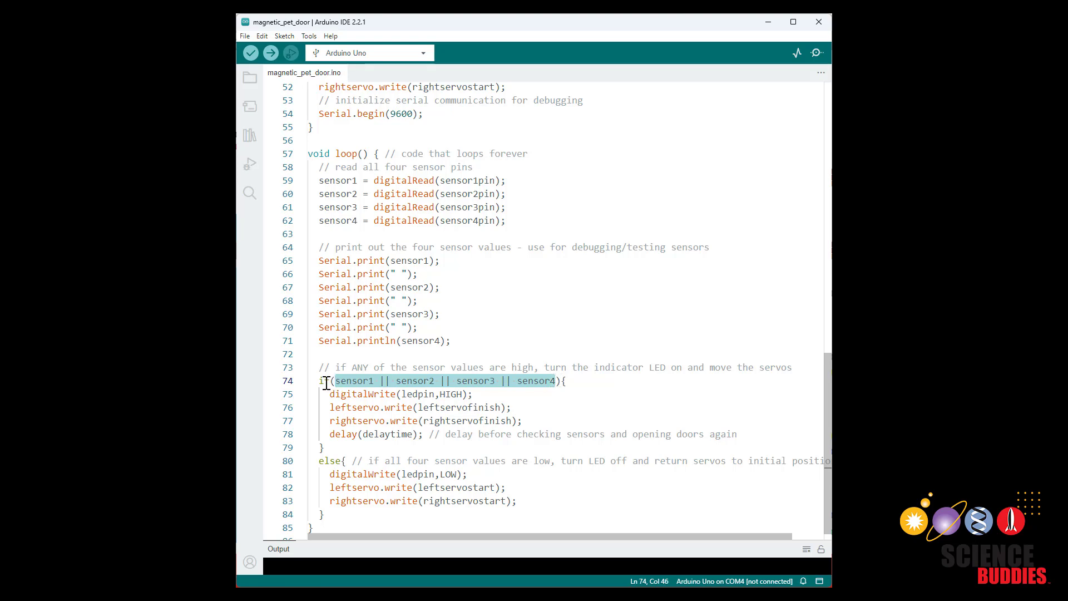
{"action": "mouse_move", "coordinate": [365, 387]}
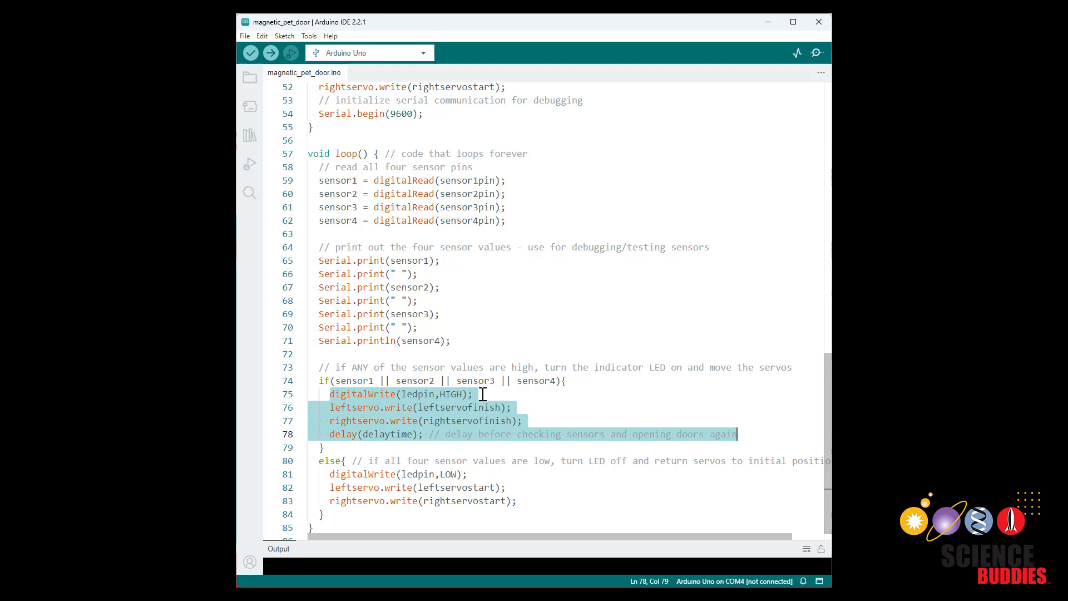
{"action": "double_click", "coordinate": [354, 381]}
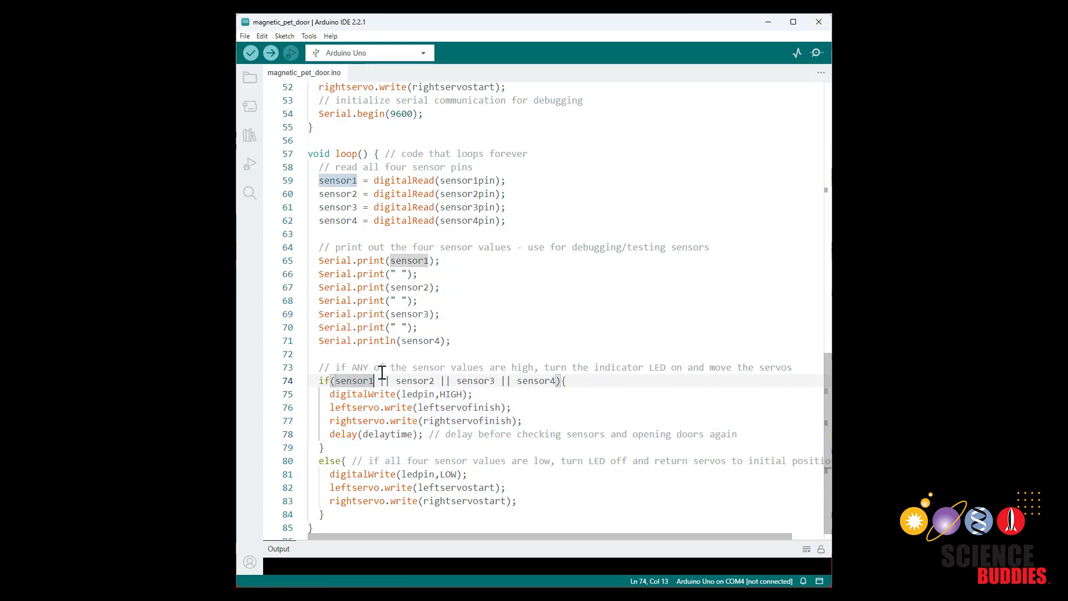
{"action": "type", "text": "=="}
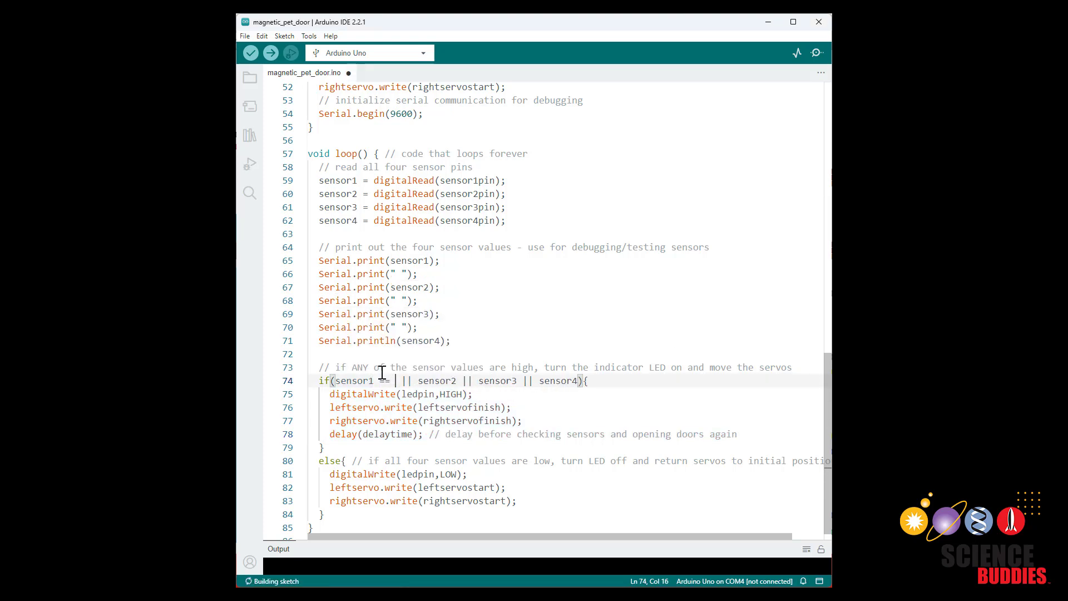
{"action": "type", "text": "HI"}
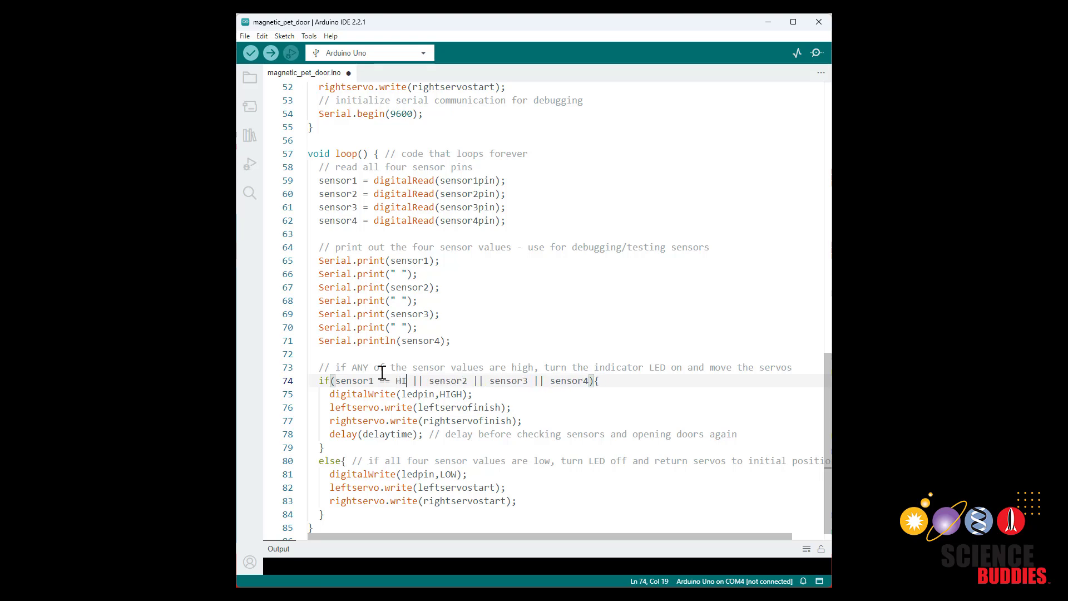
{"action": "type", "text": "GH)"}
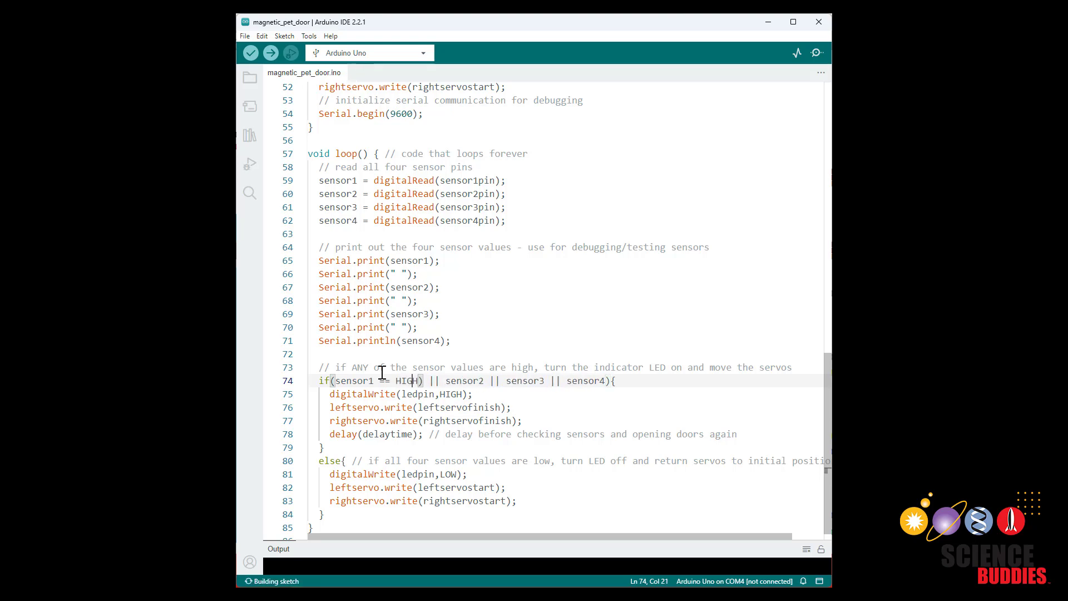
{"action": "type", "text": "("}
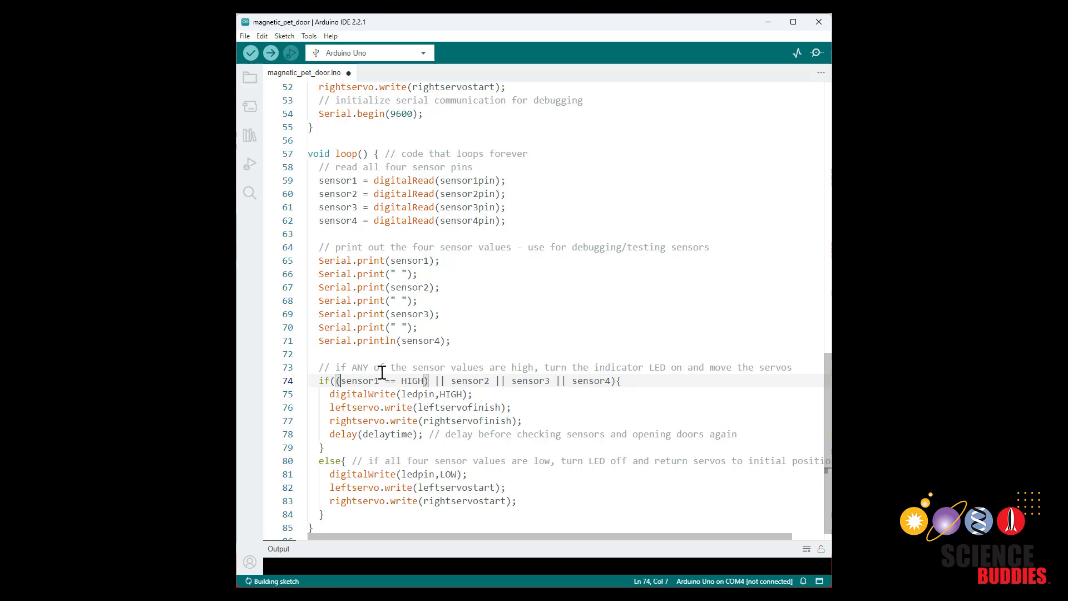
{"action": "mouse_move", "coordinate": [414, 381]}
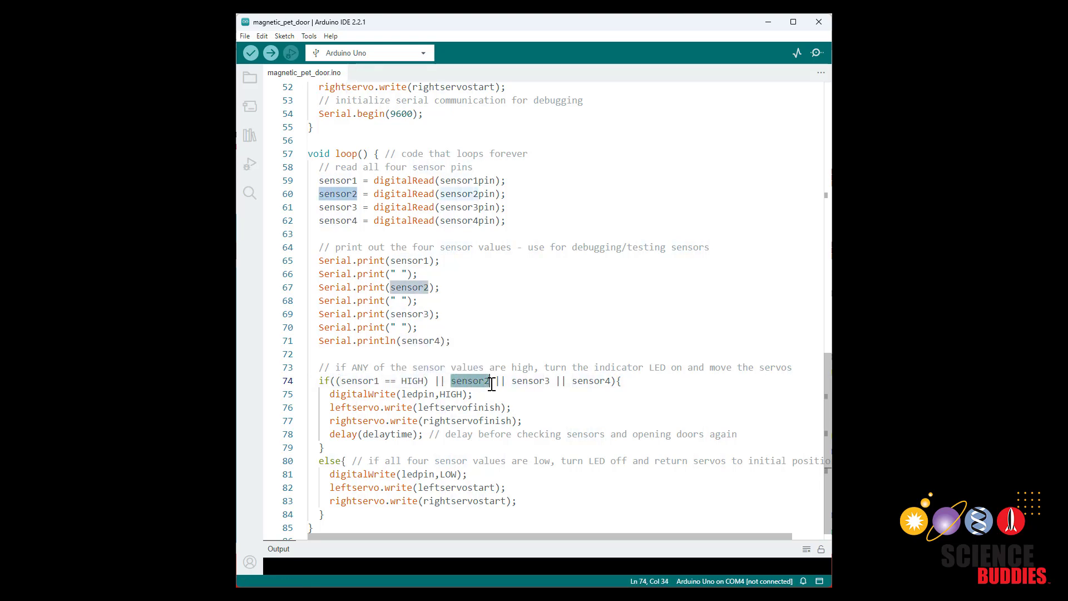
{"action": "mouse_move", "coordinate": [469, 380]}
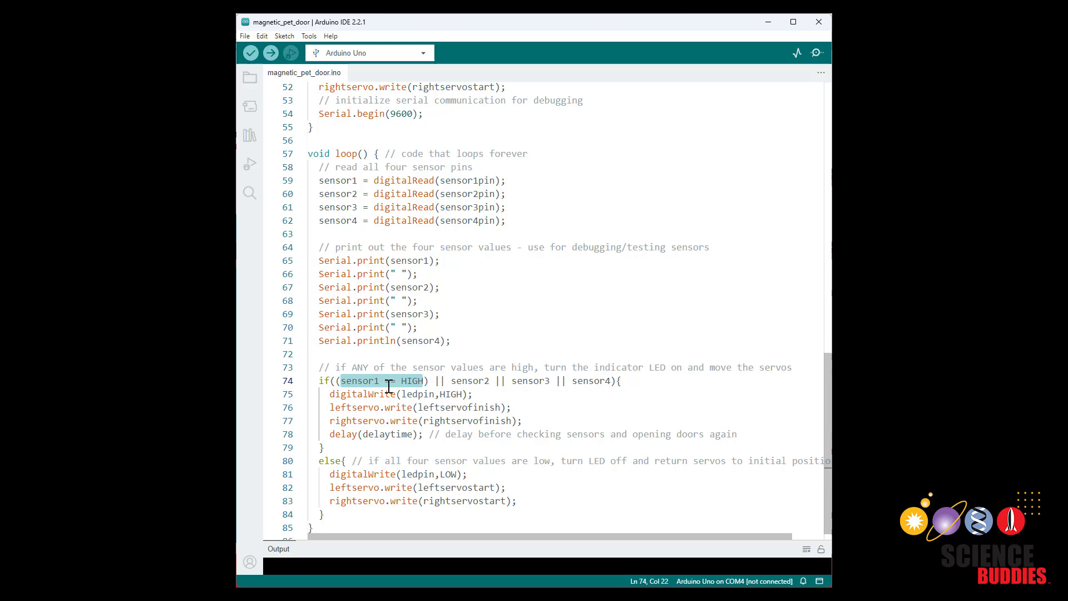
{"action": "mouse_move", "coordinate": [361, 380]}
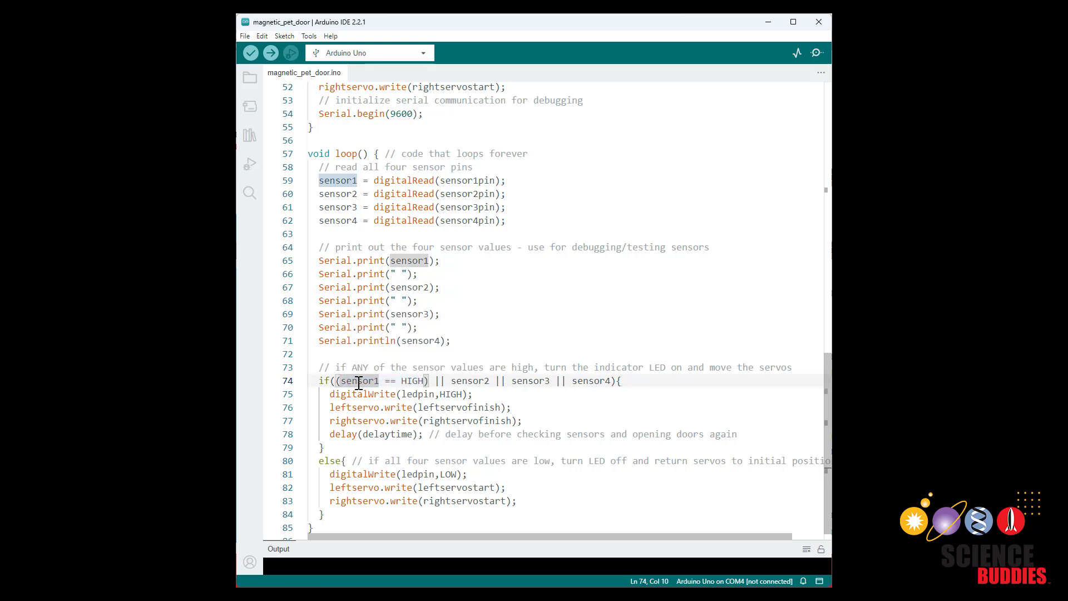
{"action": "mouse_move", "coordinate": [359, 380]}
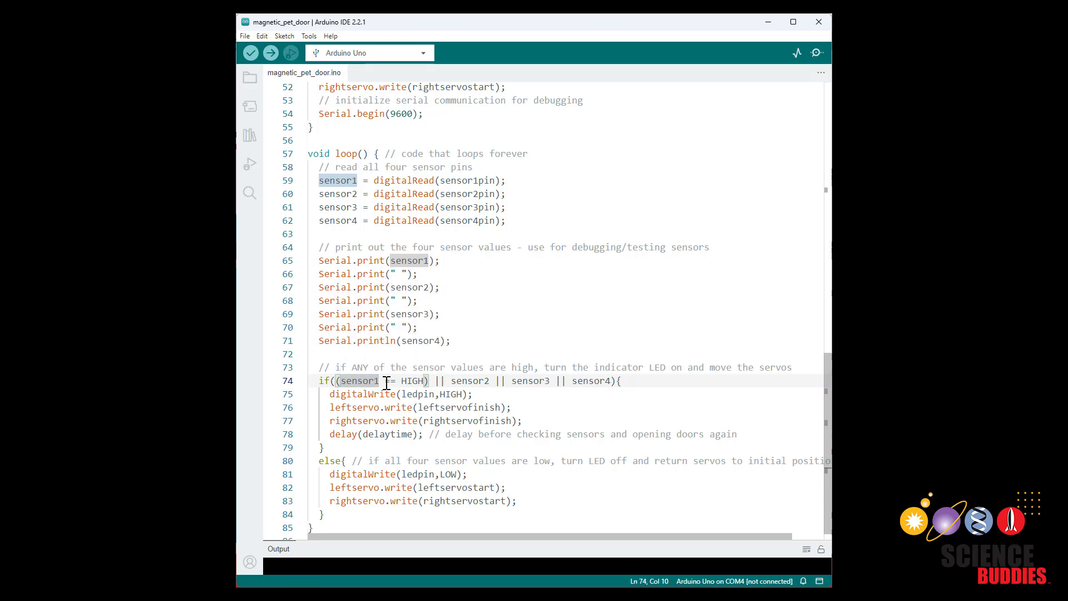
{"action": "mouse_move", "coordinate": [412, 381]}
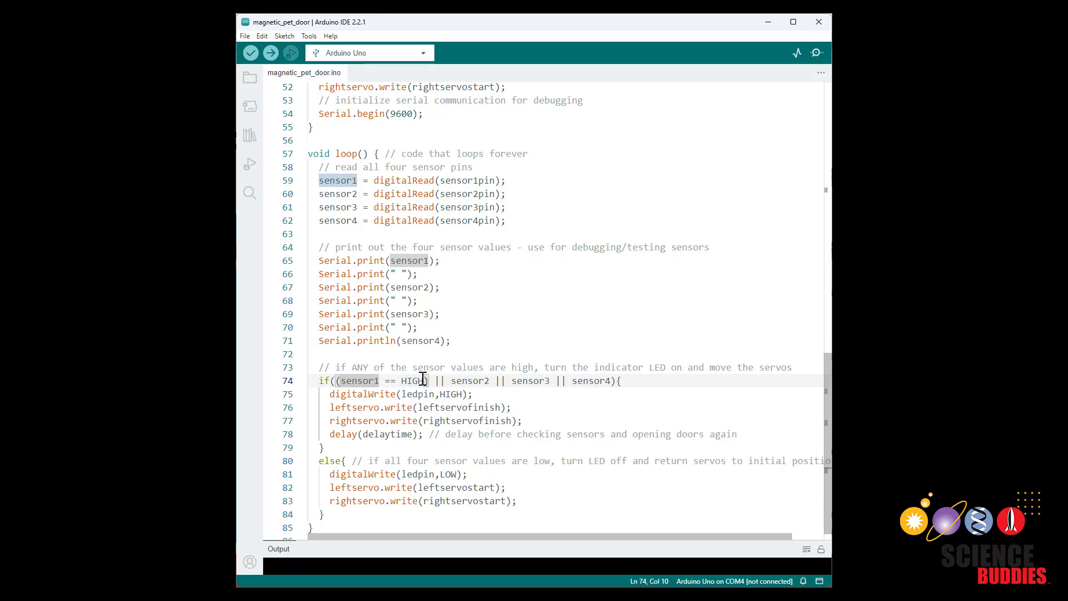
{"action": "mouse_move", "coordinate": [412, 380]}
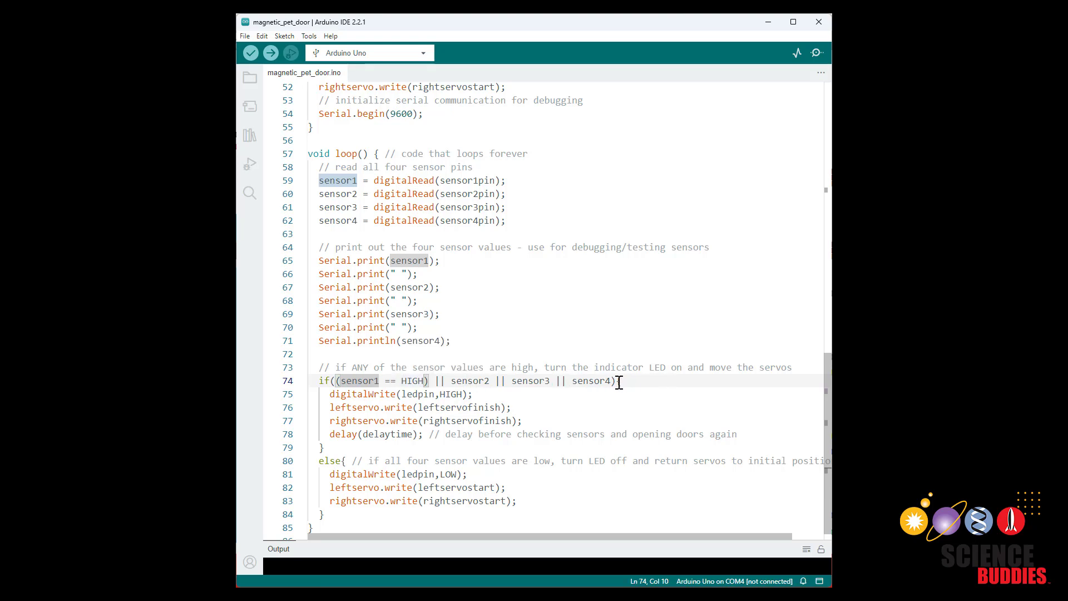
{"action": "mouse_move", "coordinate": [722, 380]}
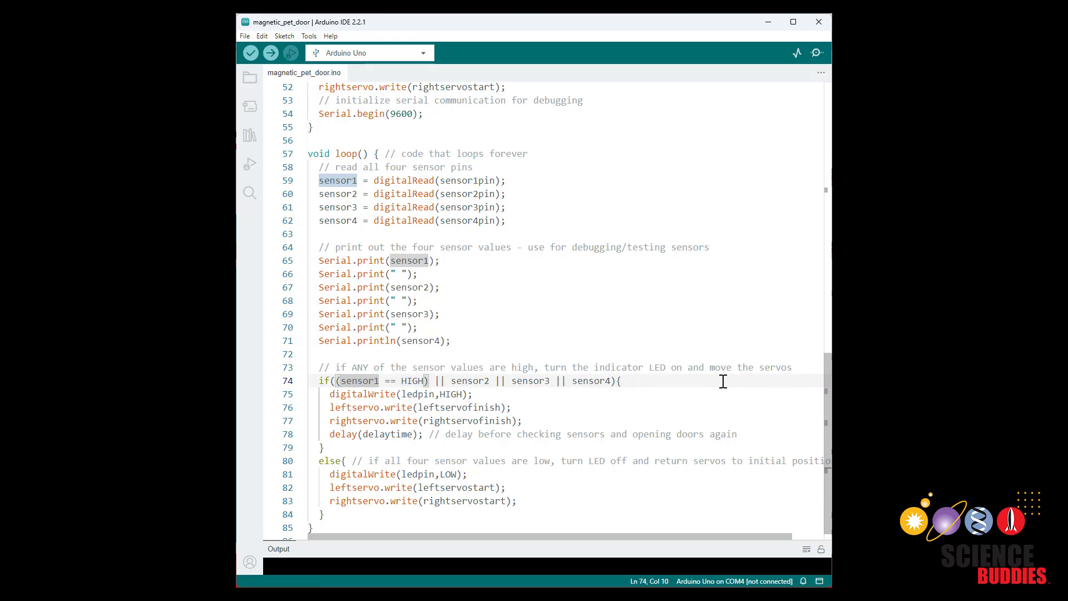
{"action": "left_click", "coordinate": [432, 381]}
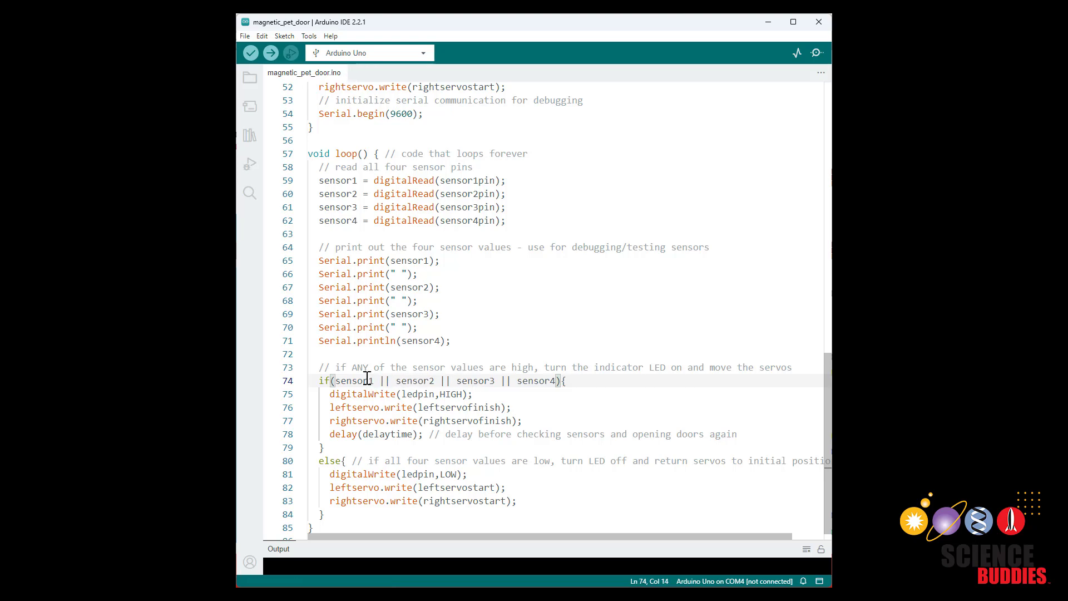
{"action": "mouse_move", "coordinate": [413, 367]}
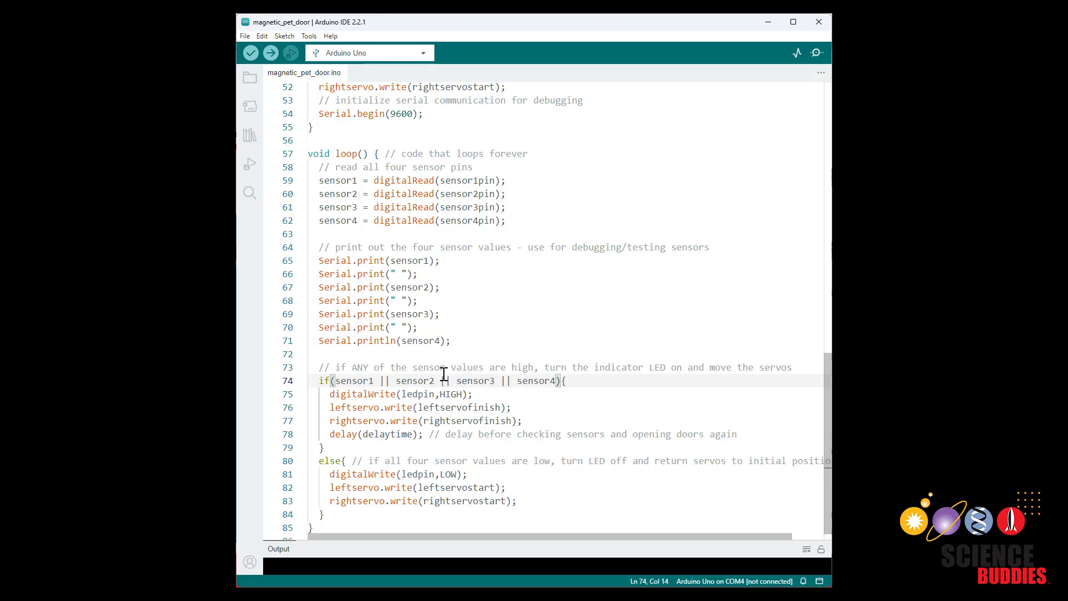
{"action": "double_click", "coordinate": [352, 380]}
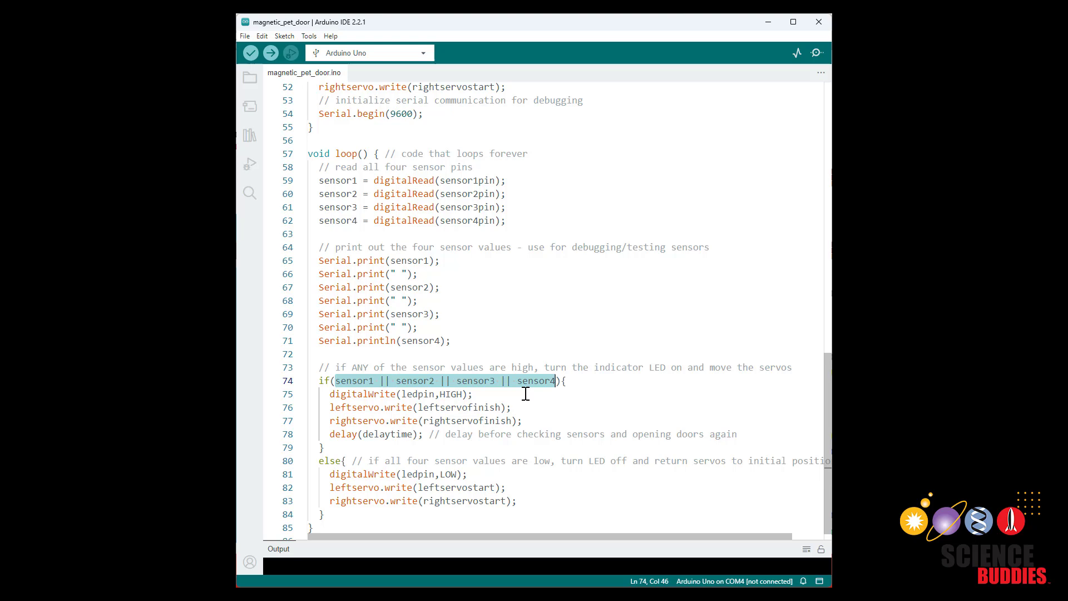
{"action": "left_click", "coordinate": [477, 394]}
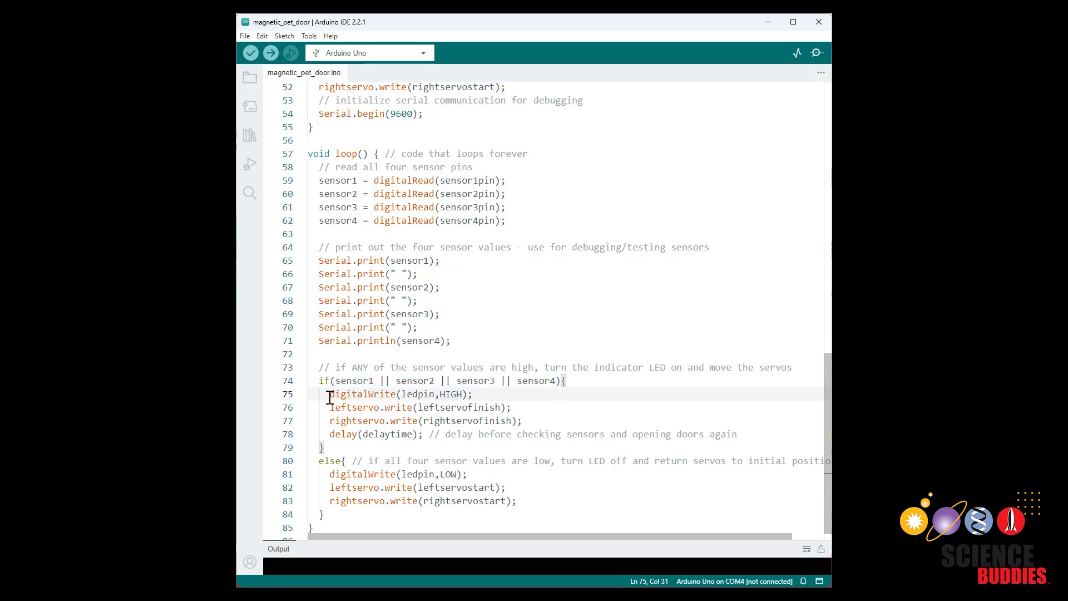
{"action": "double_click", "coordinate": [360, 394]}
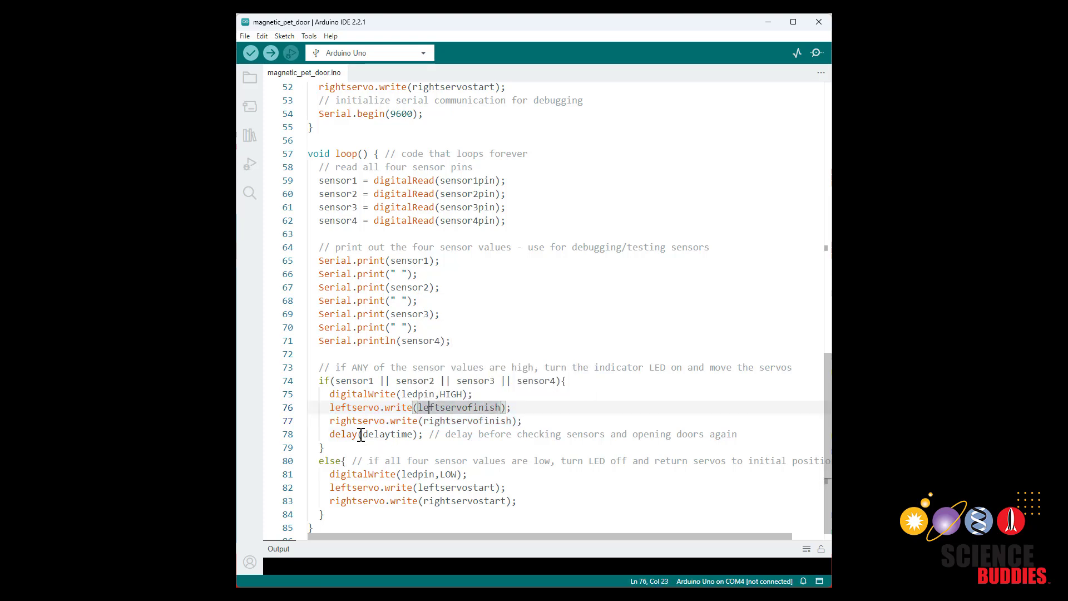
{"action": "mouse_move", "coordinate": [389, 434]}
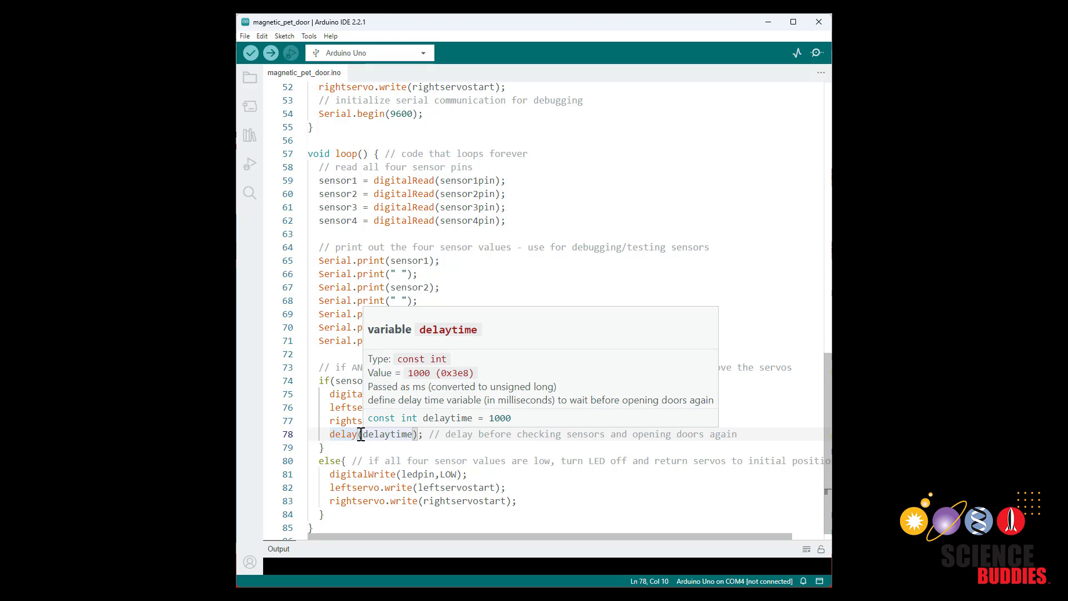
{"action": "left_click", "coordinate": [343, 461]}
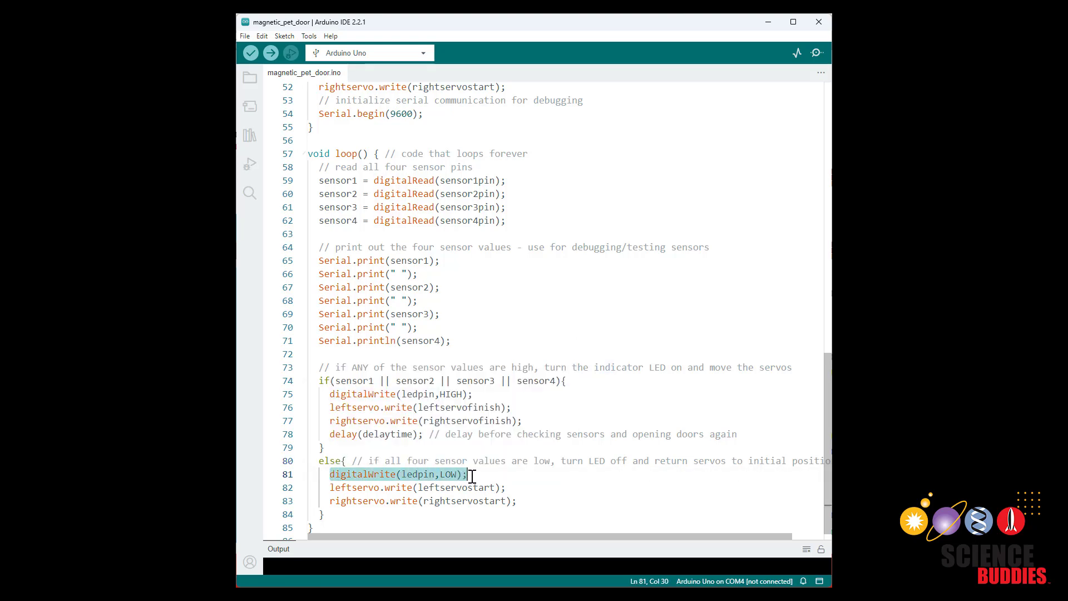
{"action": "left_click", "coordinate": [333, 488]}
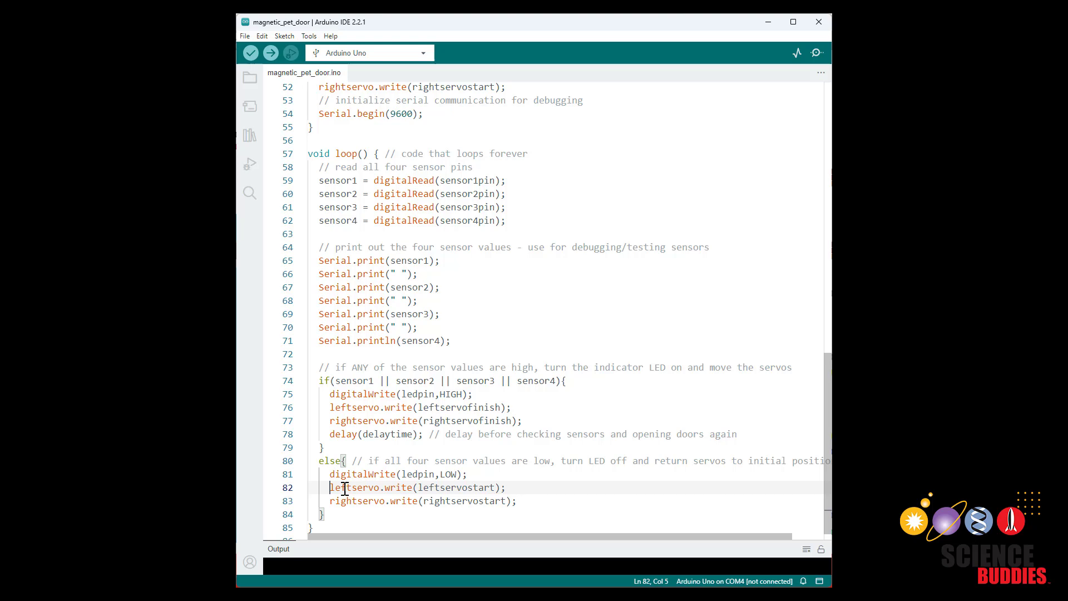